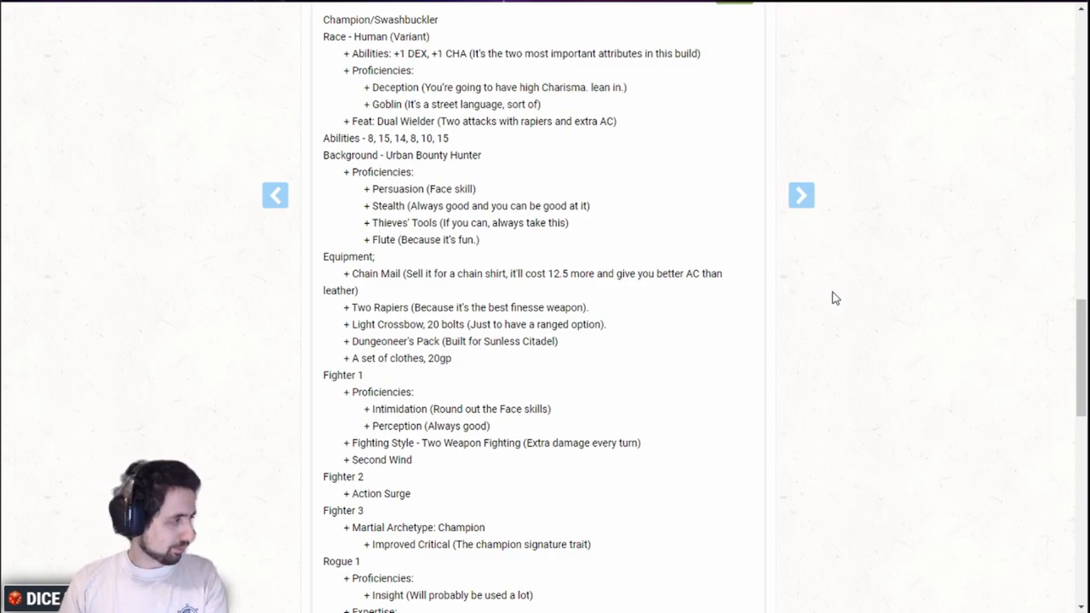
Switch off the Magic: The Gathering and Eberron content toggles under Sources.
scroll(down, 3)
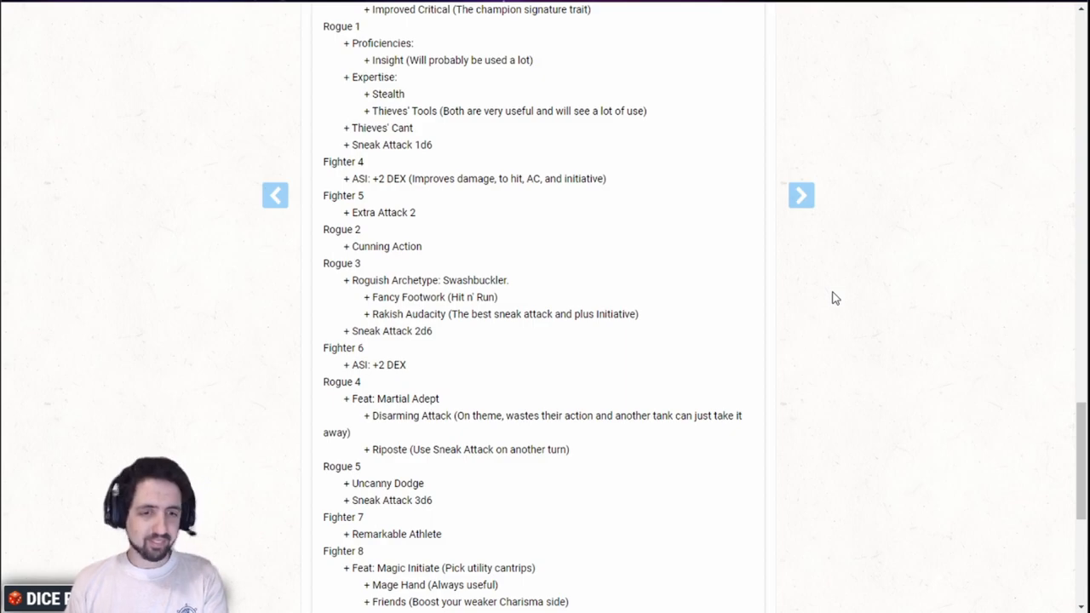
scroll(down, 3)
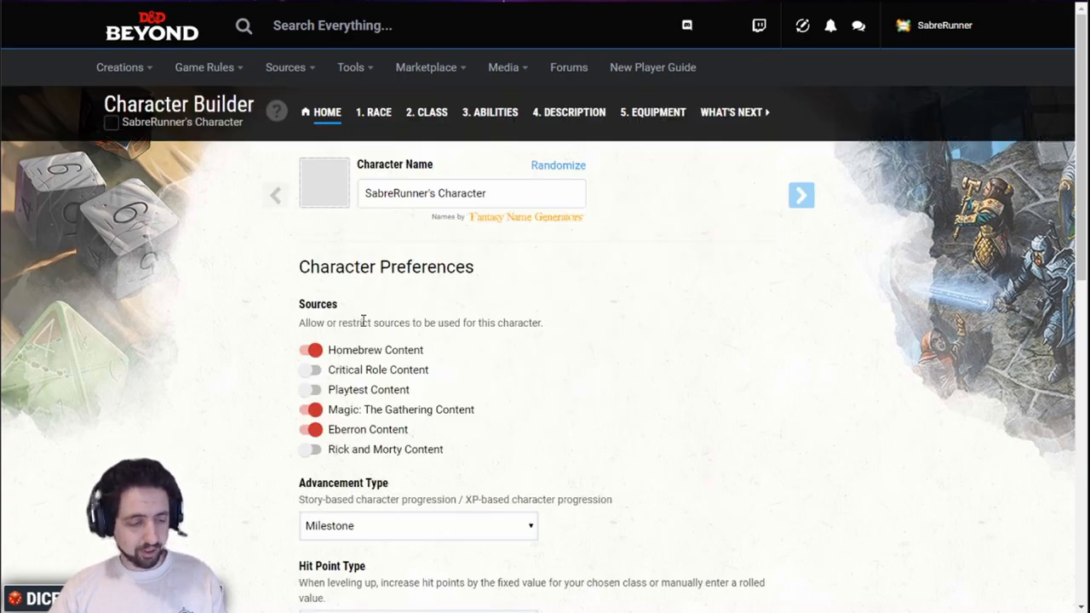
click(310, 409)
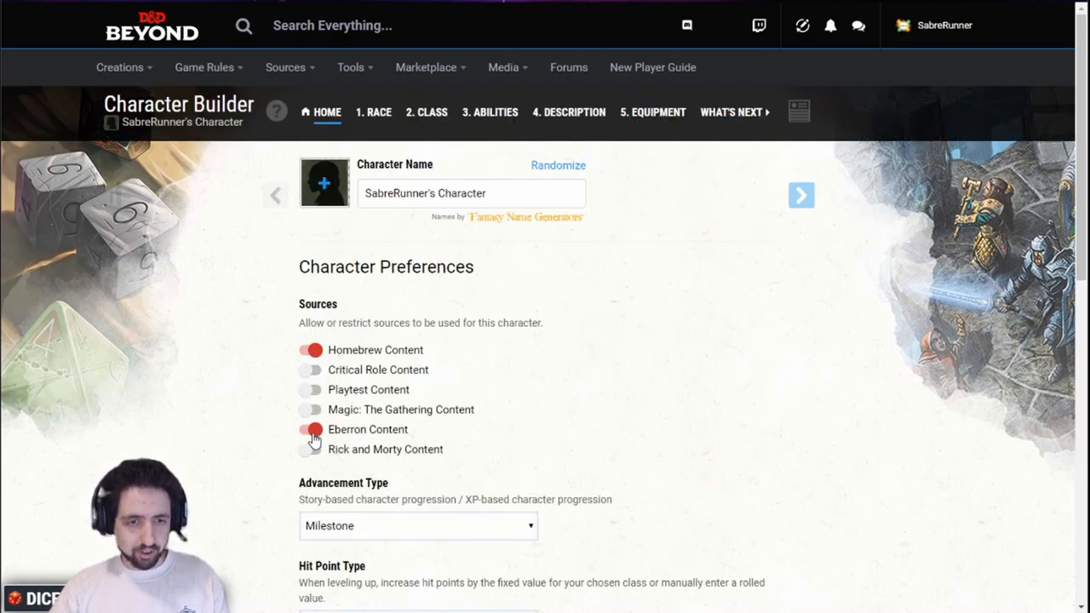
click(310, 429)
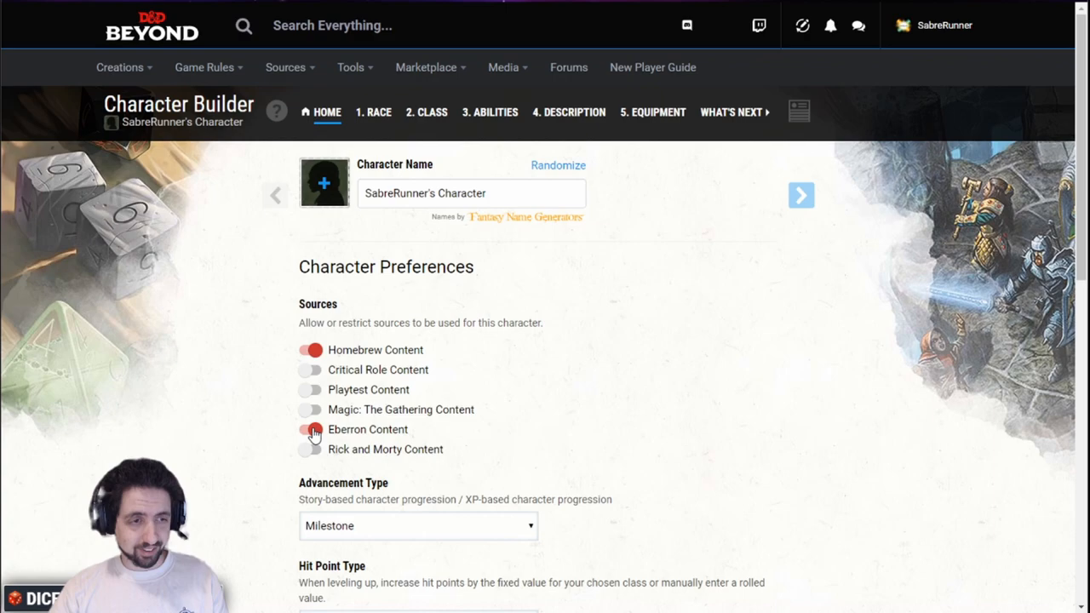
click(310, 429)
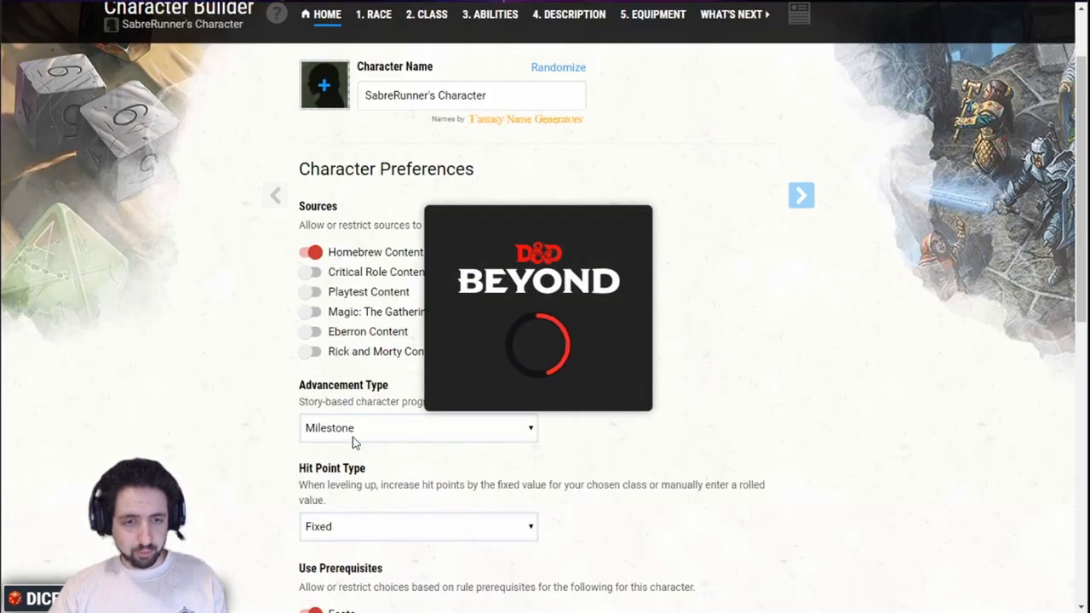
scroll(down, 3)
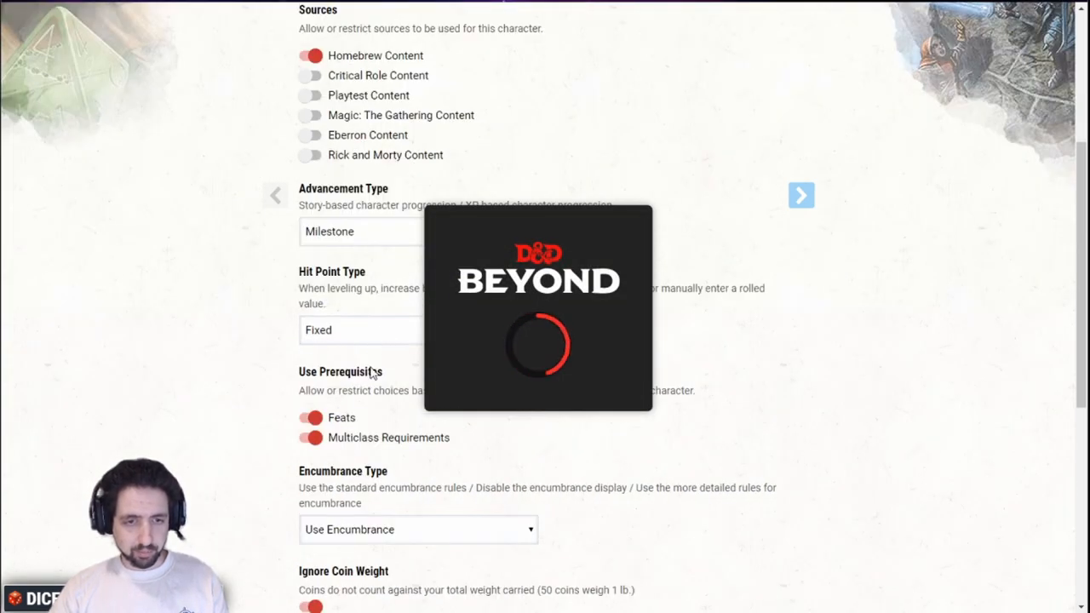
scroll(down, 3)
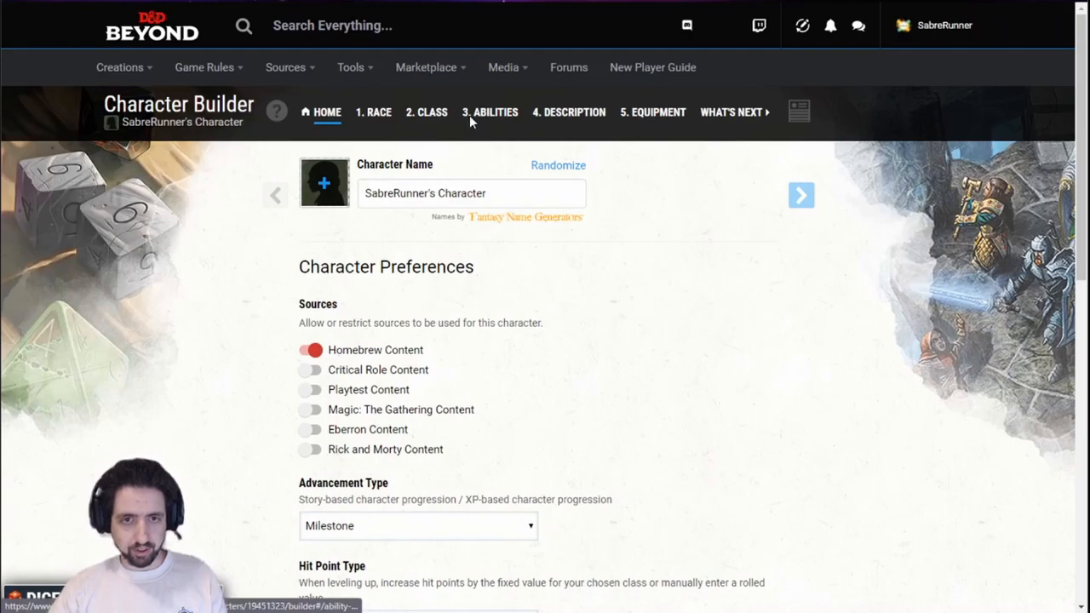
Choose Point Buy as the ability score generation method.
click(496, 112)
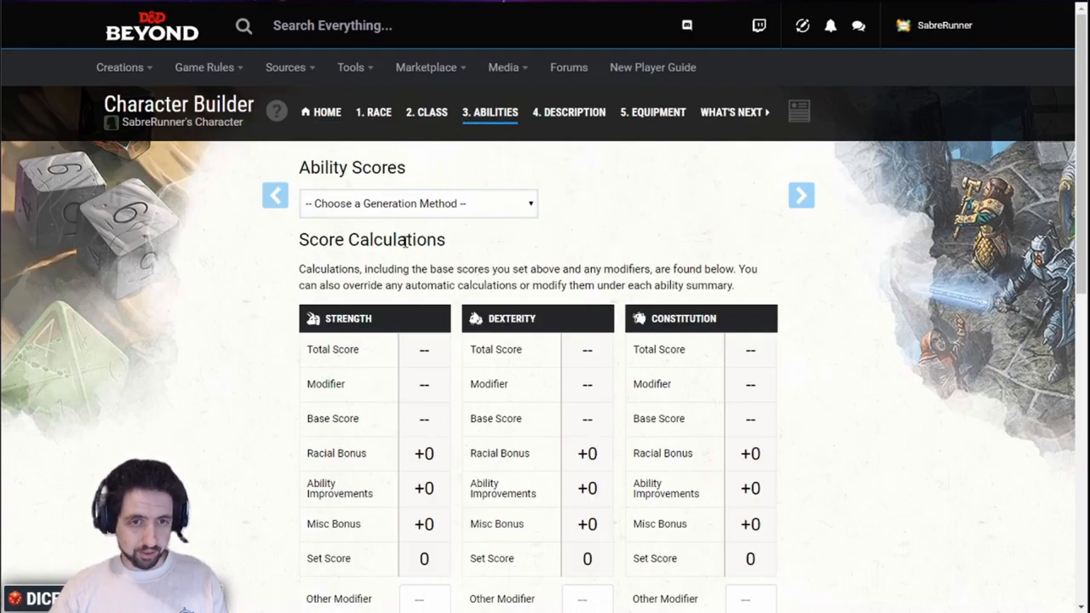
click(417, 202)
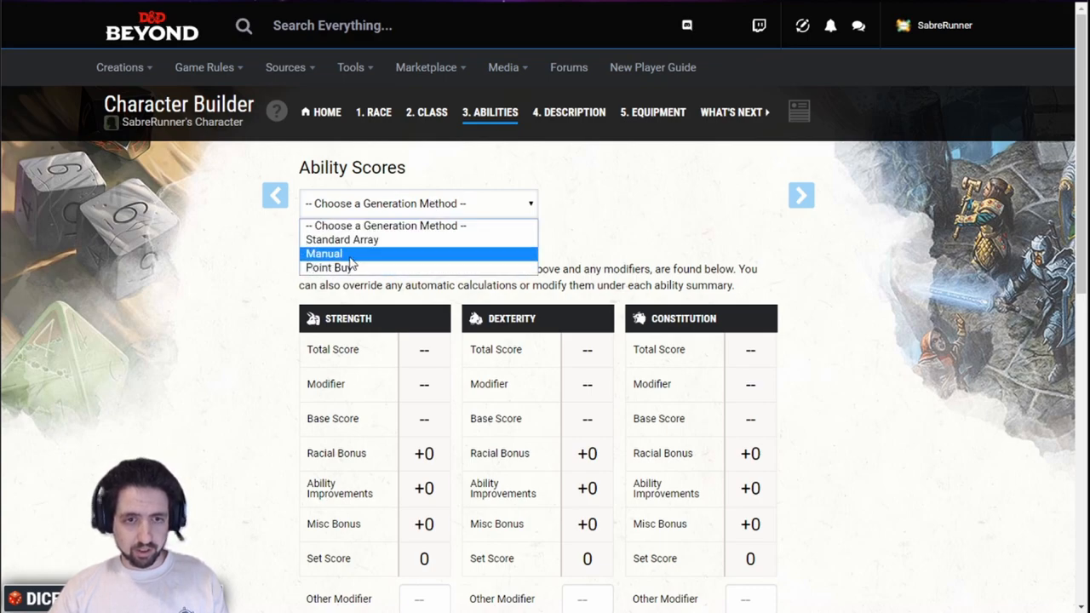
click(331, 267)
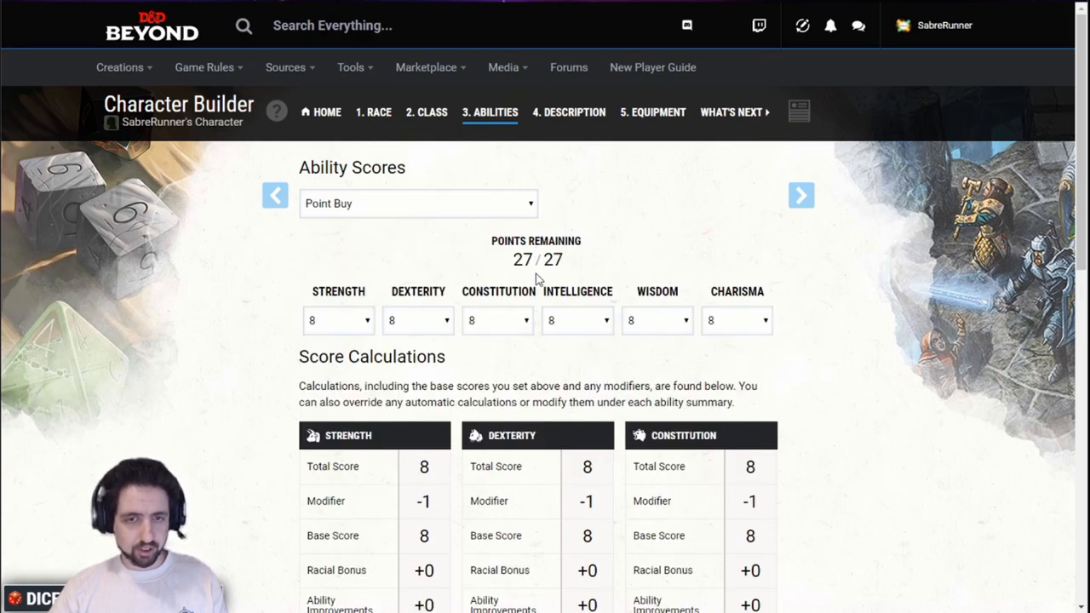
Allocate points: Dexterity 15, Constitution 14, Wisdom 10, Charisma 15.
click(417, 320)
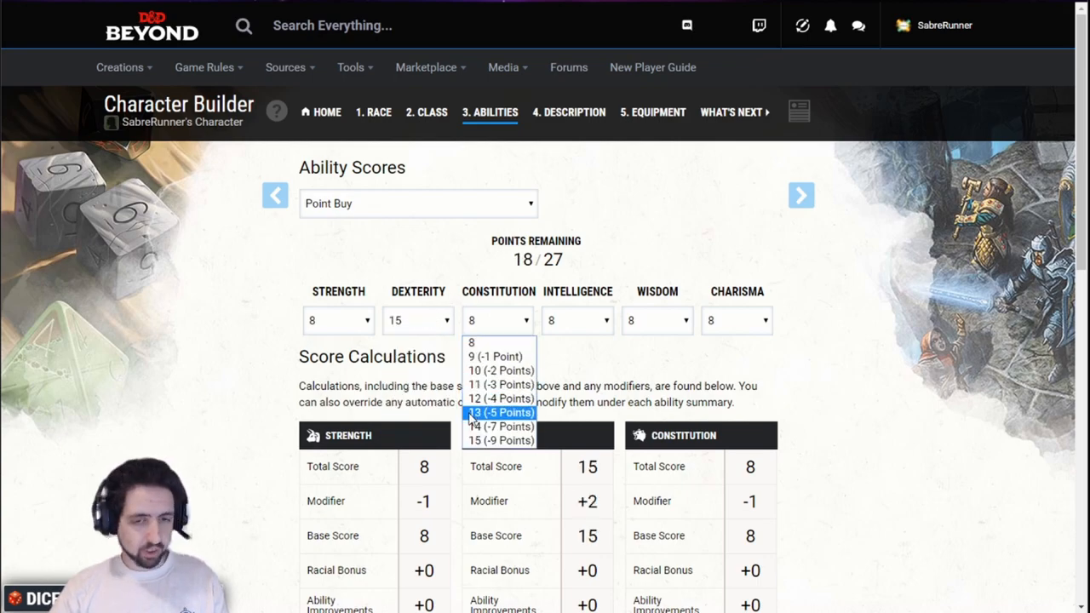
click(501, 426)
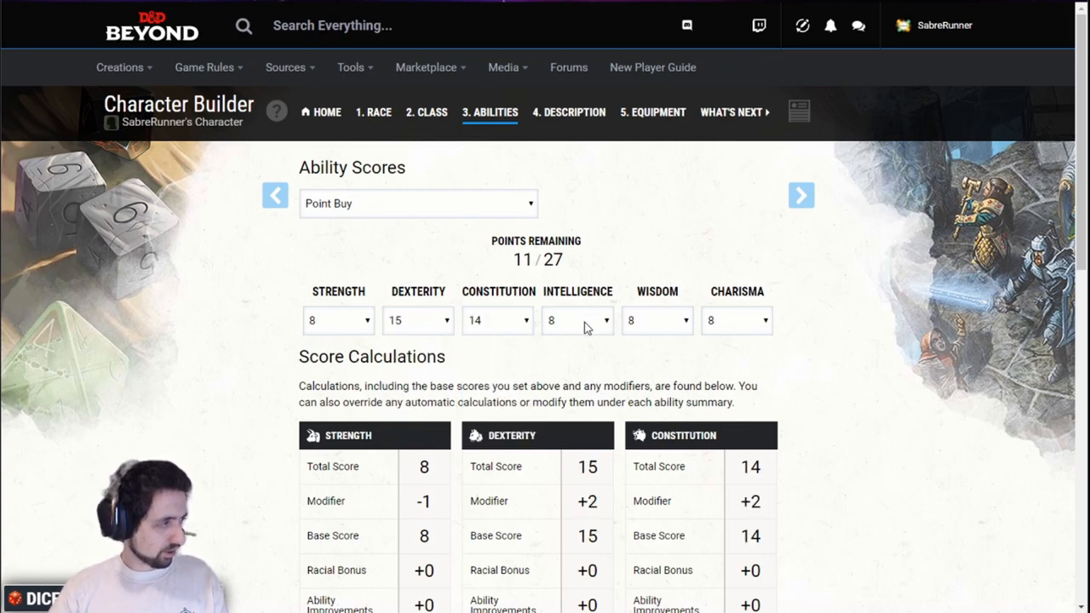
click(676, 320)
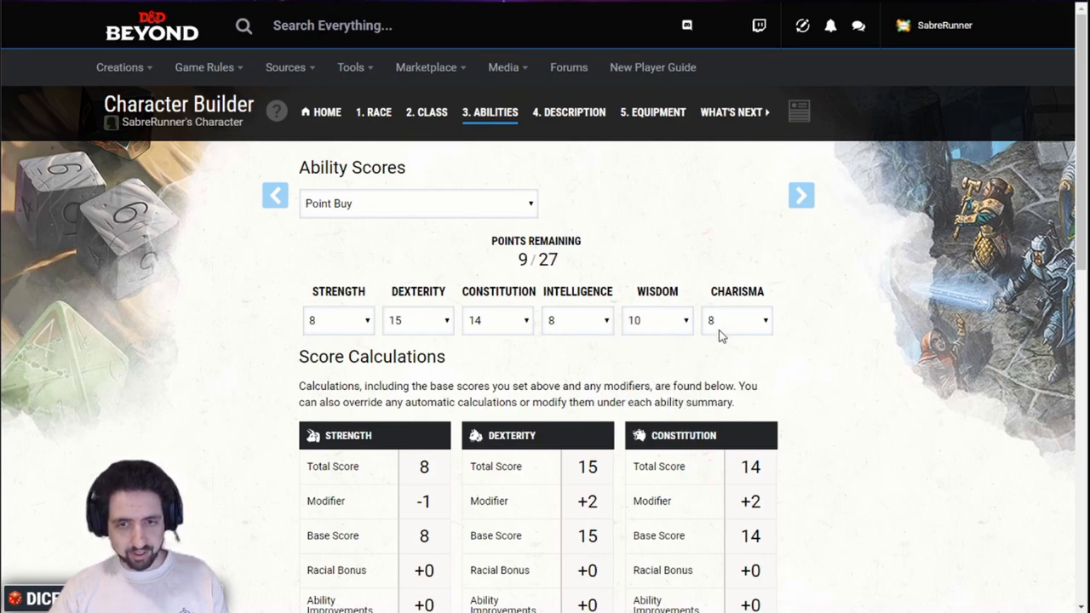
click(736, 320)
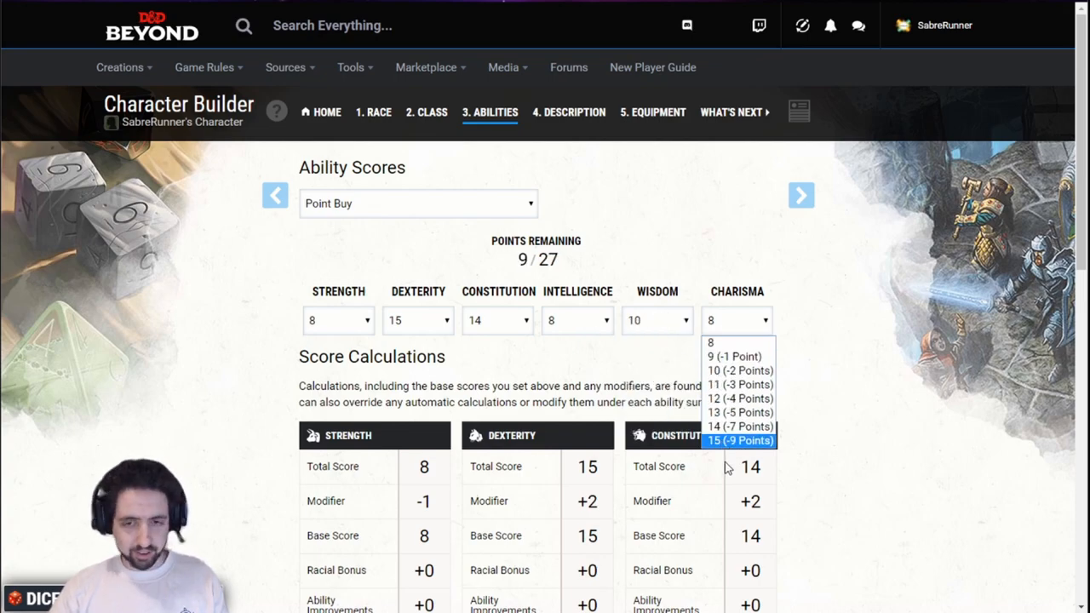
click(739, 439)
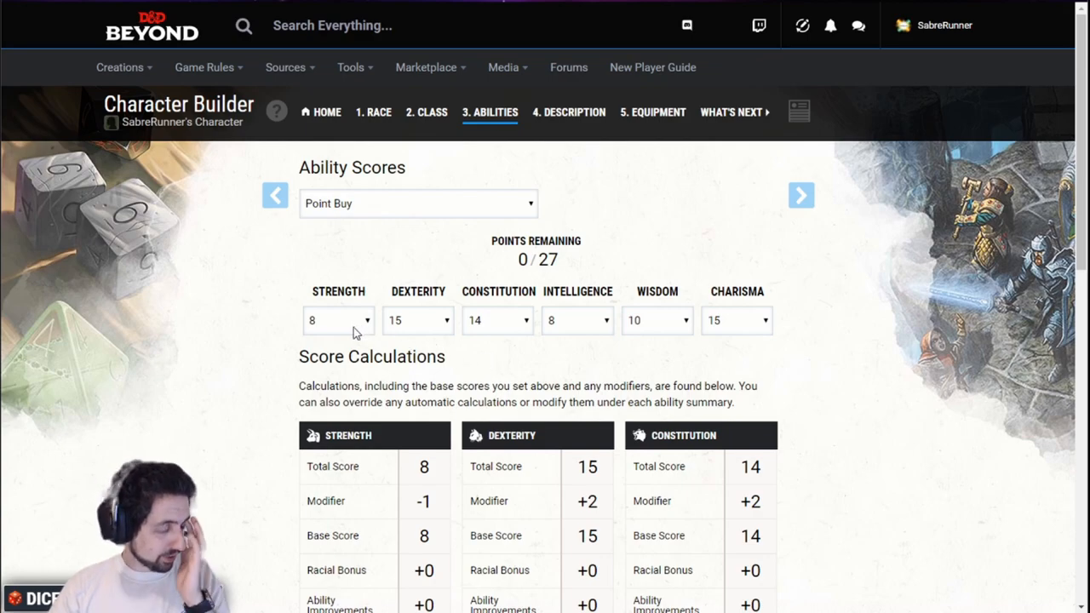
click(373, 112)
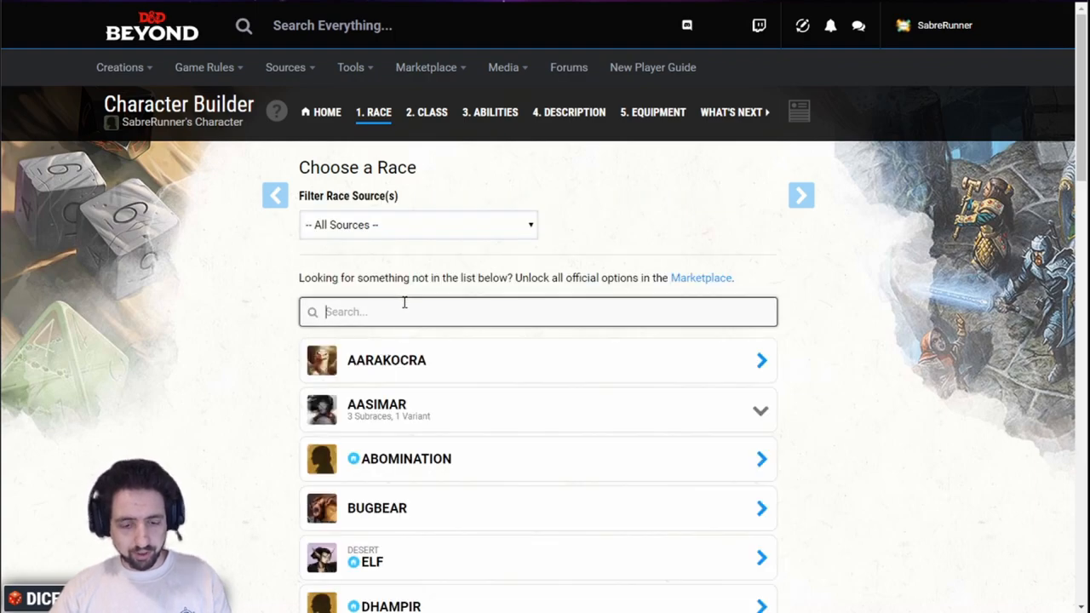
Select Variant Human as the race and pick Goblin as the extra language.
text(hu)
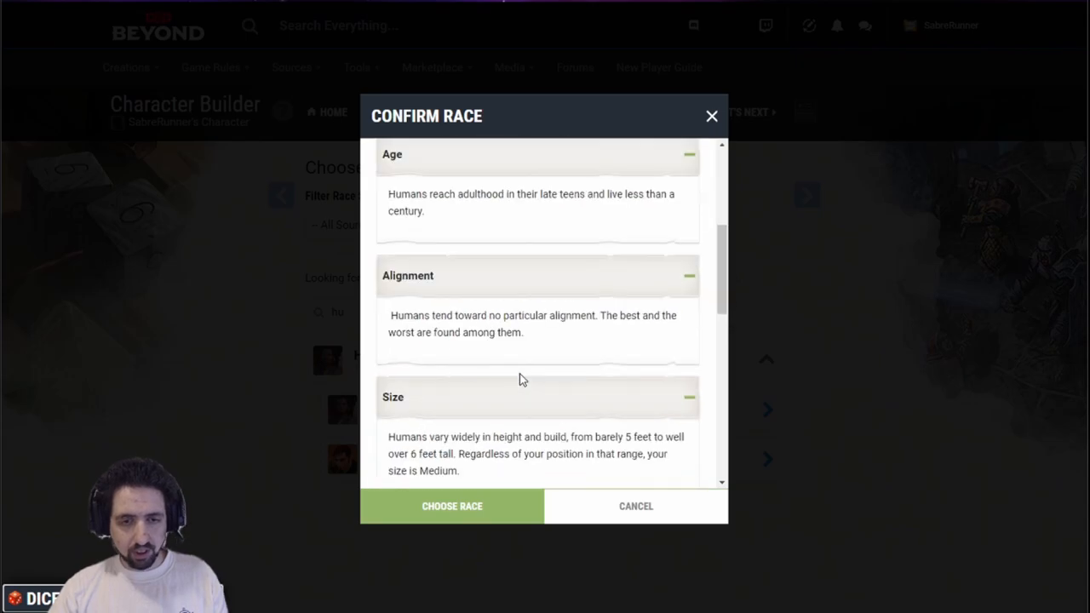
click(451, 505)
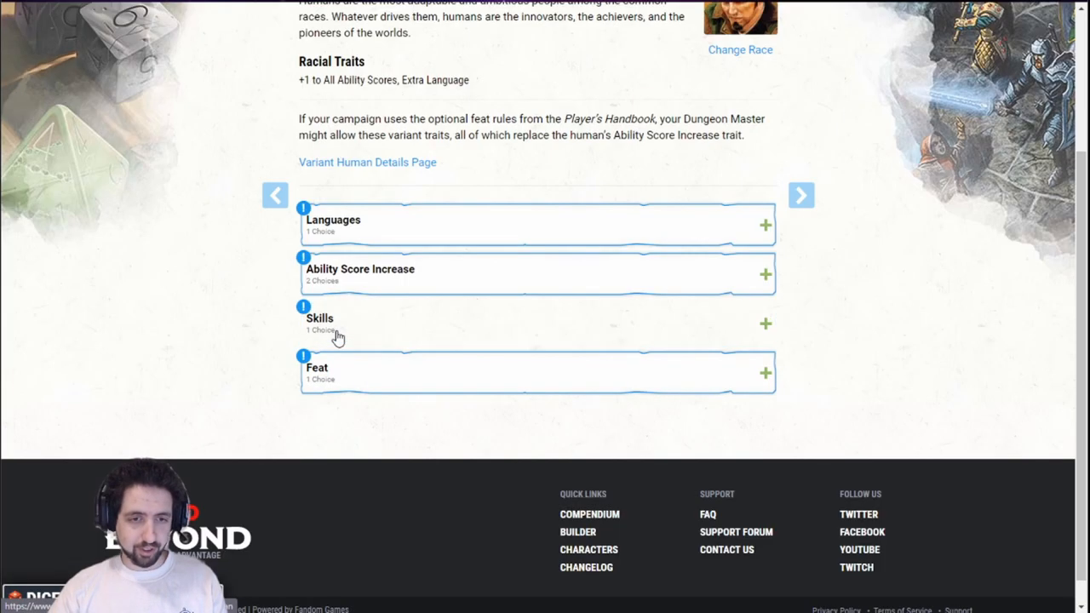
mouse_move(412, 209)
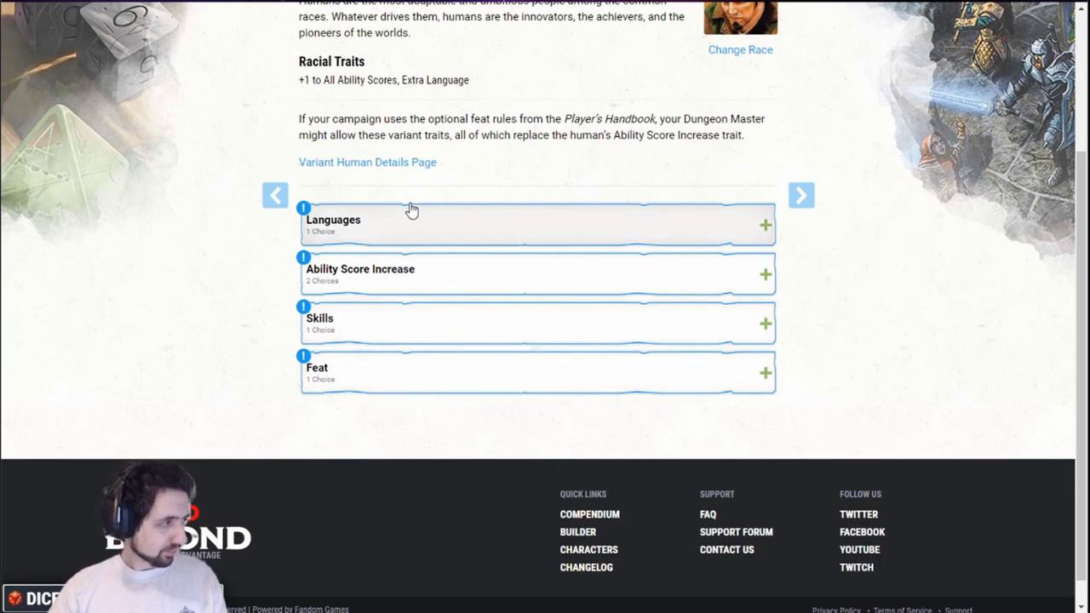
click(536, 225)
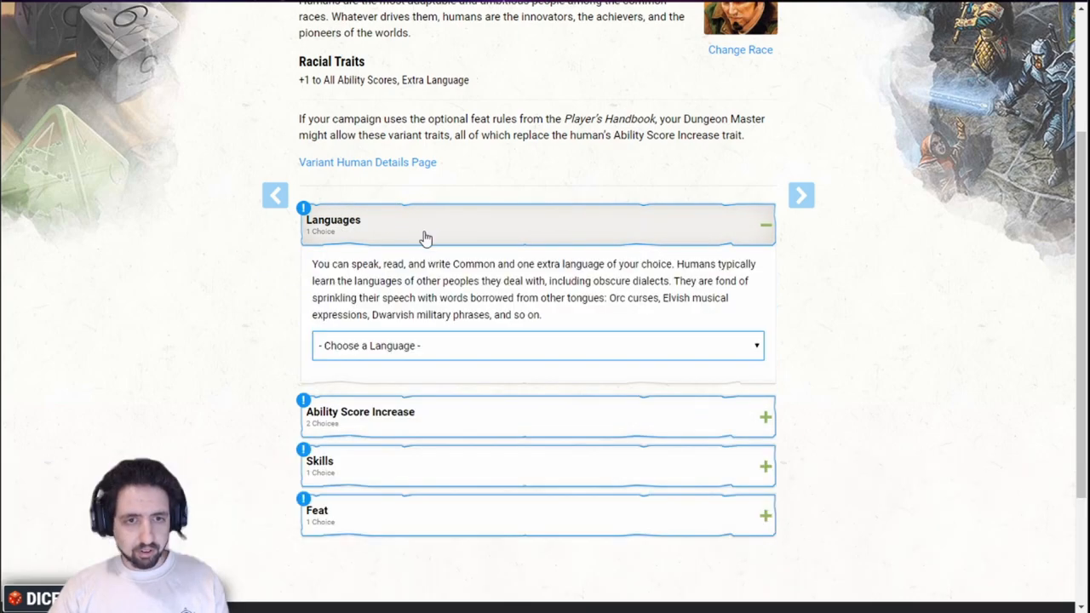
click(535, 346)
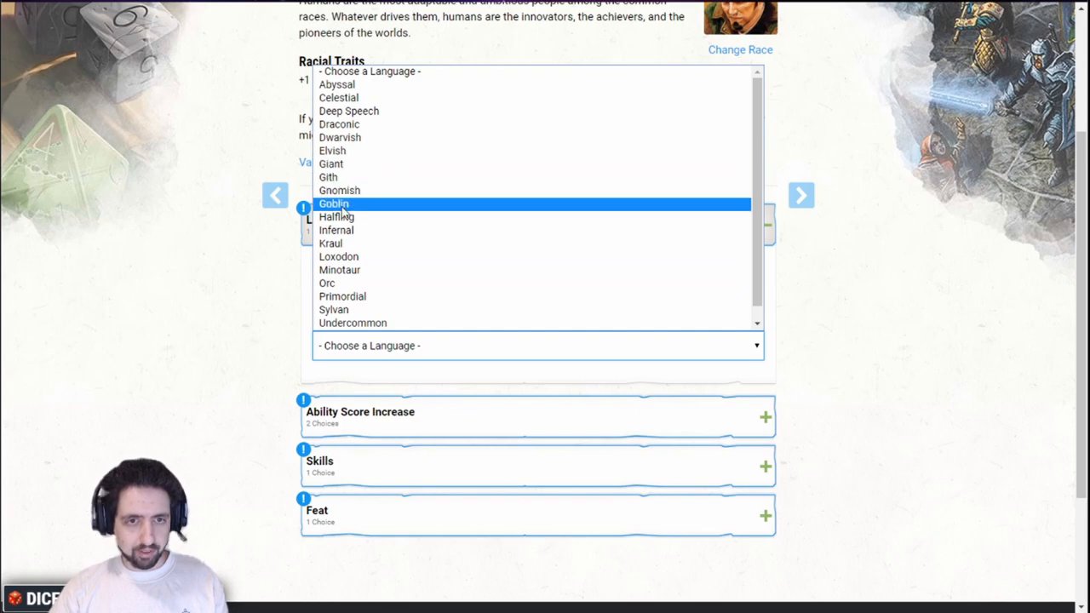
click(334, 204)
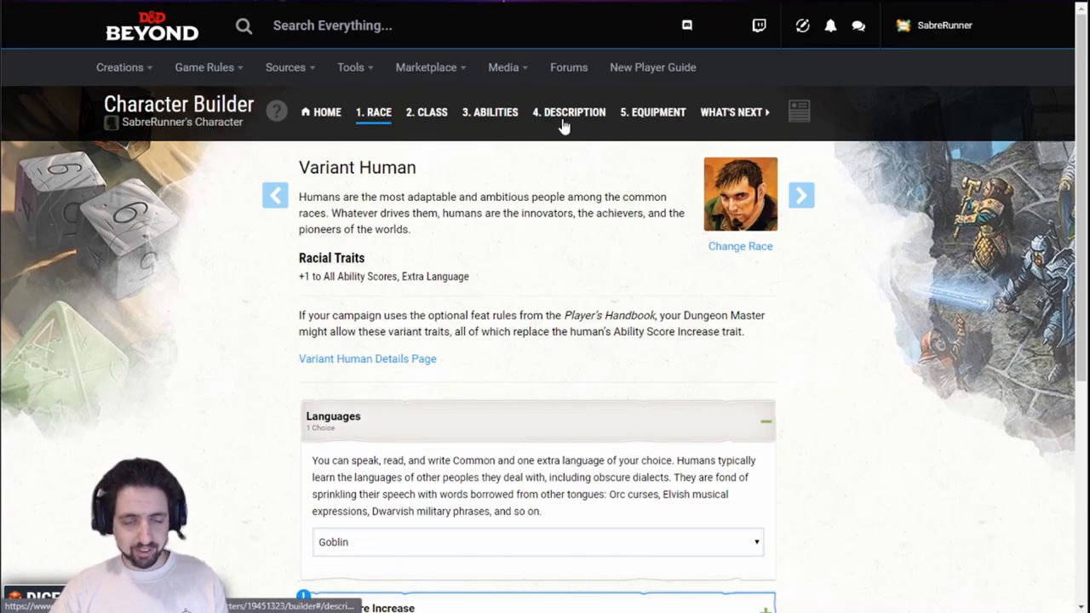
Review the ability score increases and pick Deception as the bonus skill.
scroll(down, 3)
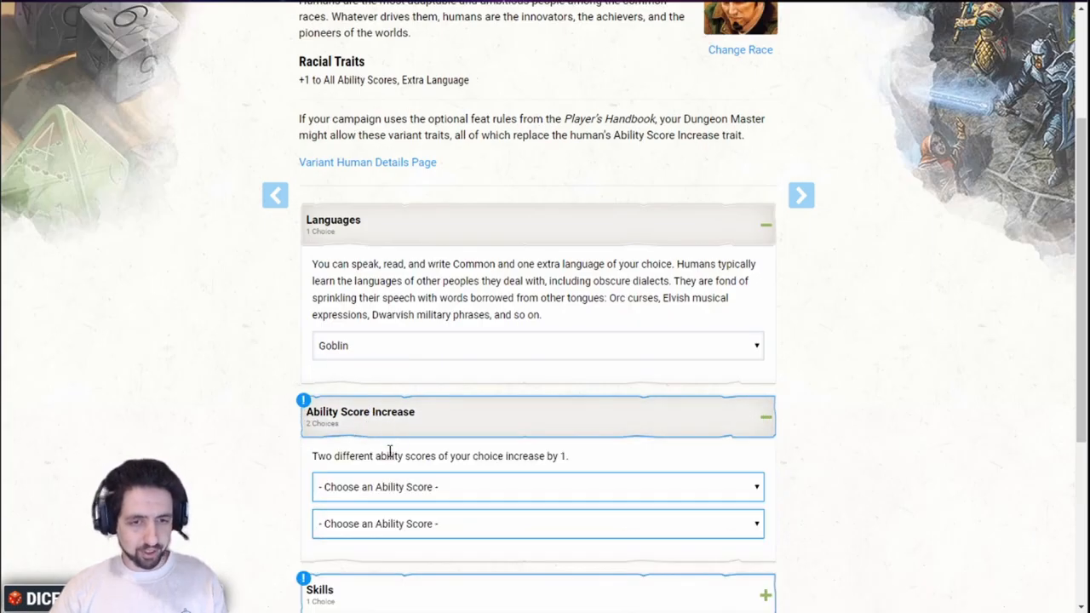
click(538, 487)
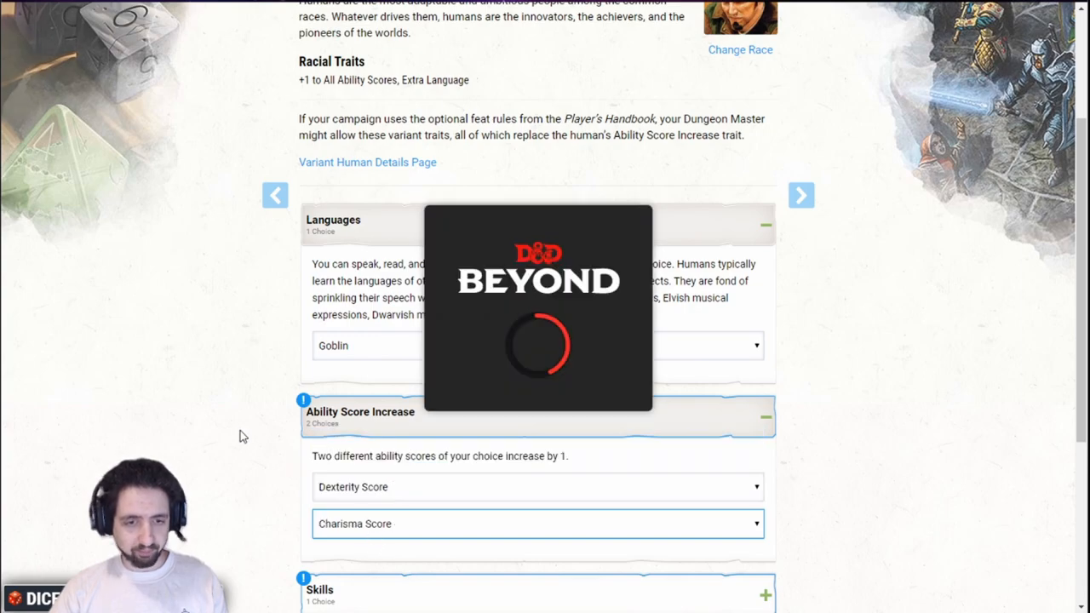
scroll(down, 3)
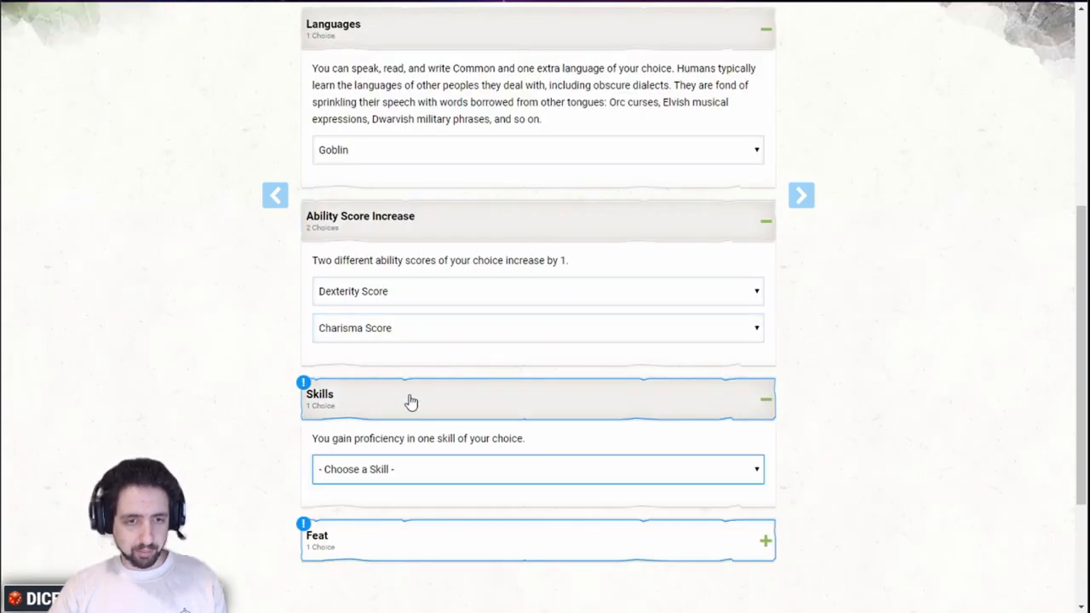
click(538, 469)
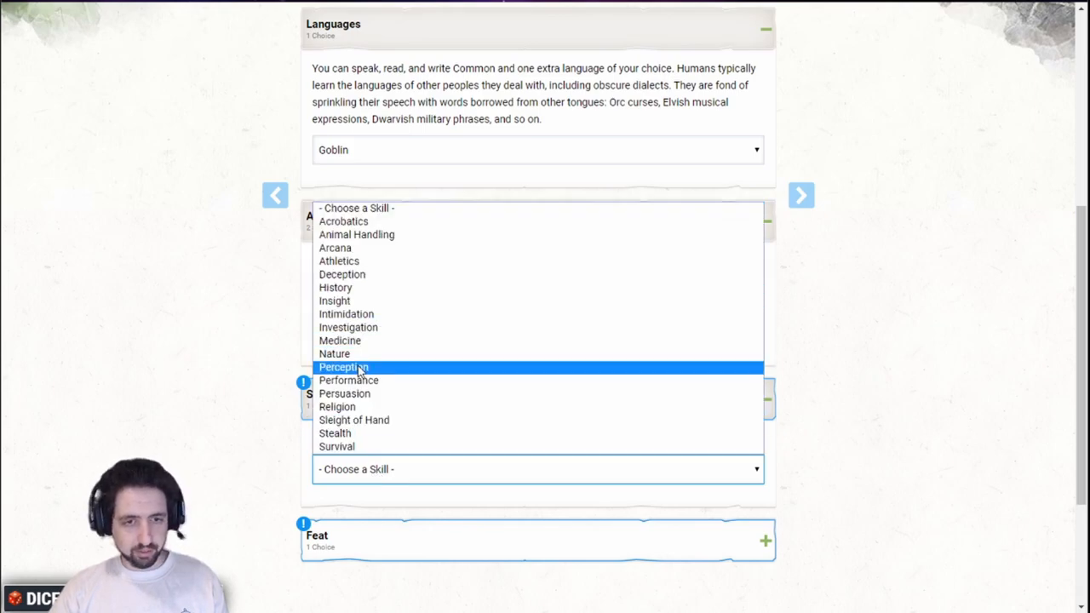
mouse_move(347, 380)
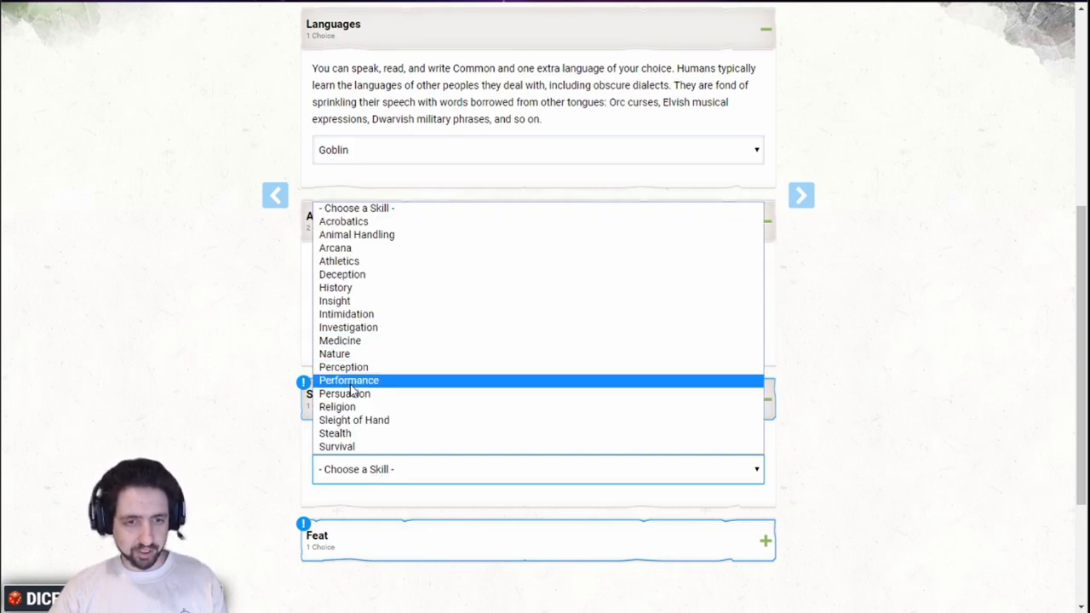
click(340, 274)
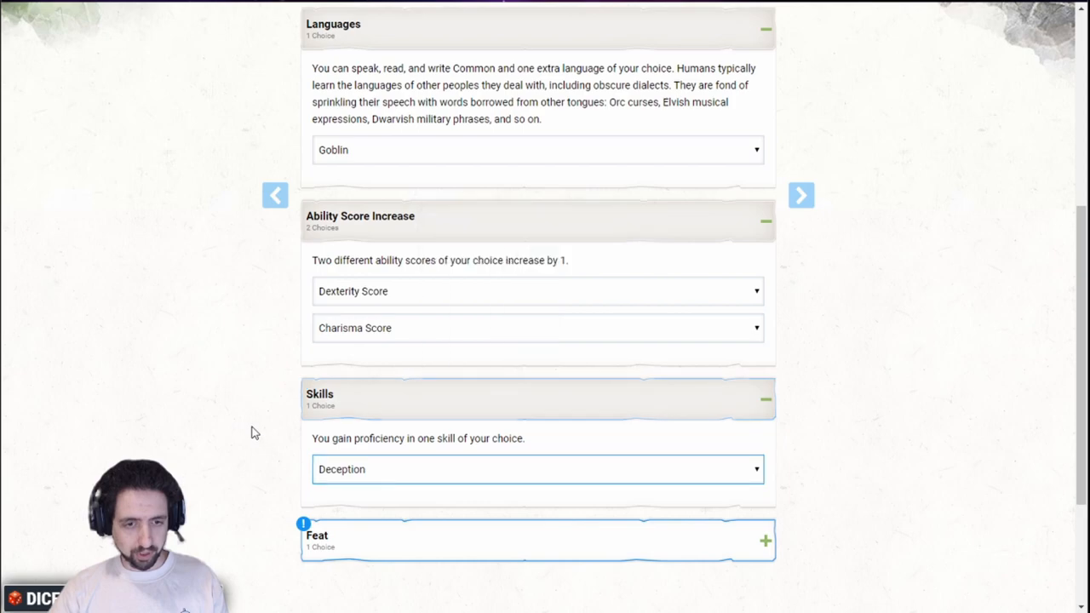
Choose Dual Wielder as the Variant Human racial feat.
click(536, 322)
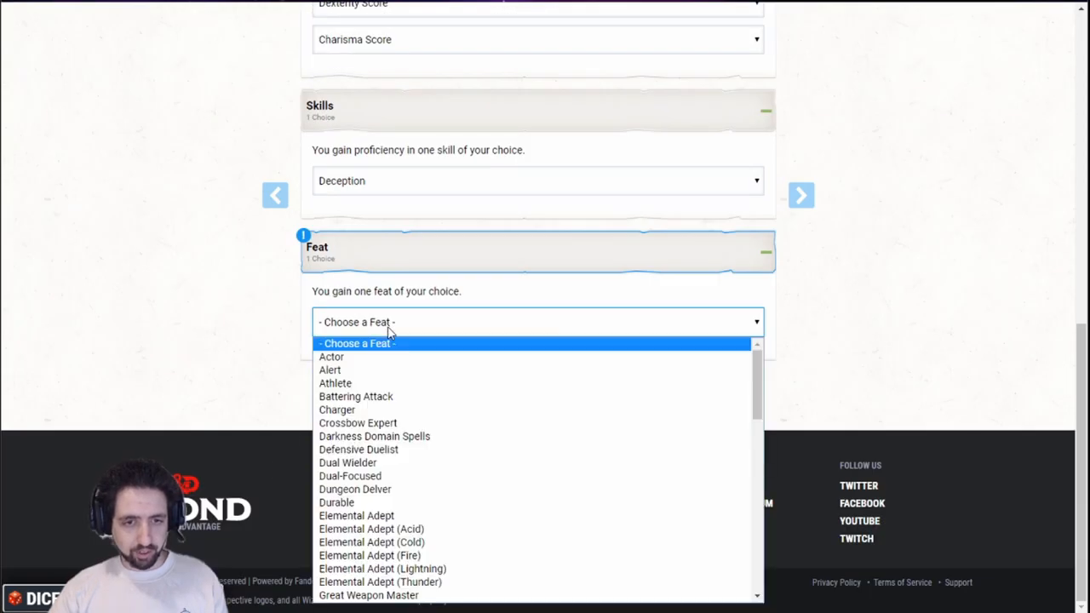
click(347, 463)
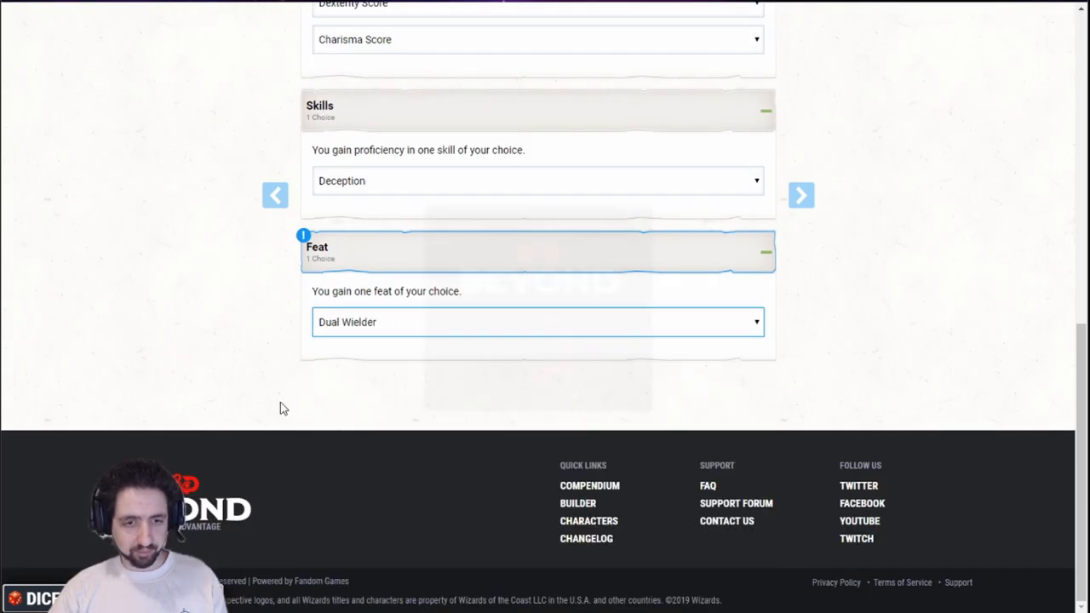
click(538, 322)
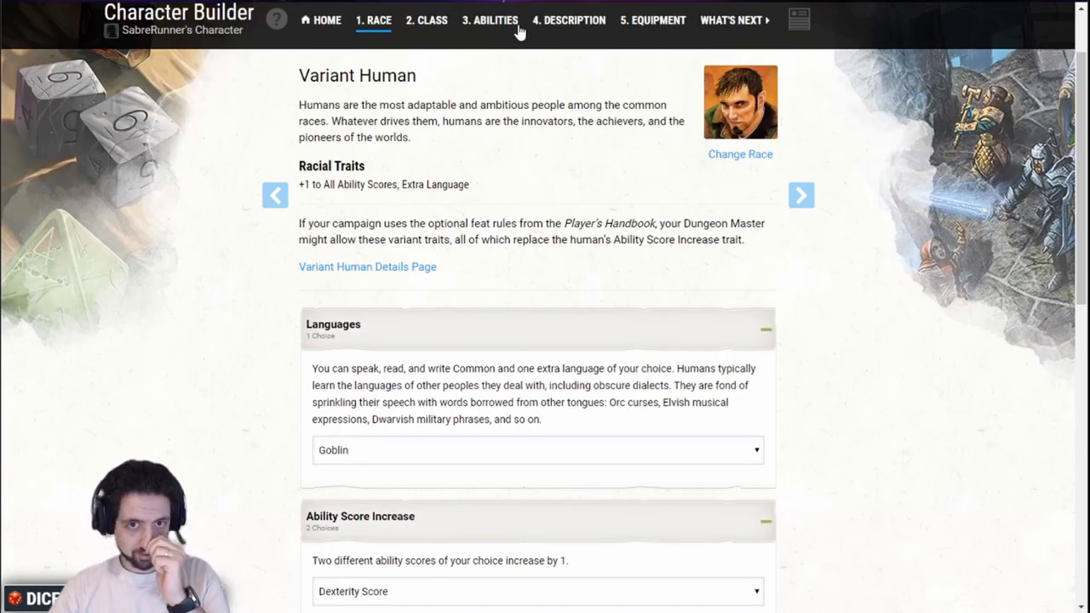
Set the background to Urban Bounty Hunter with Persuasion as the second skill.
click(571, 20)
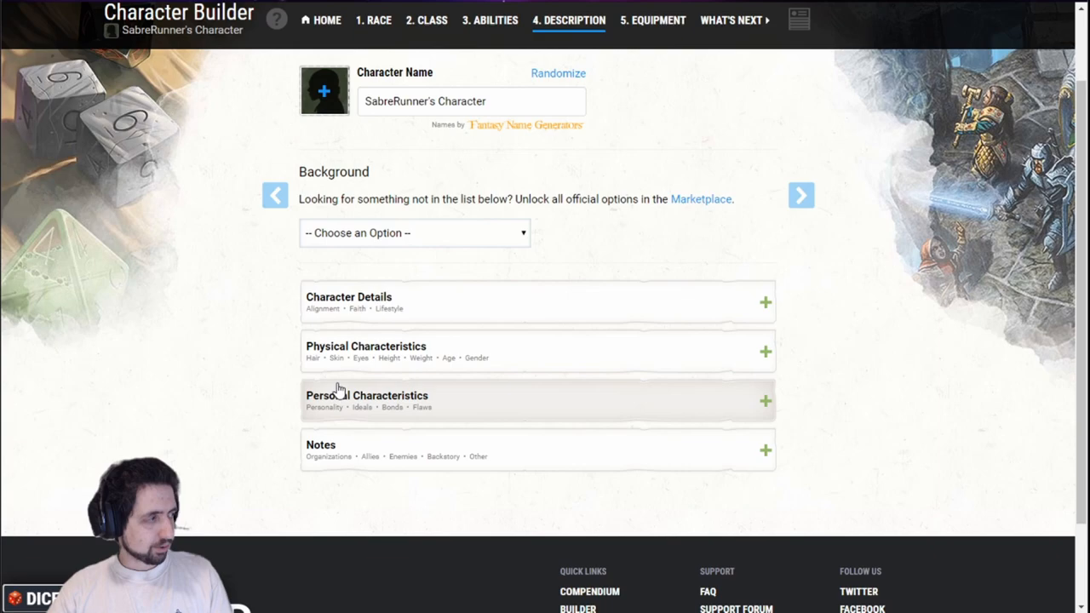
click(413, 232)
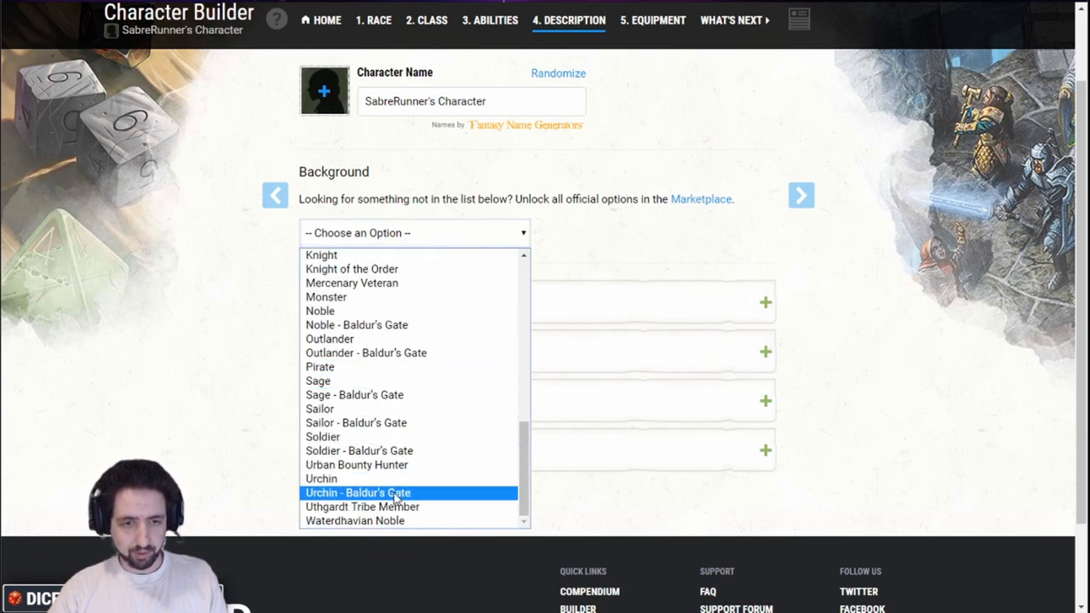
mouse_move(363, 470)
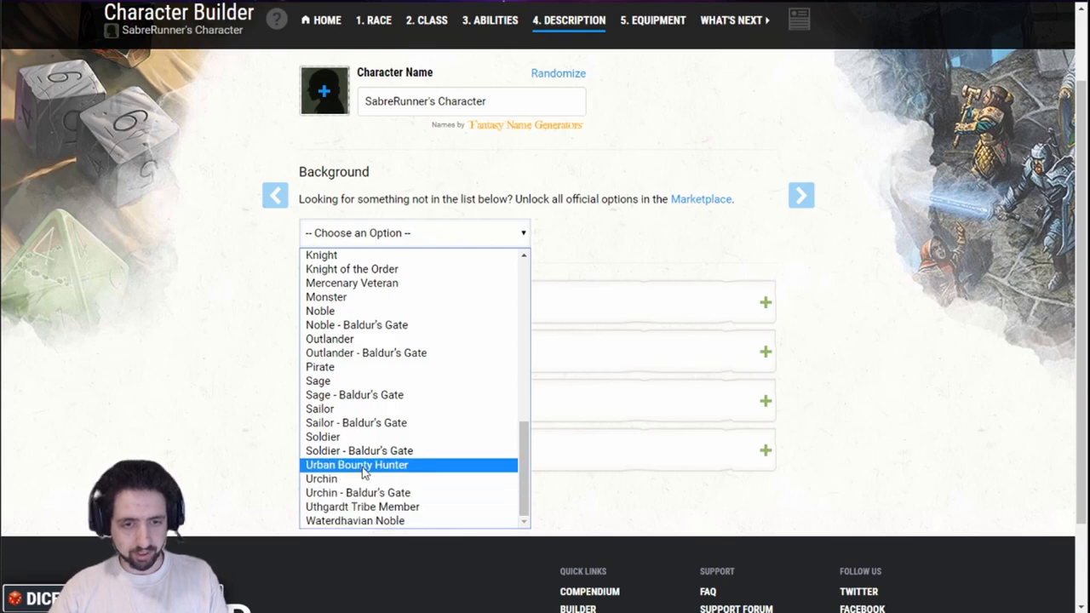
click(357, 464)
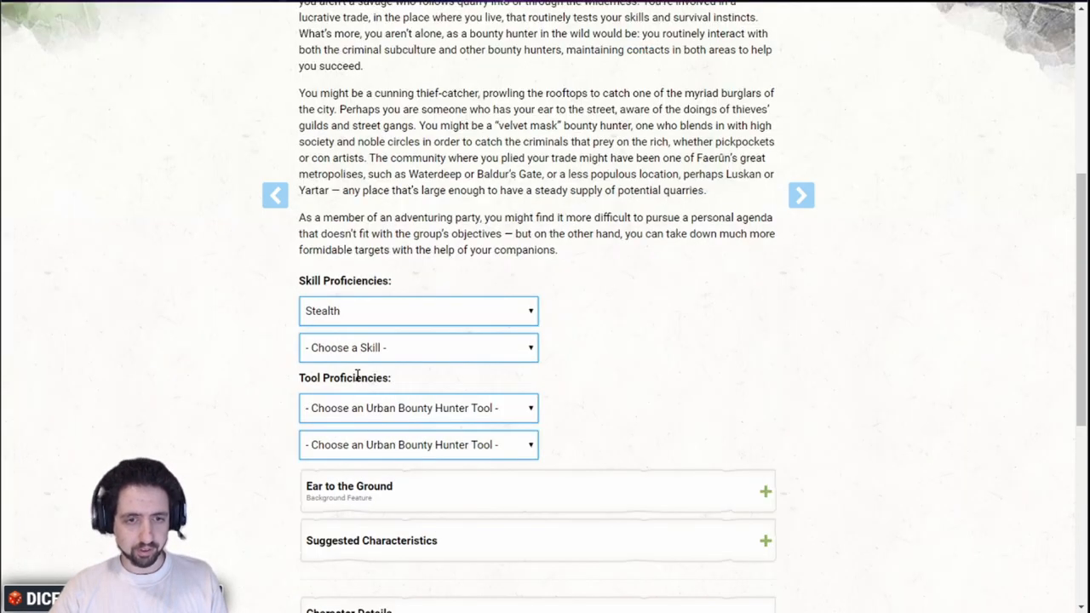
click(417, 347)
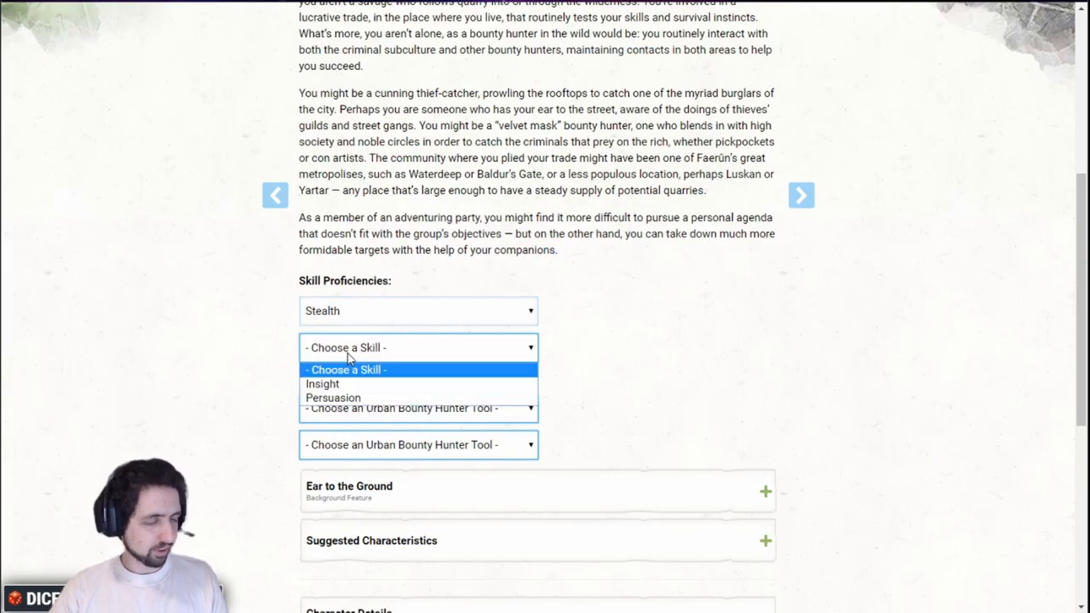
click(334, 398)
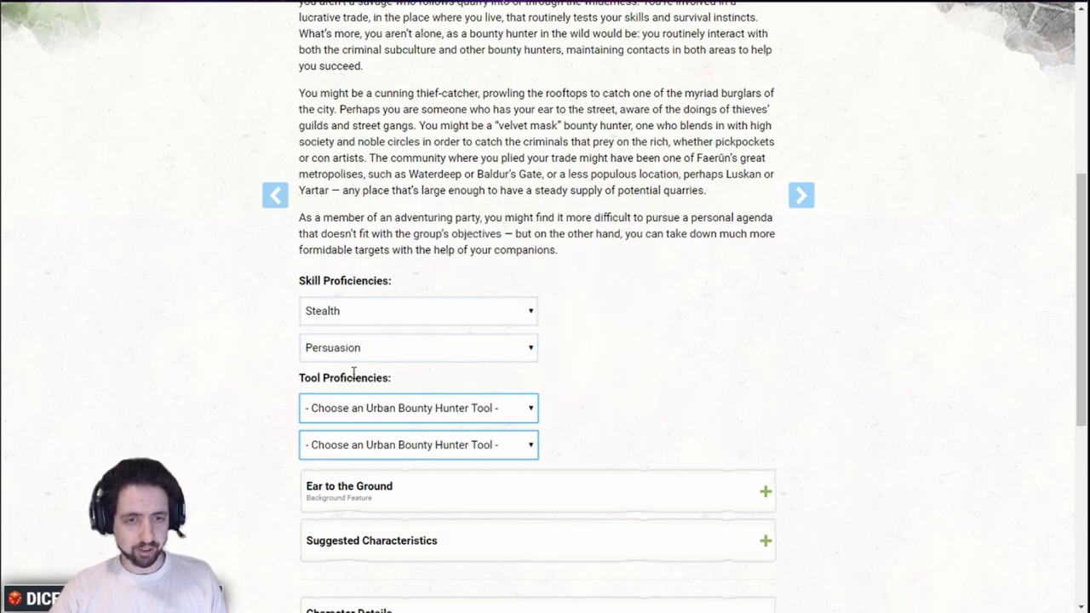
Pick Thieves' Tools and Flute as the background tool proficiencies.
click(417, 407)
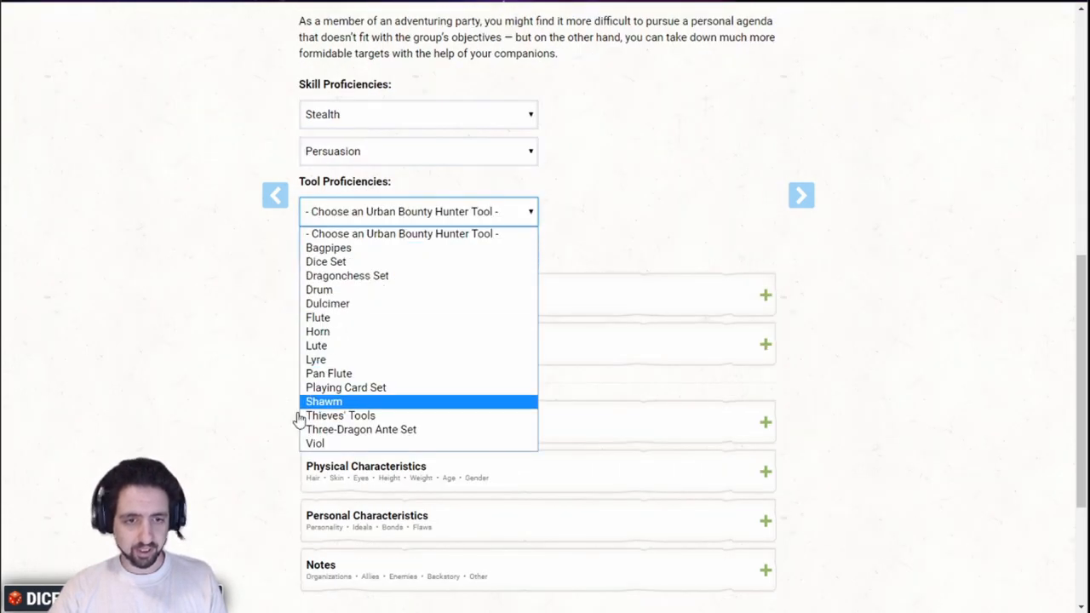
click(341, 415)
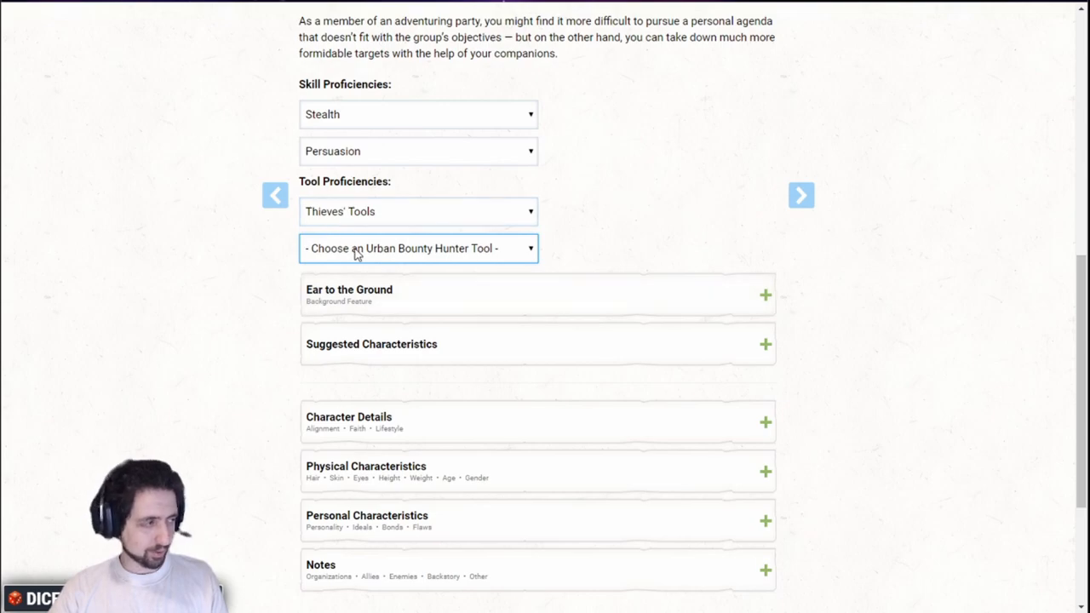
click(417, 248)
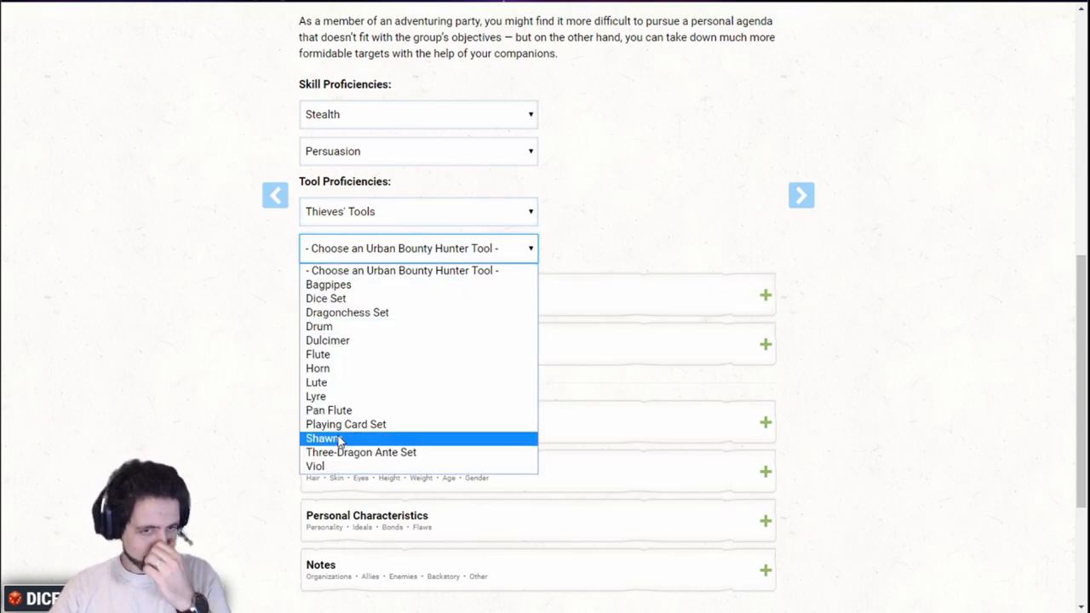
mouse_move(351, 365)
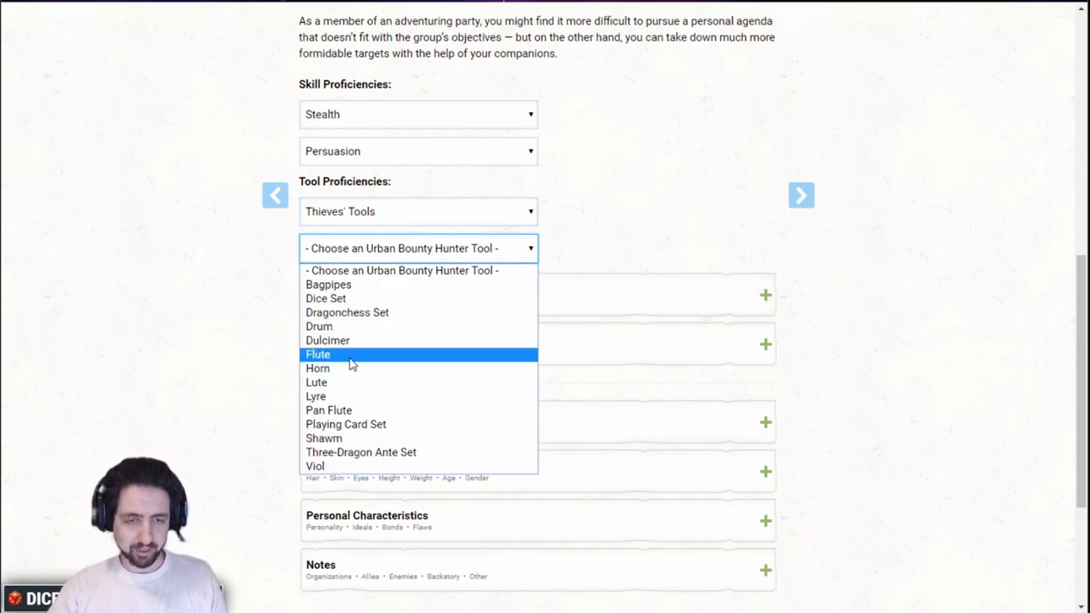
click(317, 354)
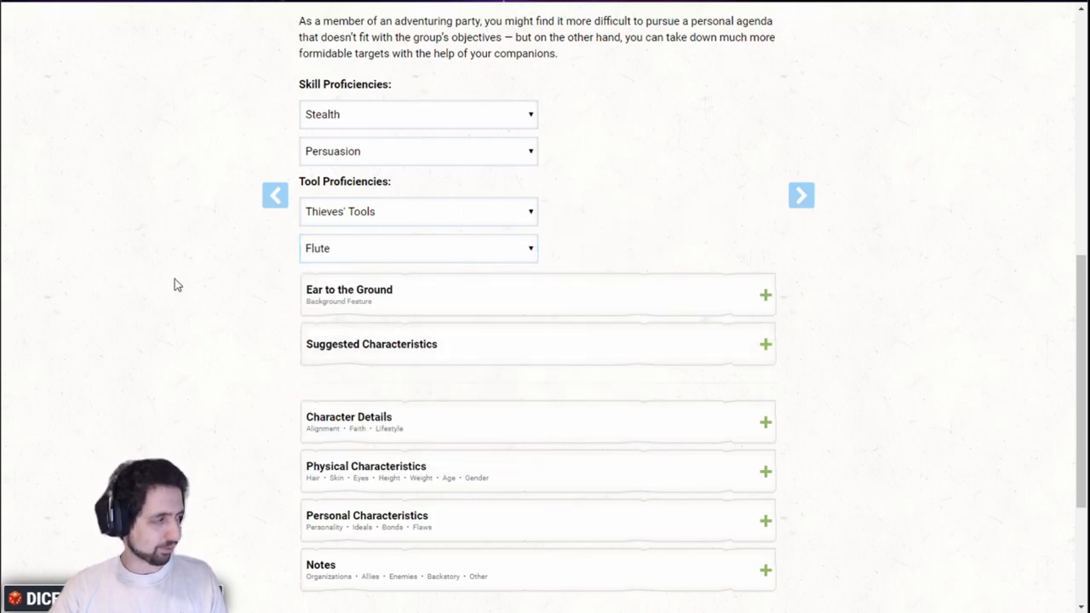
scroll(down, 3)
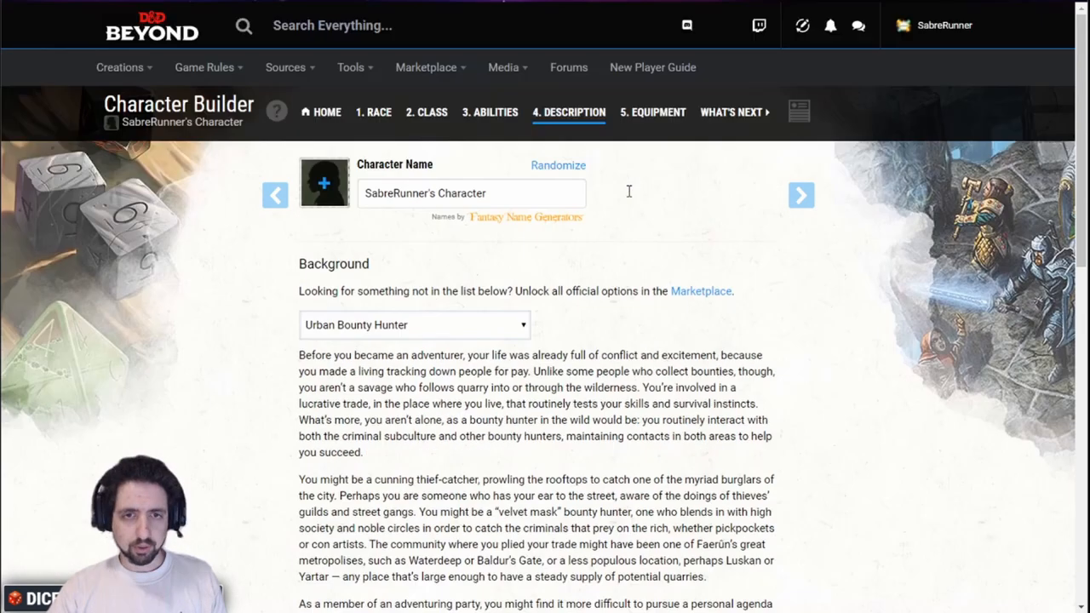
click(426, 113)
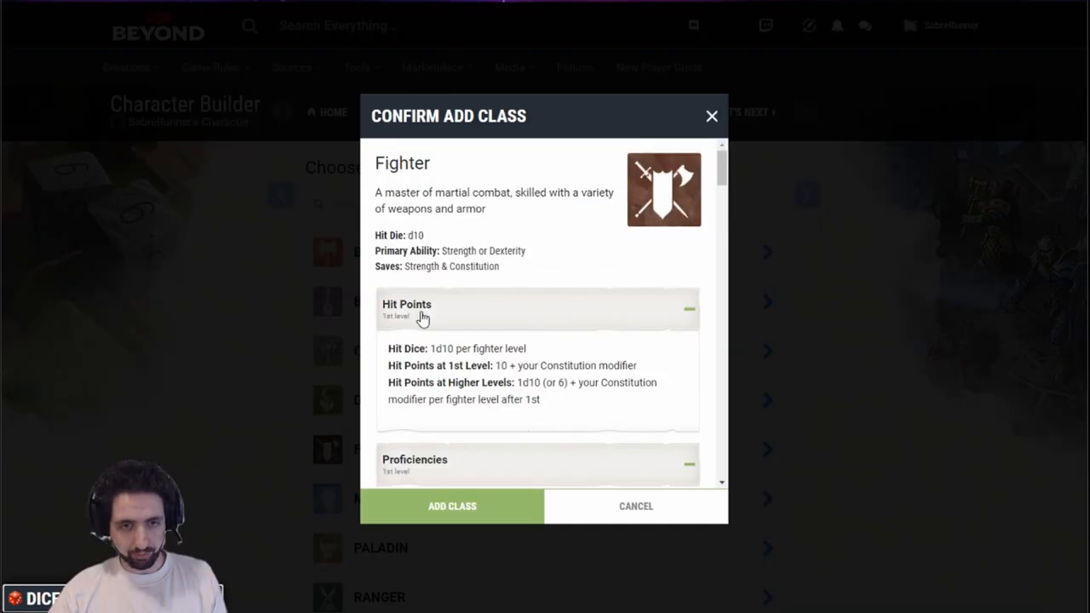
Add the Fighter class with Intimidation and Perception as its skills.
click(449, 506)
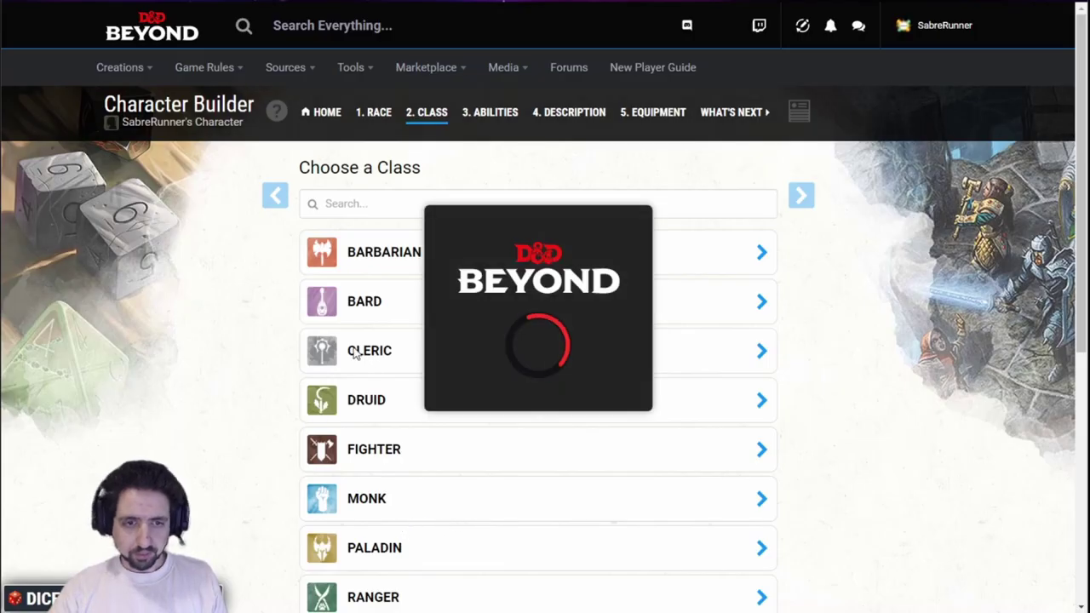
click(374, 449)
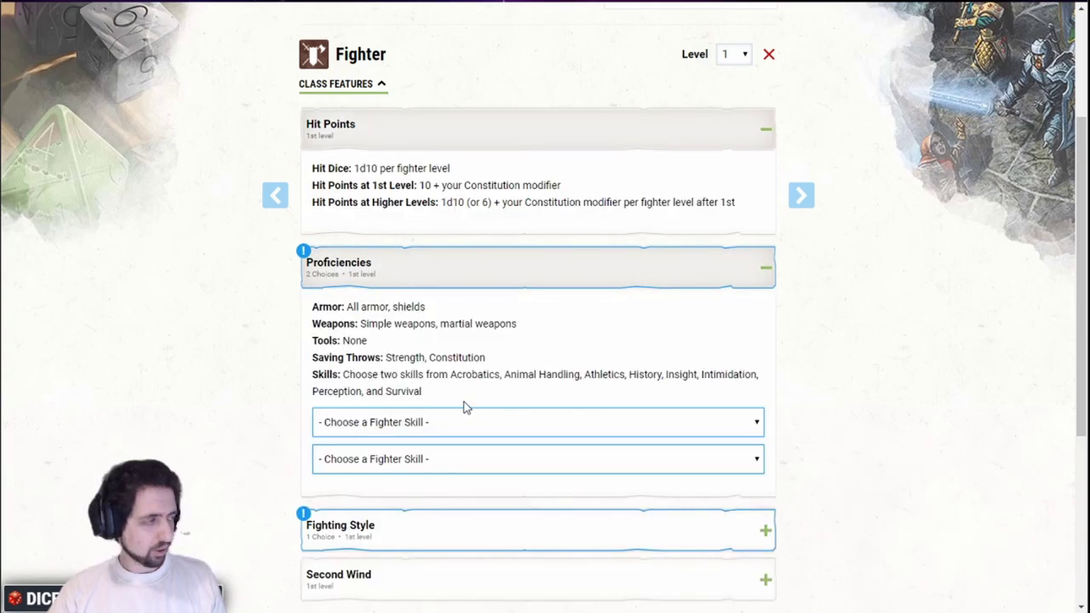
mouse_move(425, 424)
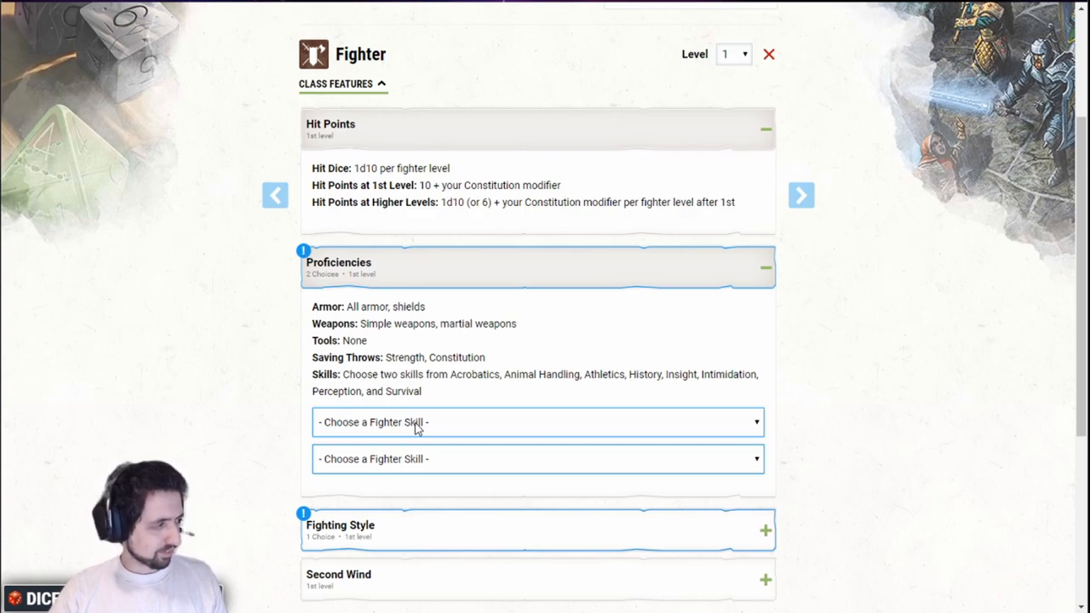
click(538, 422)
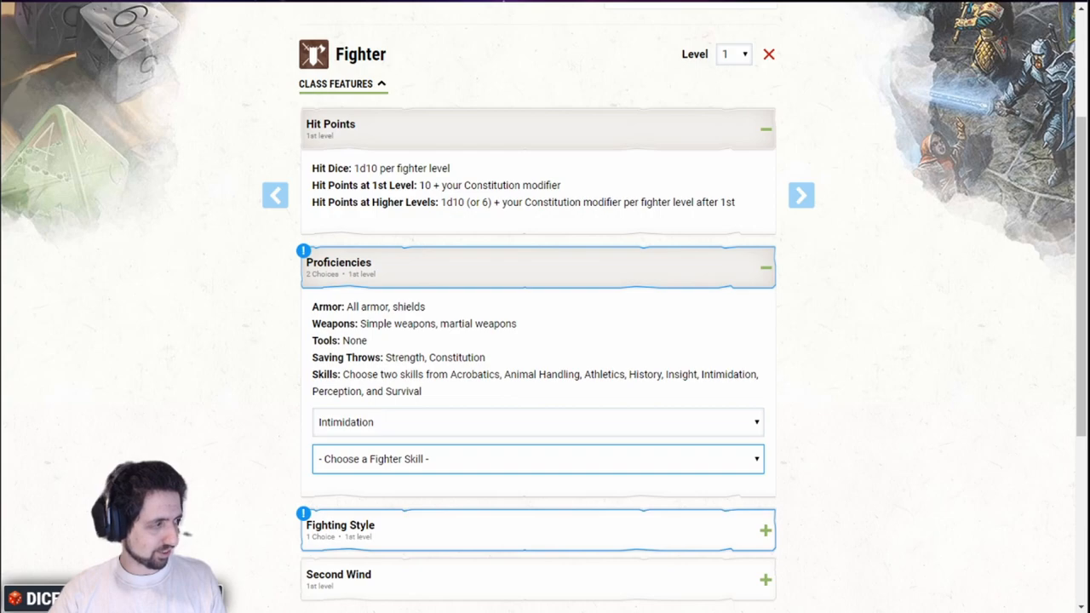
click(536, 460)
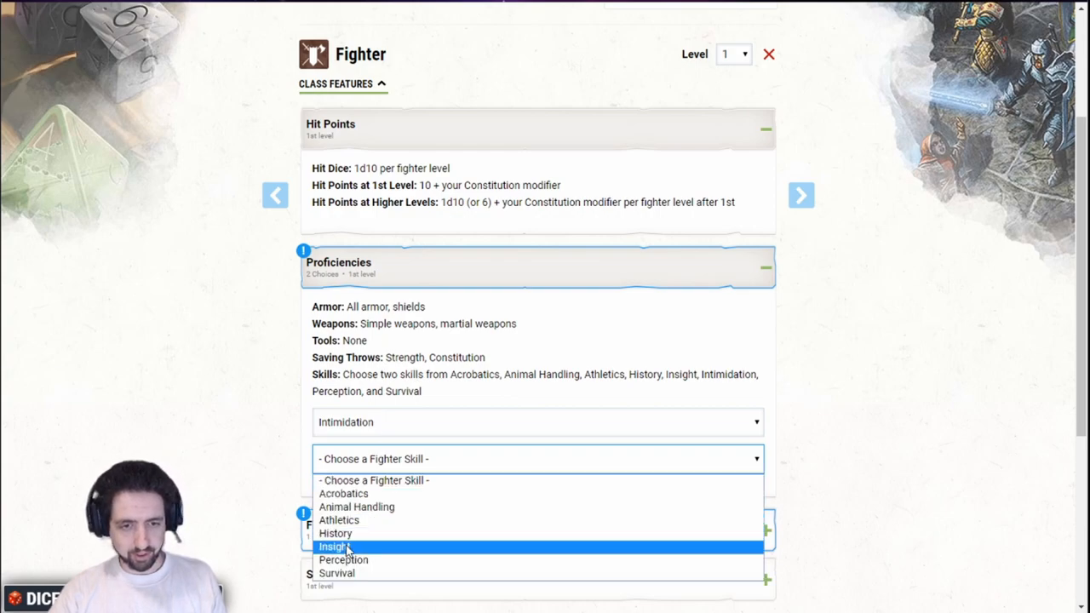
click(344, 558)
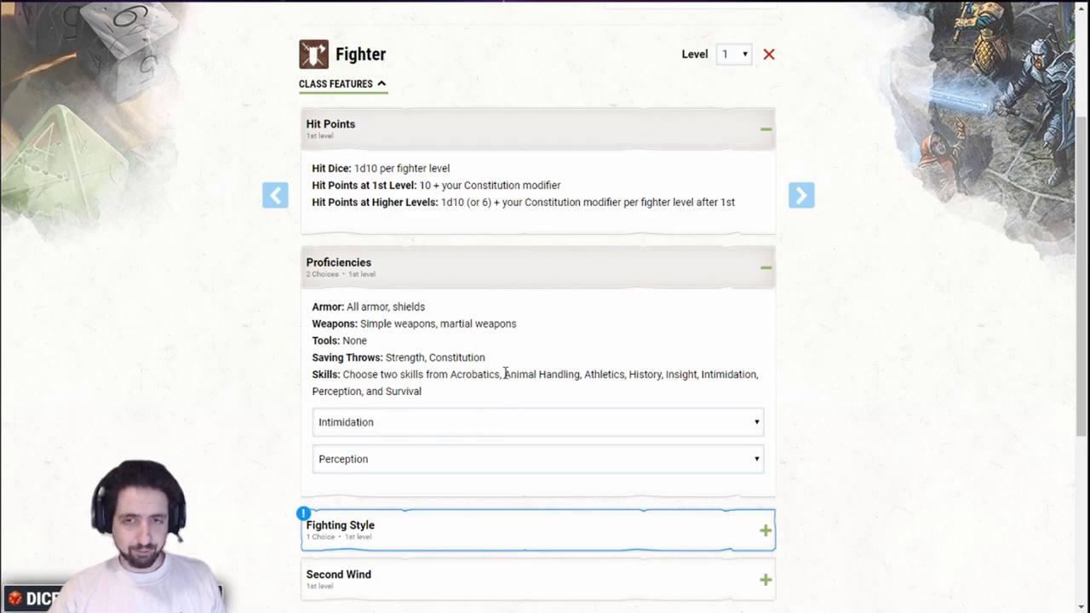
Select Two-Weapon Fighting as the Fighter's fighting style.
click(538, 323)
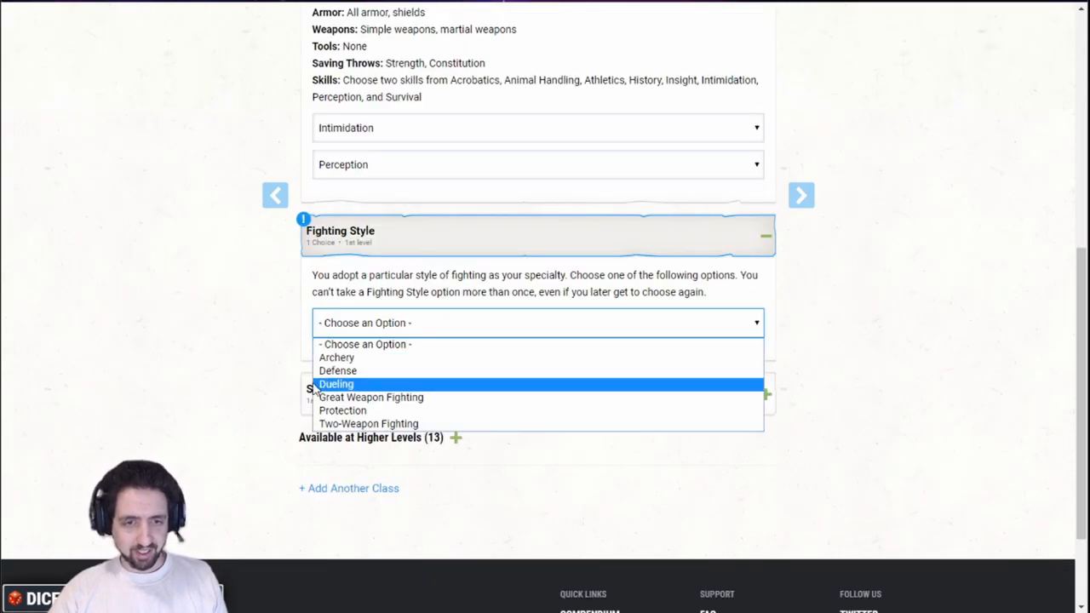
click(368, 422)
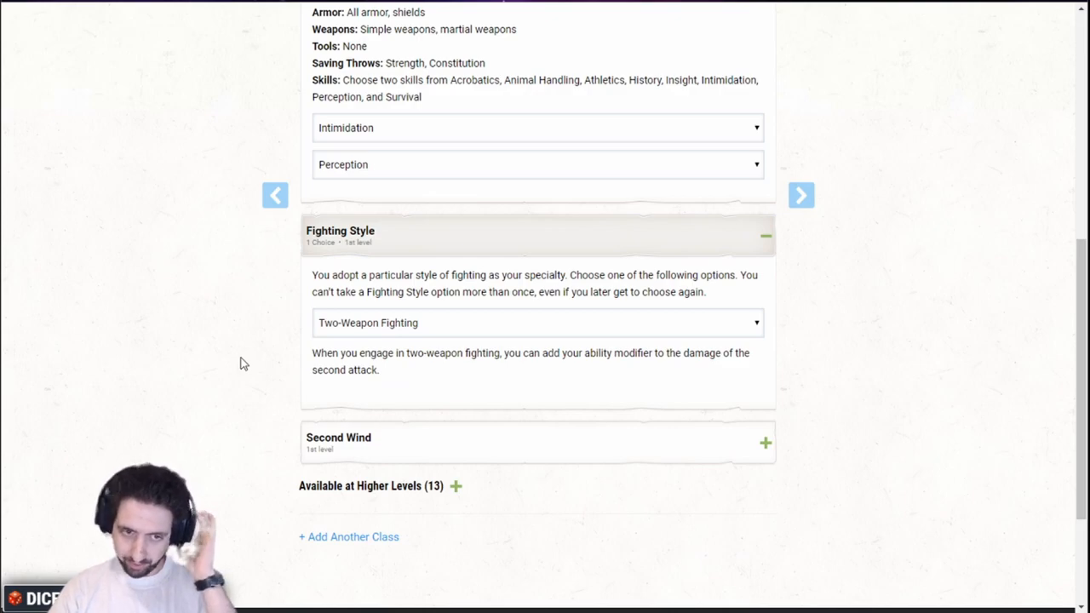
mouse_move(255, 366)
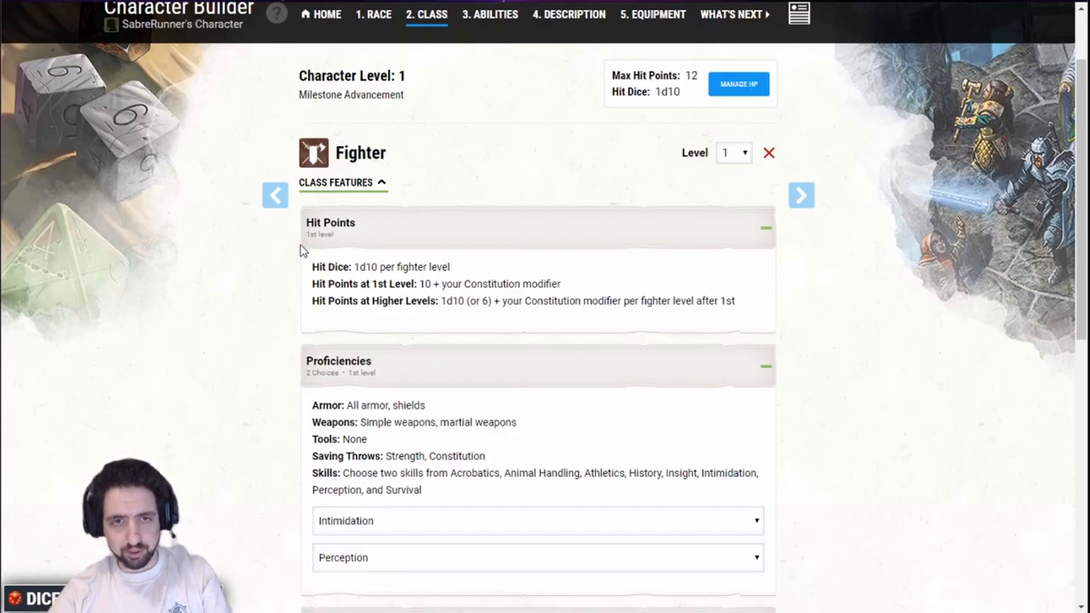
mouse_move(796, 132)
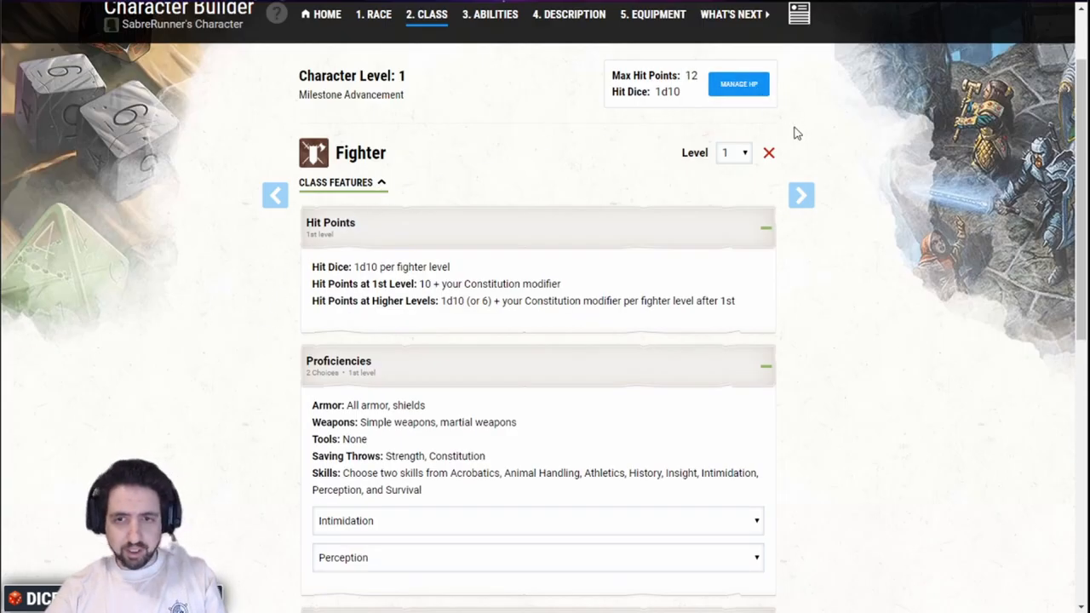
Raise the Fighter to level 3 and choose Champion as the martial archetype.
click(732, 153)
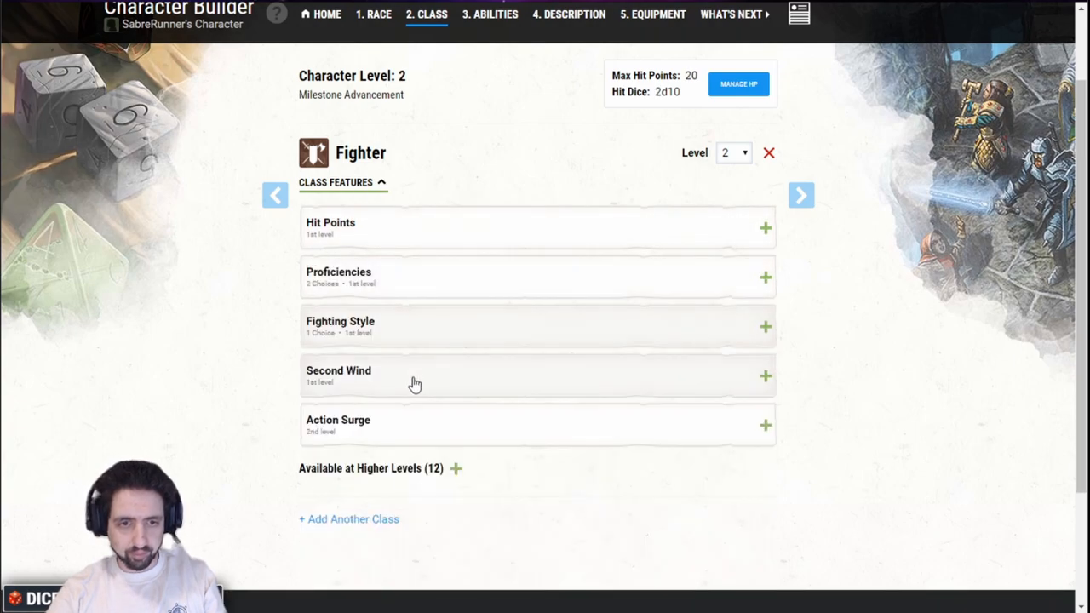
mouse_move(395, 439)
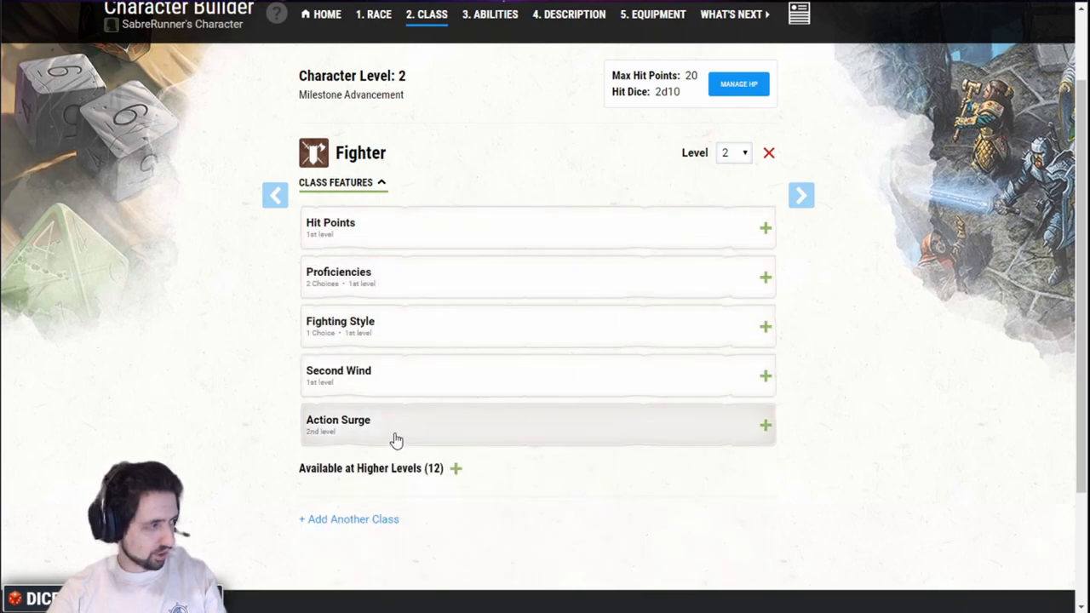
click(733, 154)
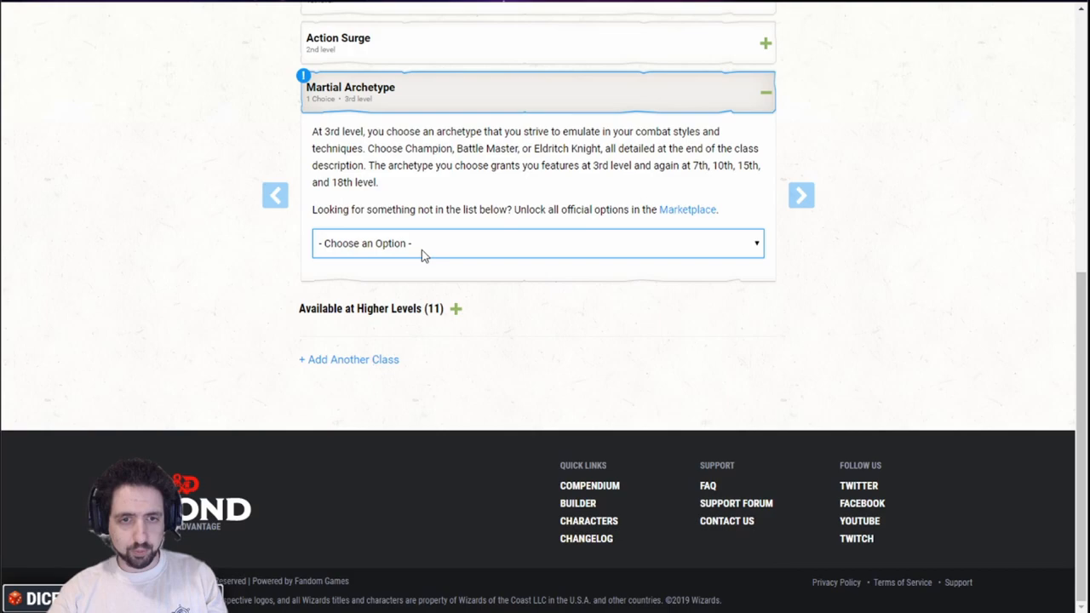
click(536, 244)
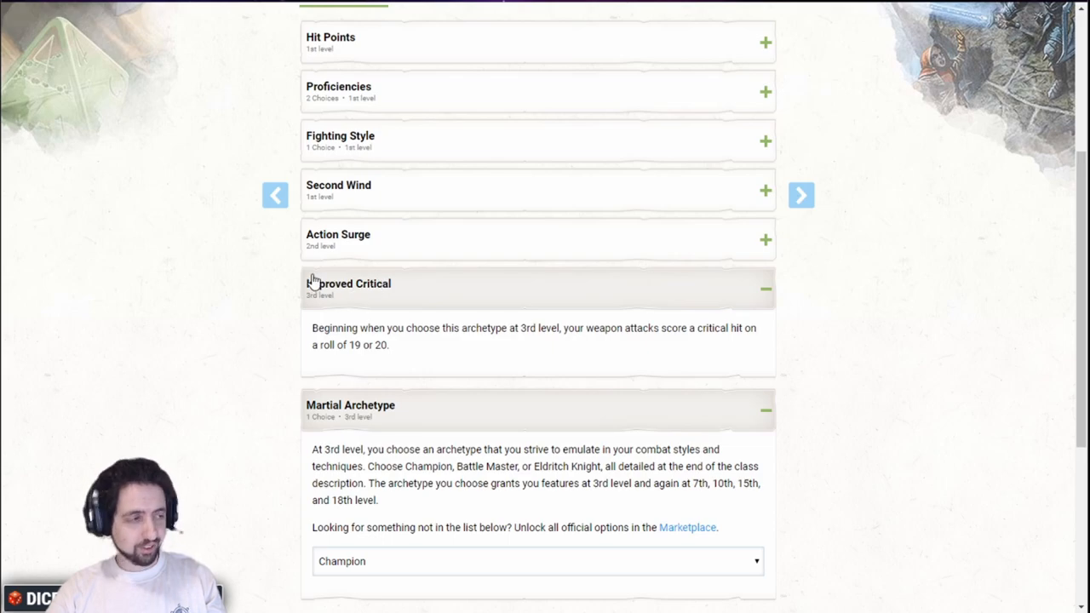
mouse_move(493, 296)
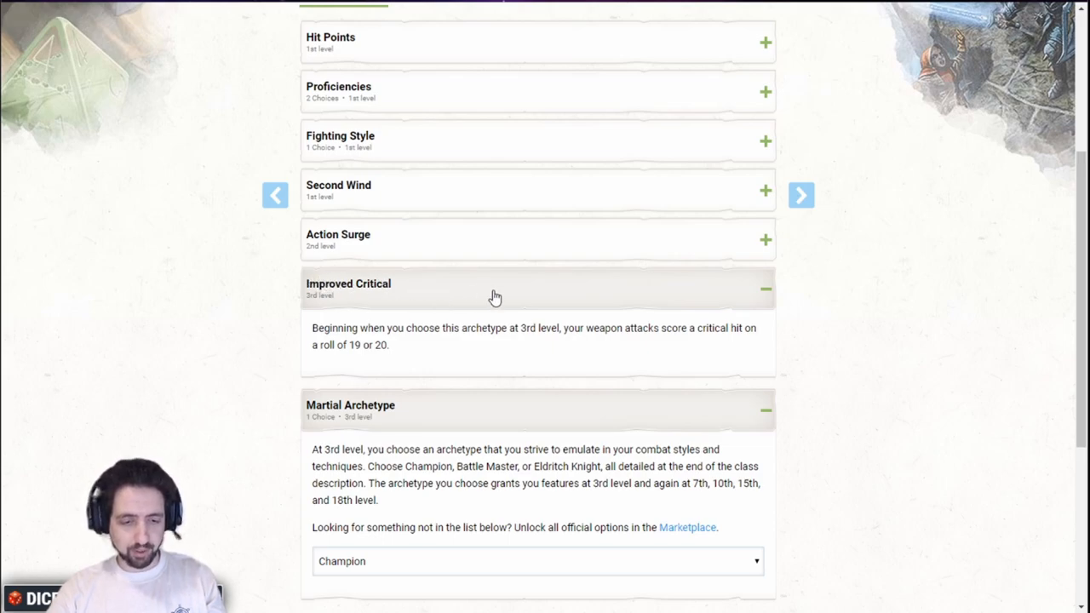
scroll(up, 3)
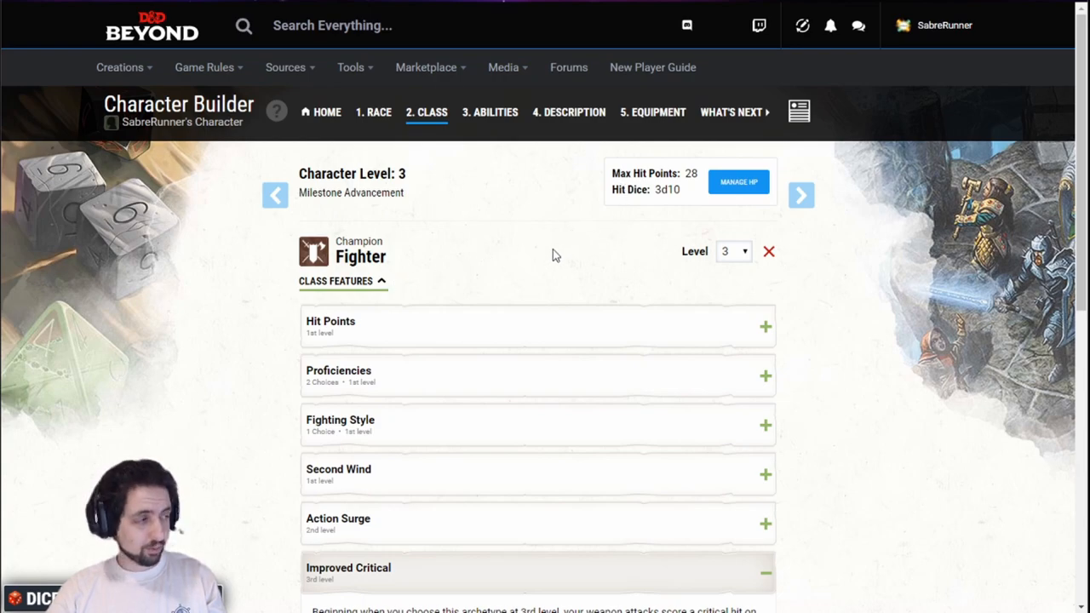
mouse_move(461, 160)
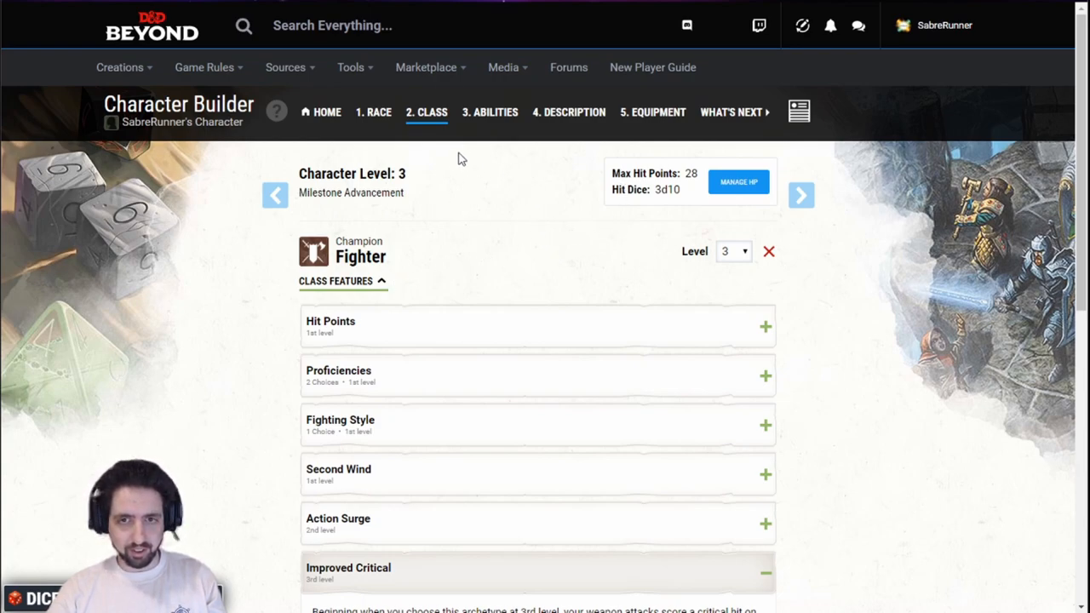
click(652, 112)
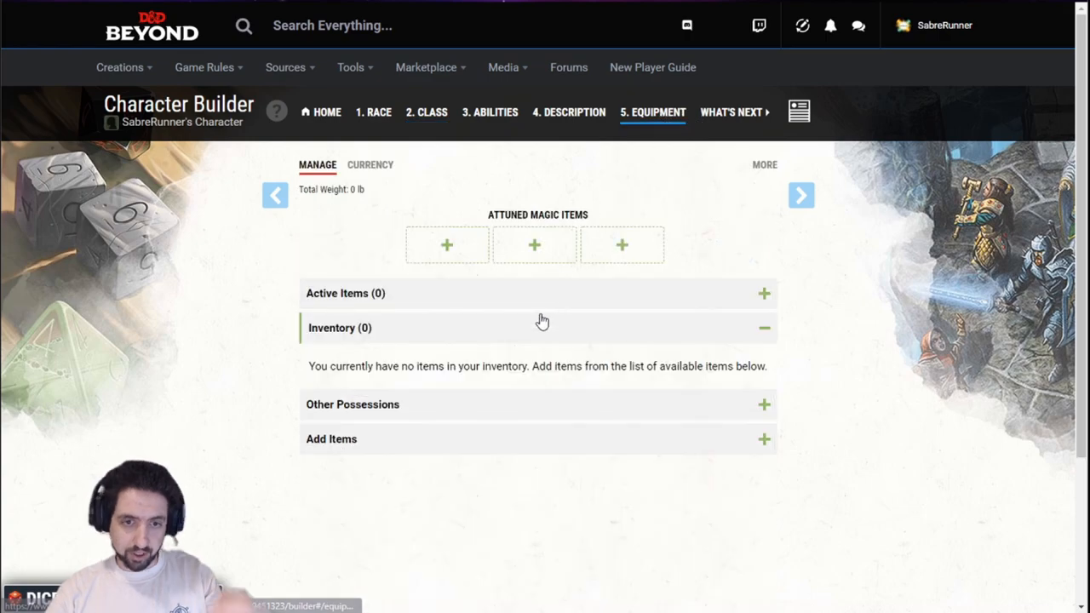
In Starting Equipment, choose two martial weapons, both Rapiers.
click(762, 165)
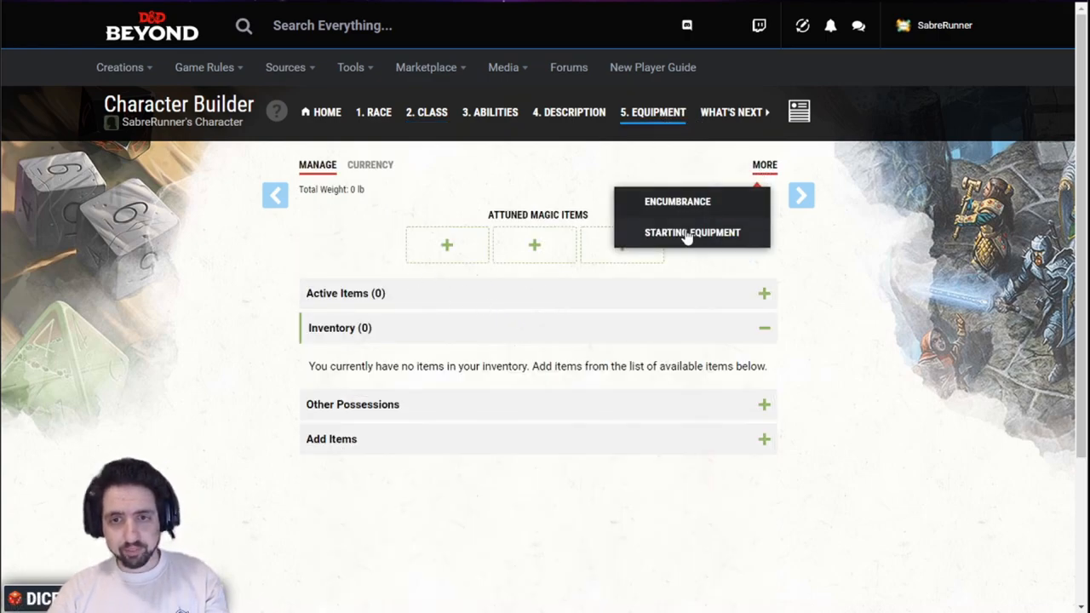
click(684, 232)
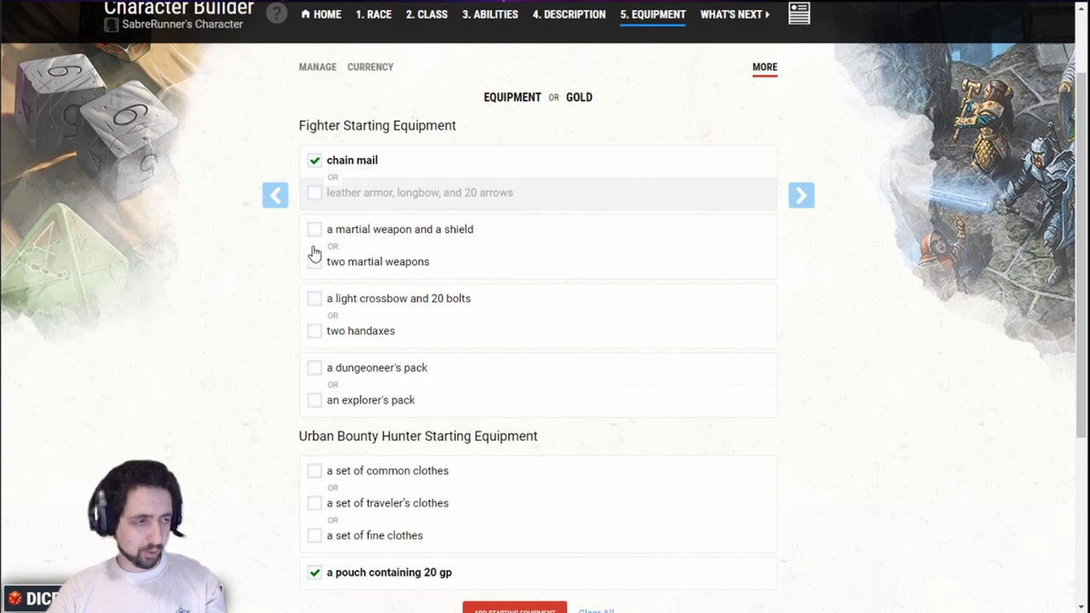
click(313, 263)
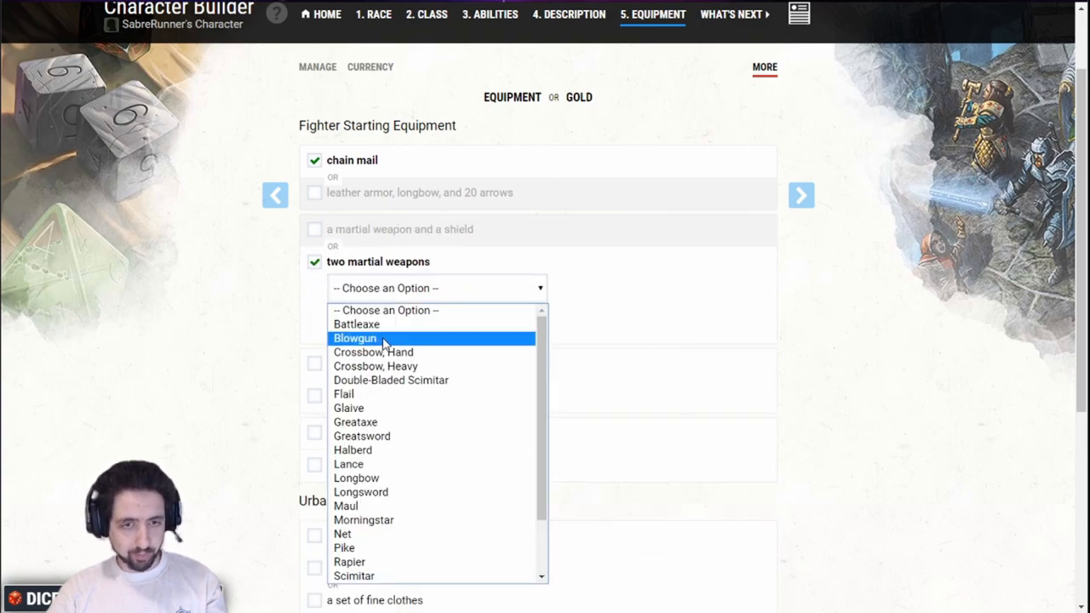
click(349, 562)
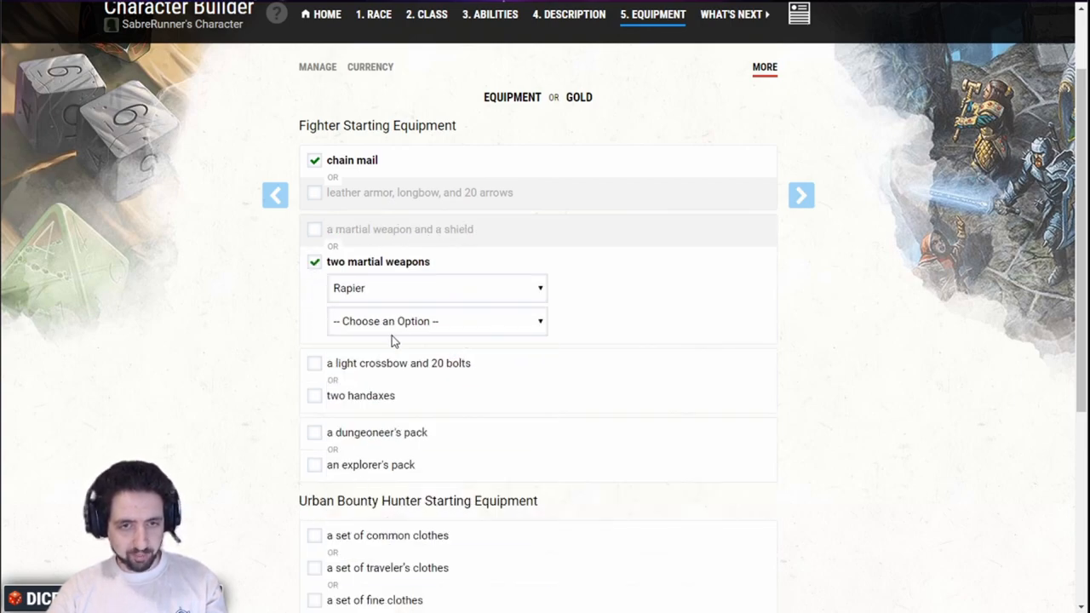
click(435, 320)
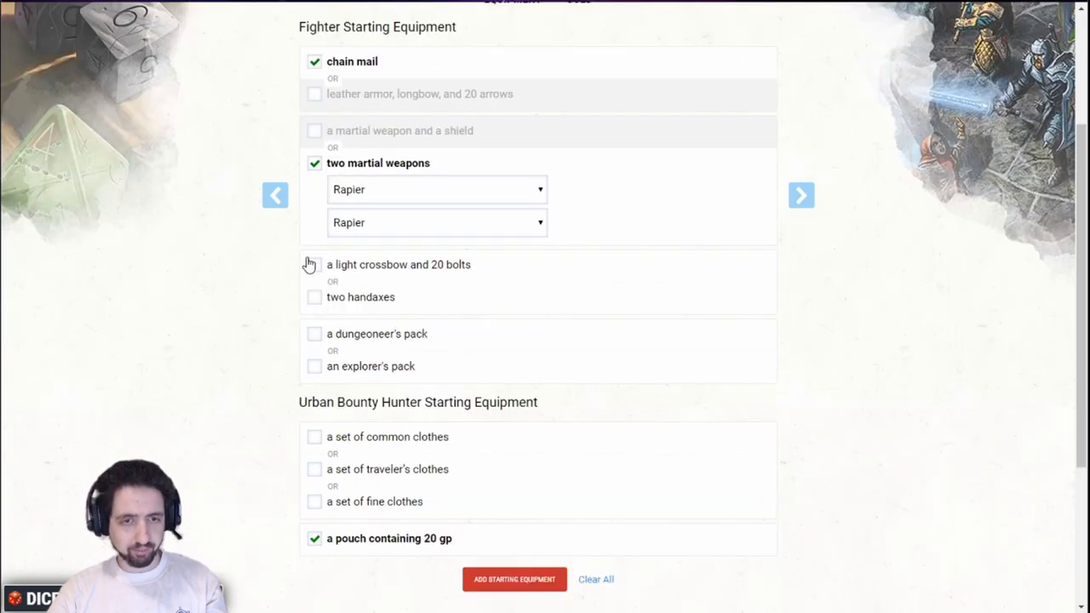
Add light crossbow with 20 bolts, explorer's pack and traveler's clothes to the inventory.
click(313, 263)
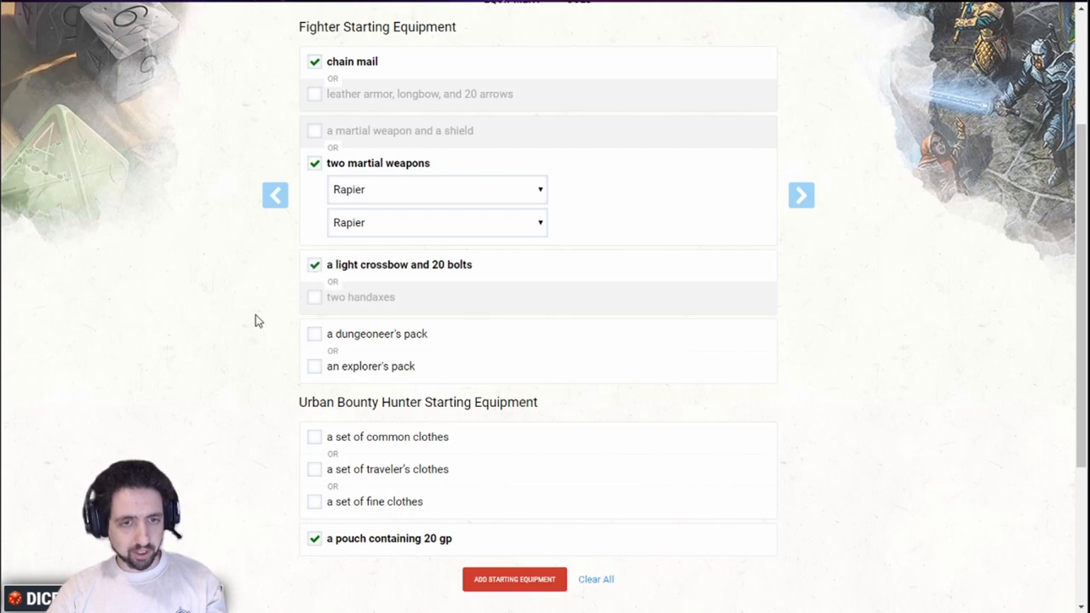
scroll(down, 3)
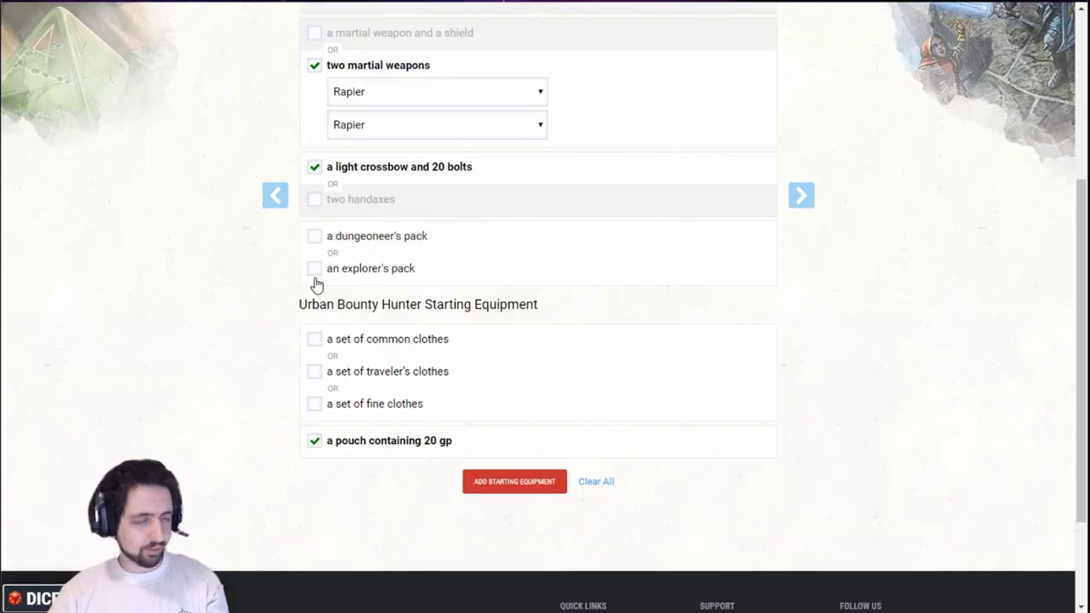
click(314, 269)
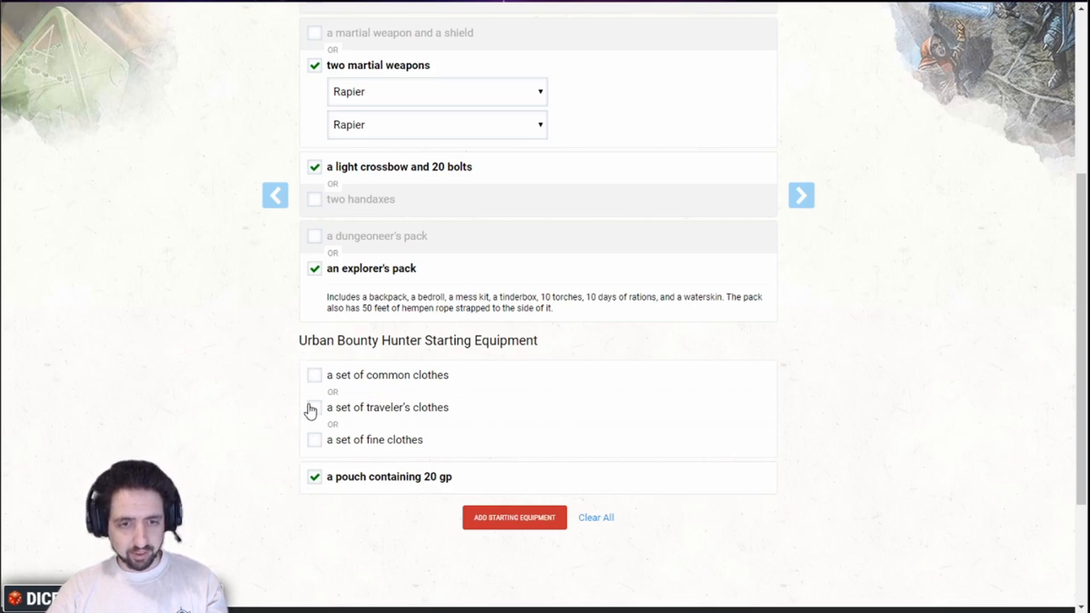
click(313, 407)
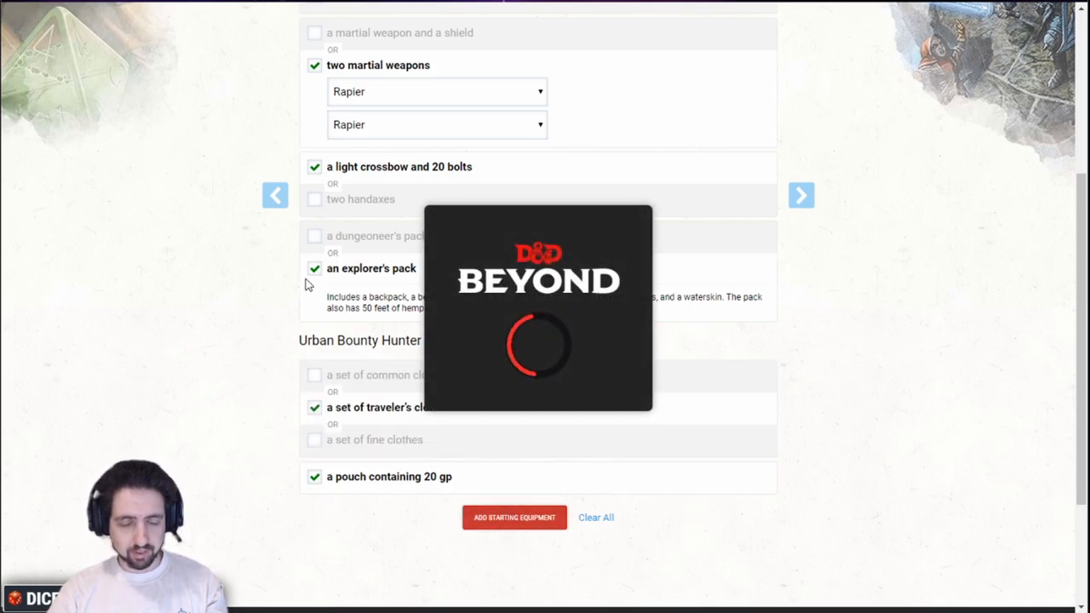
click(514, 518)
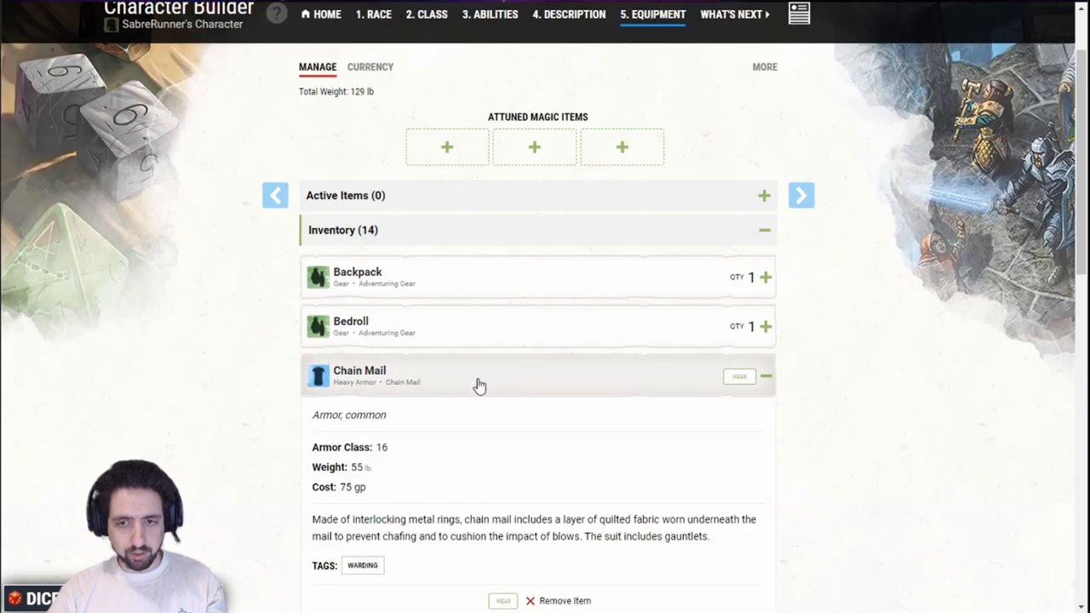
Remove the chain mail and review the character's currency.
scroll(down, 3)
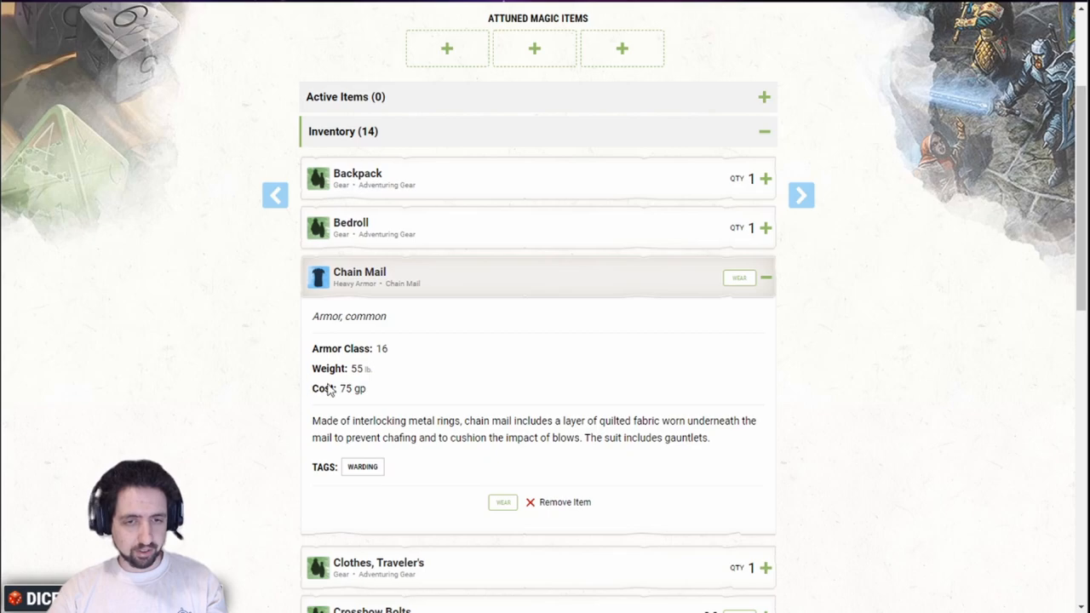
mouse_move(507, 484)
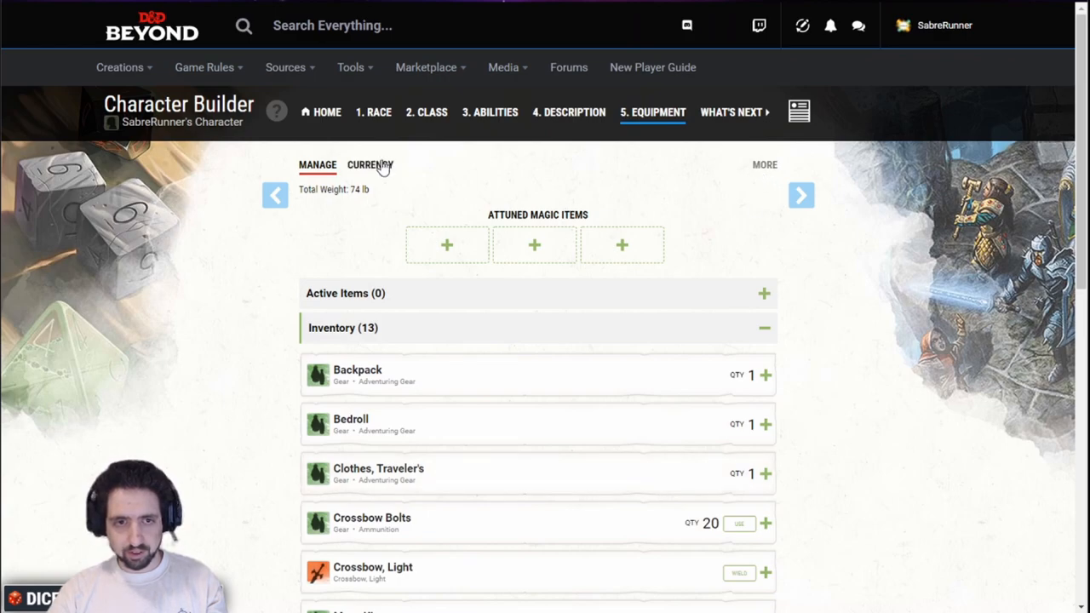
click(369, 164)
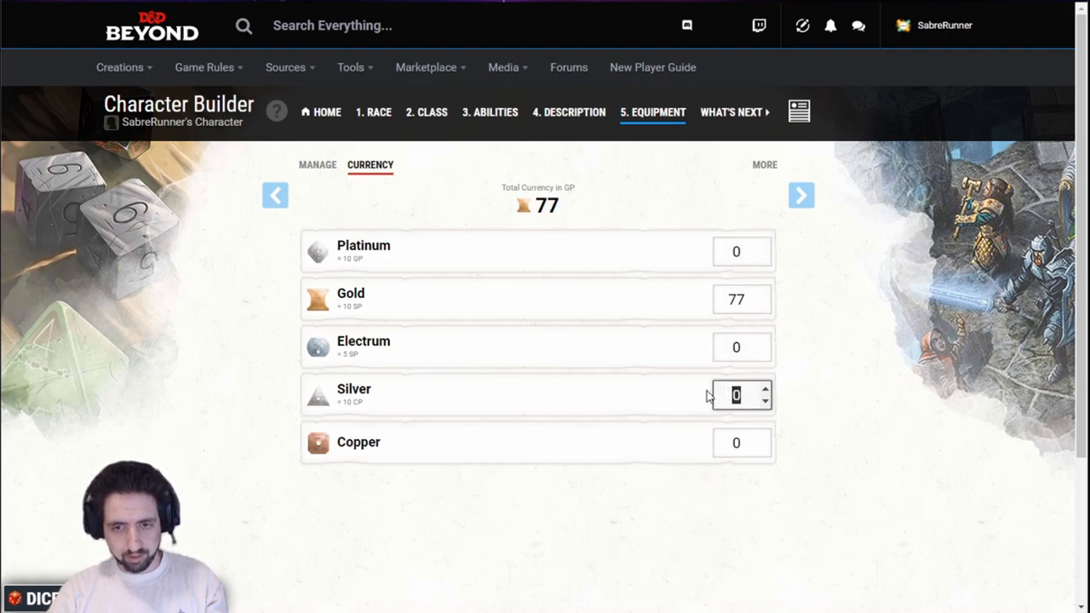
click(317, 163)
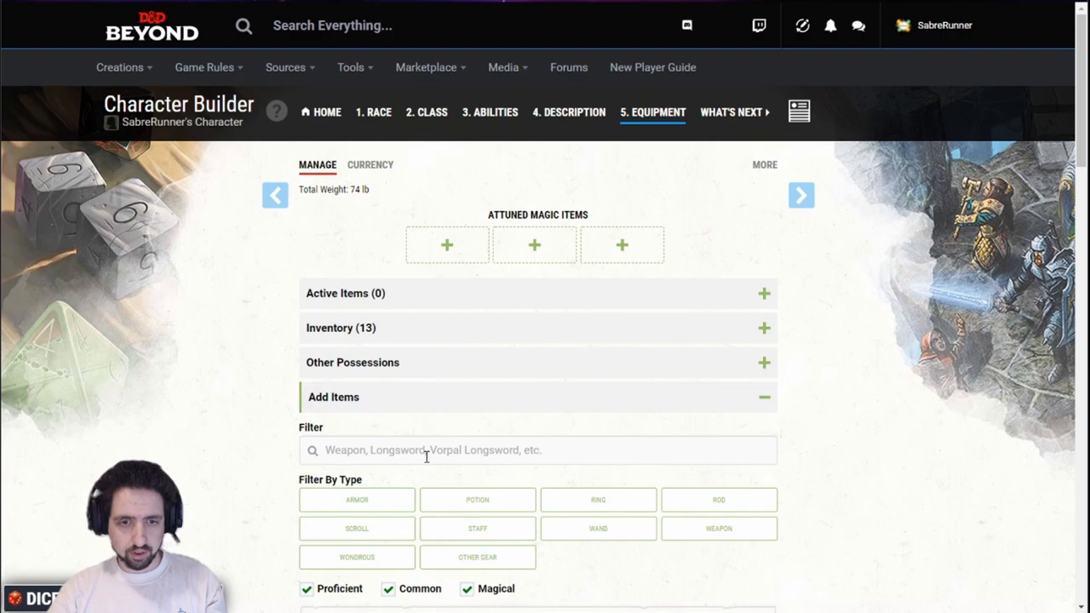
Find and add a Chain Shirt to the inventory.
text(chain)
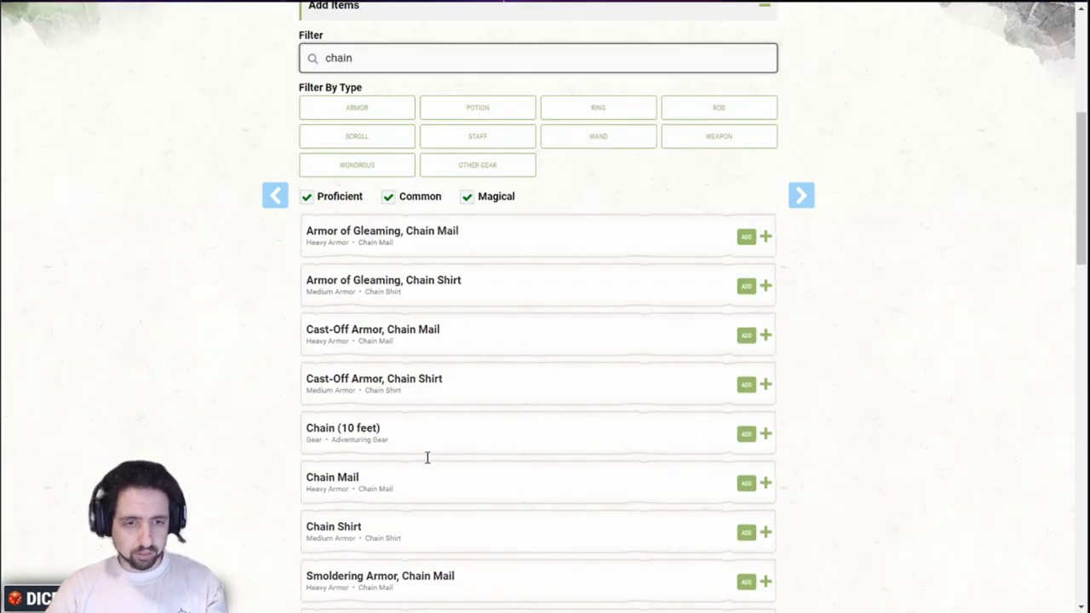
scroll(down, 3)
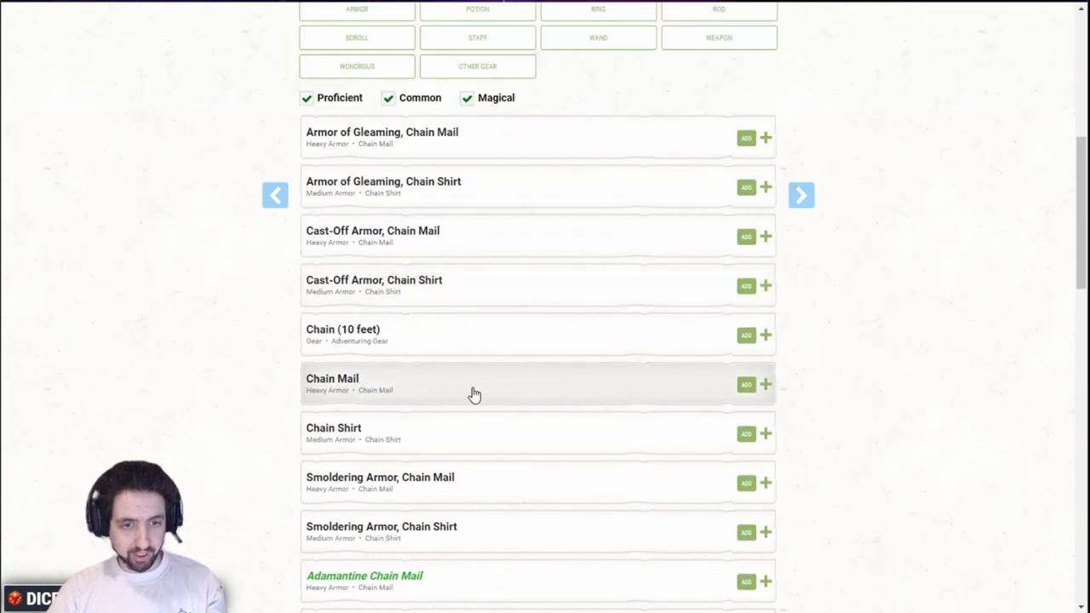
click(334, 428)
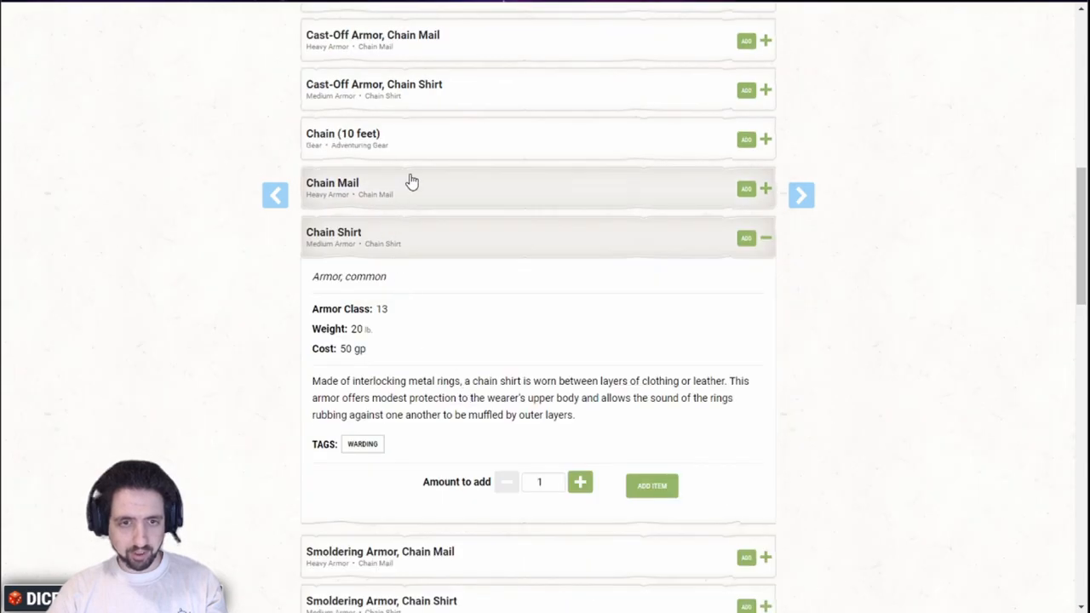
mouse_move(650, 485)
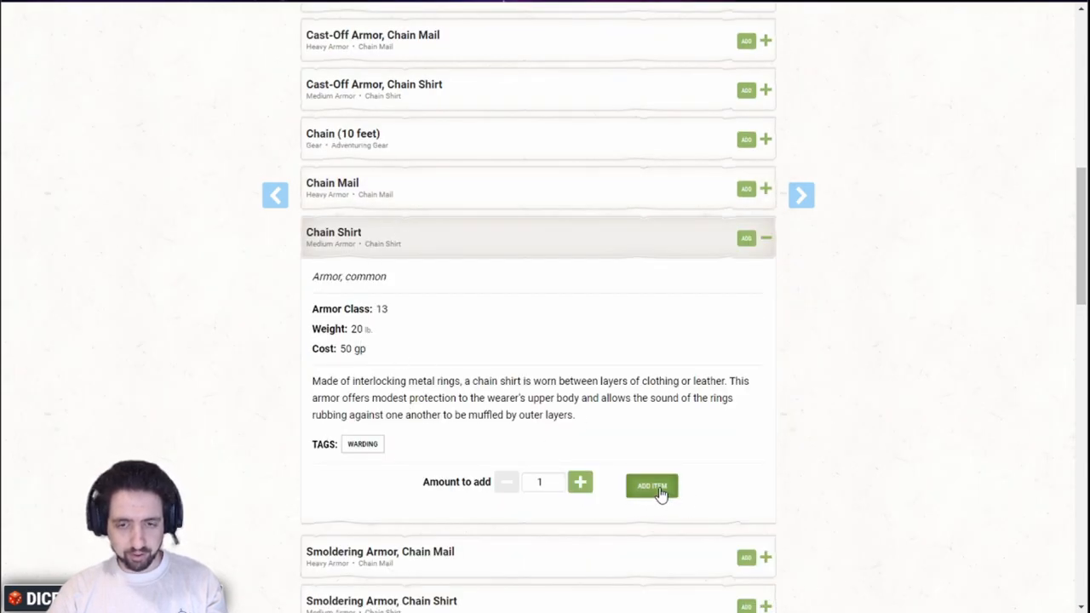
click(651, 485)
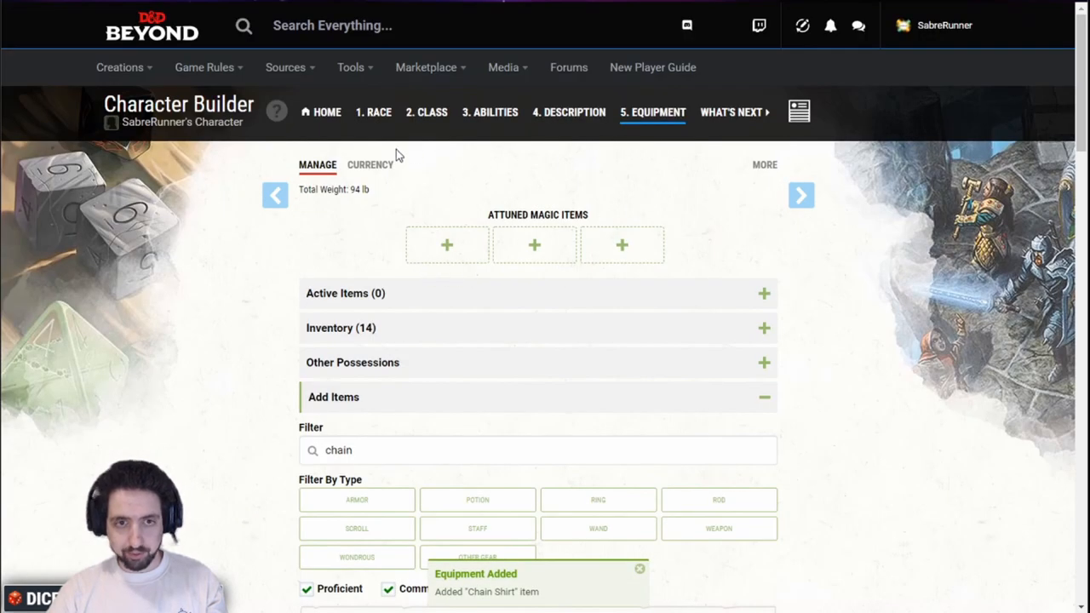
Adjust the gold in Currency after buying the chain shirt.
click(368, 163)
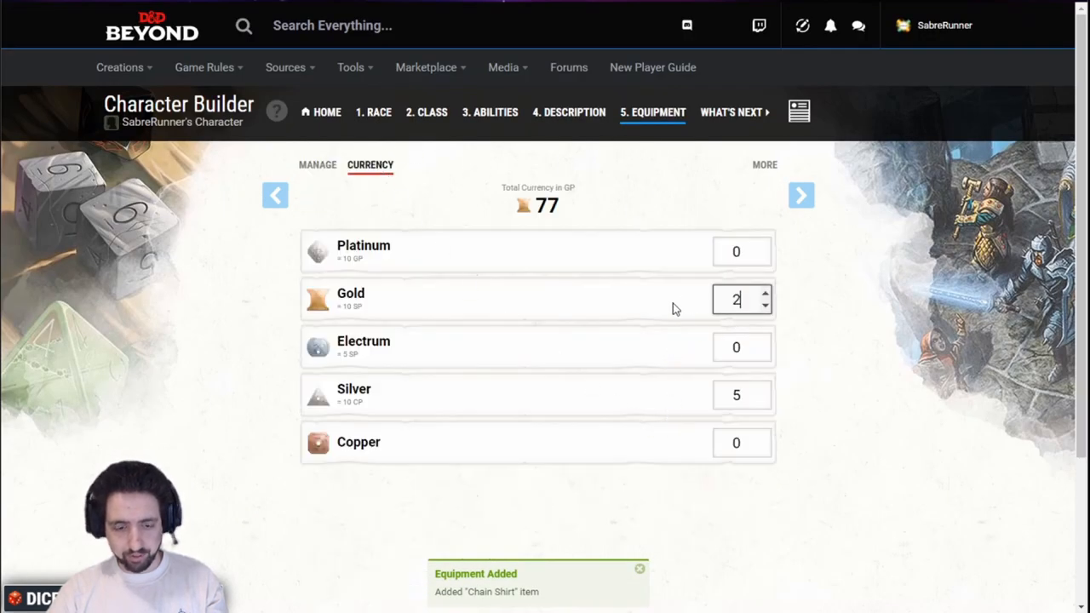
click(317, 163)
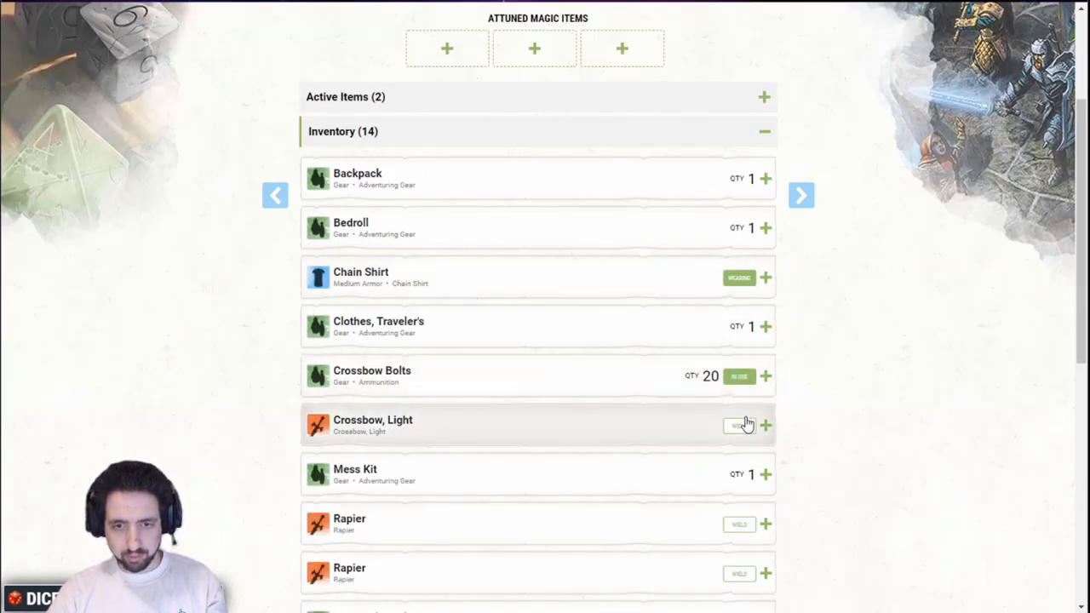
scroll(down, 3)
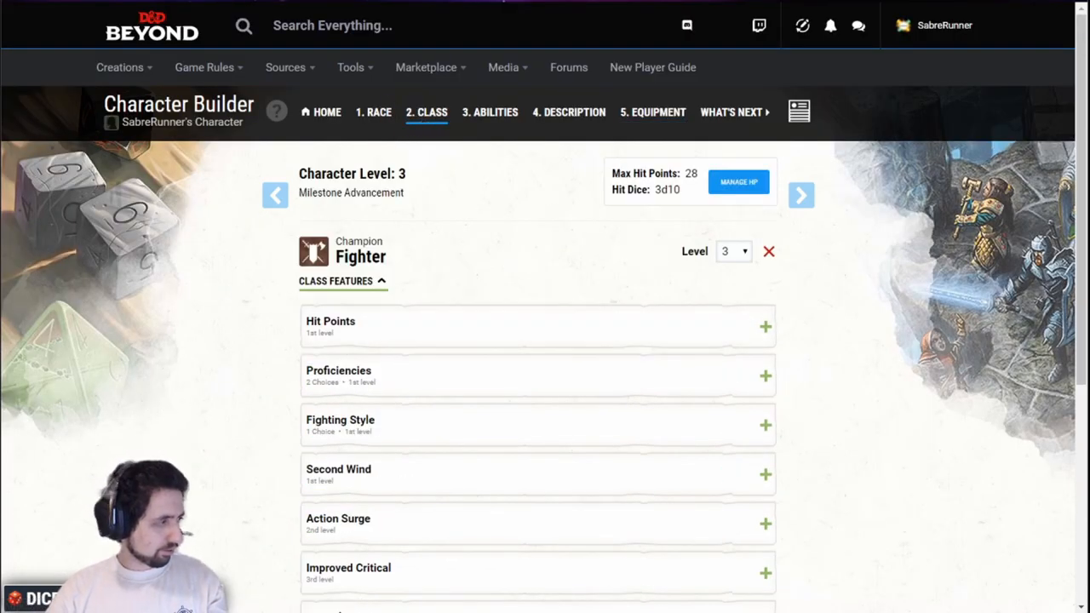
Add Rogue as a second class and expand its class features.
scroll(down, 3)
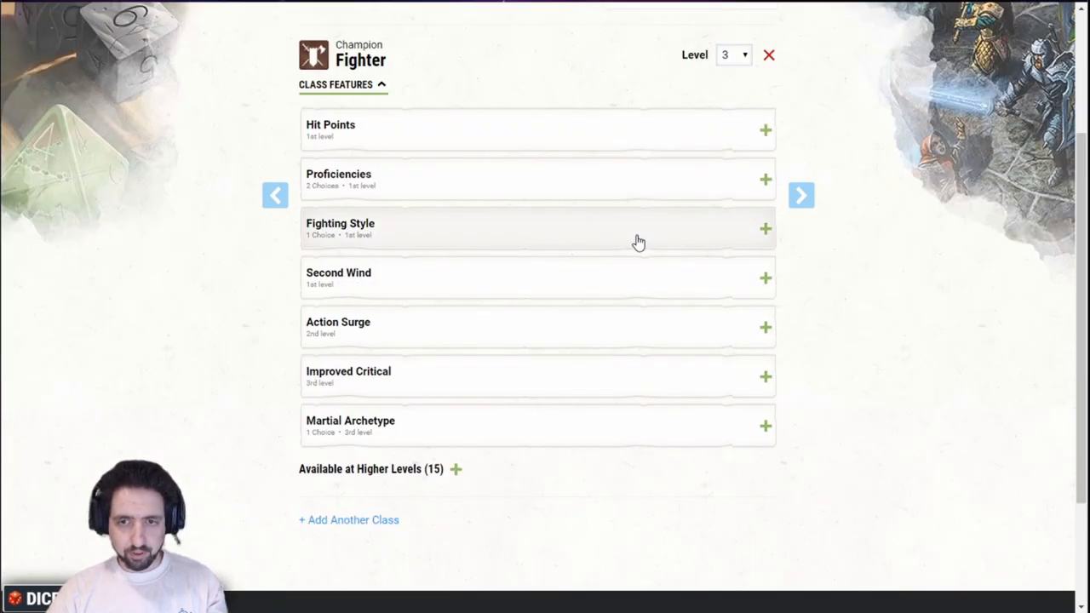
click(348, 521)
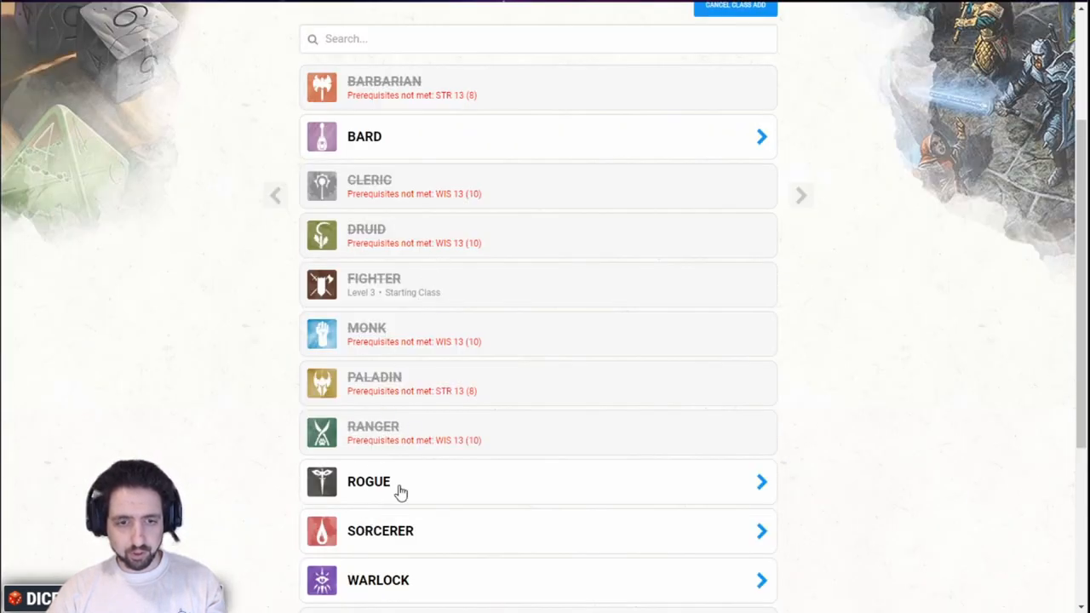
click(400, 484)
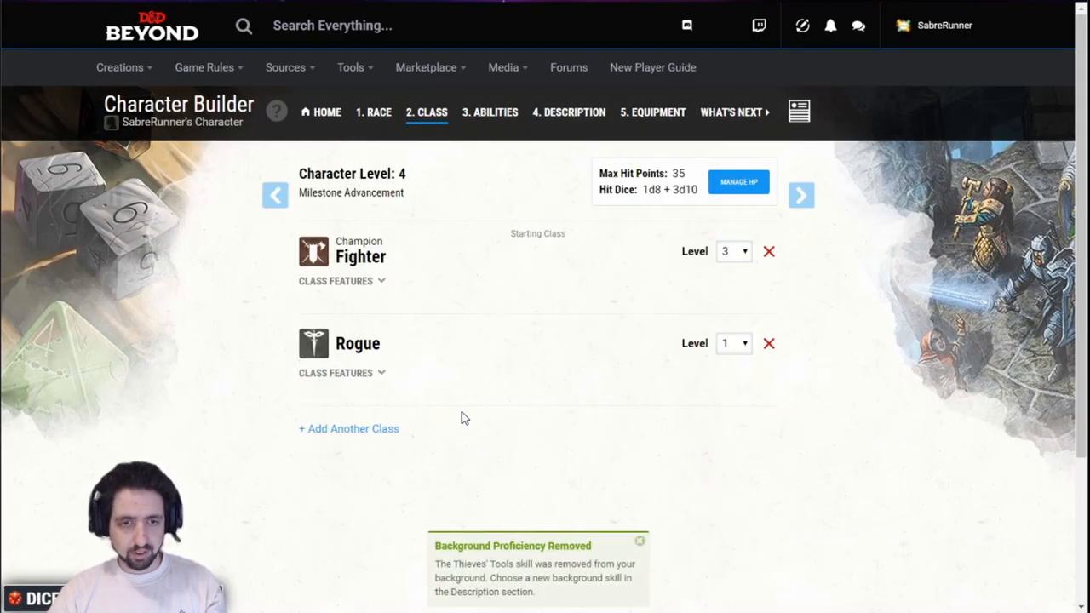
click(335, 372)
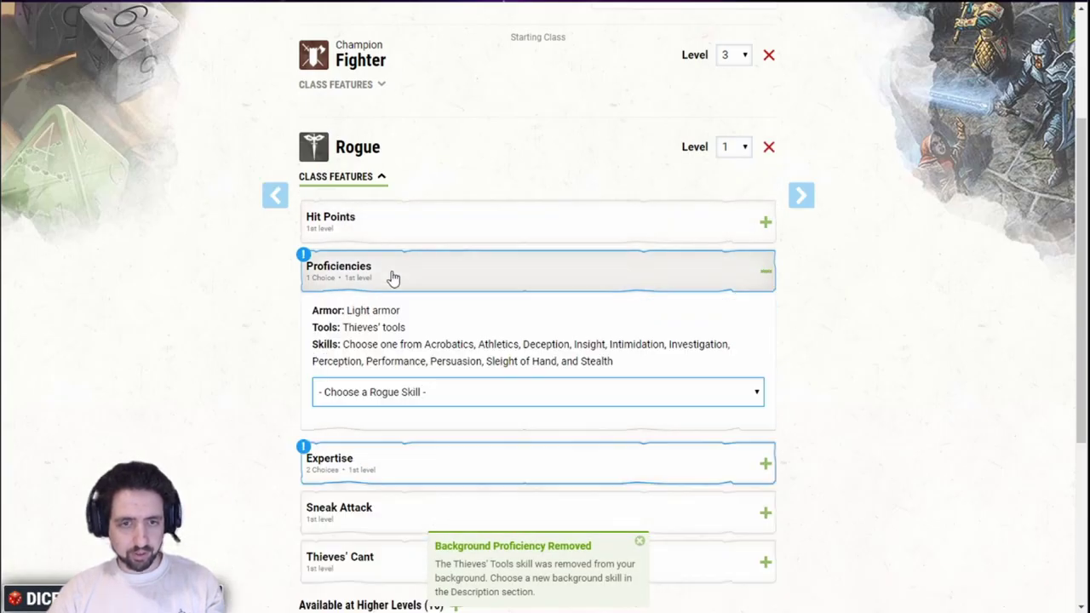
Choose Insight as the Rogue skill and Thieves' Tools as the second expertise.
click(536, 391)
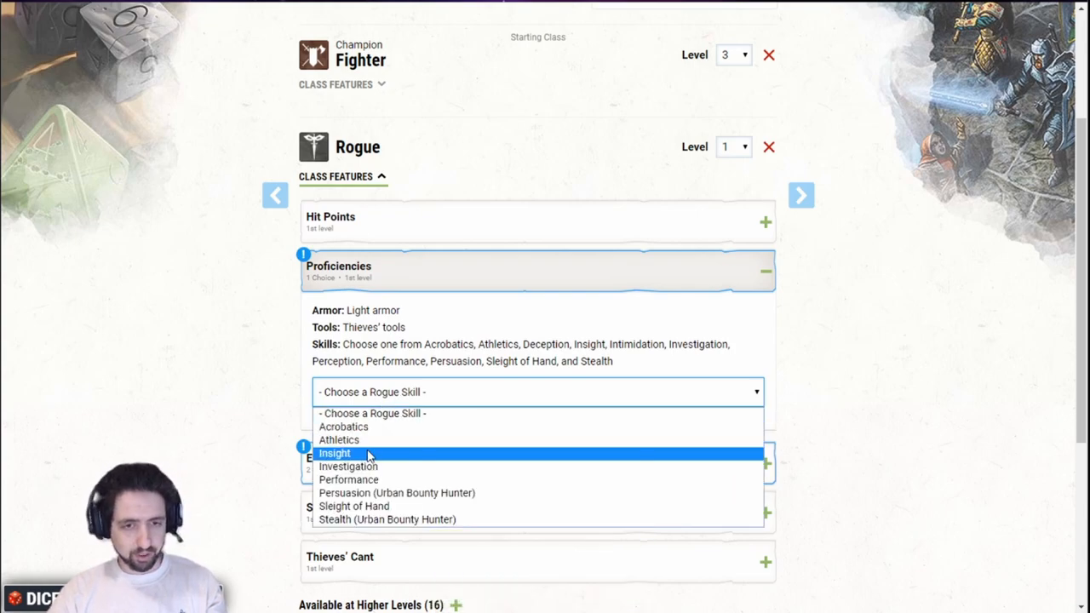
click(333, 453)
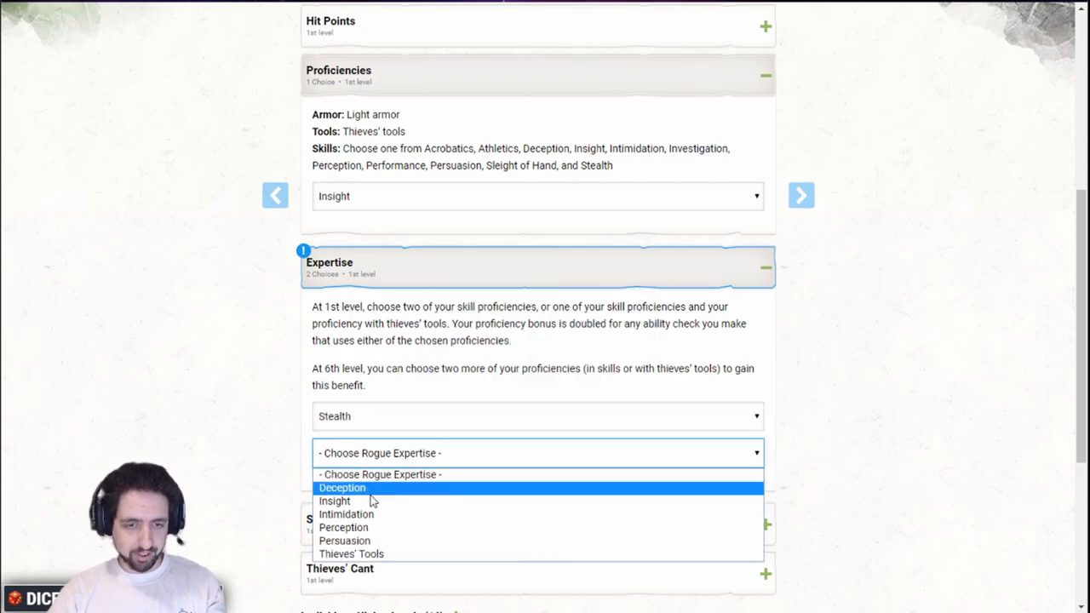
click(351, 553)
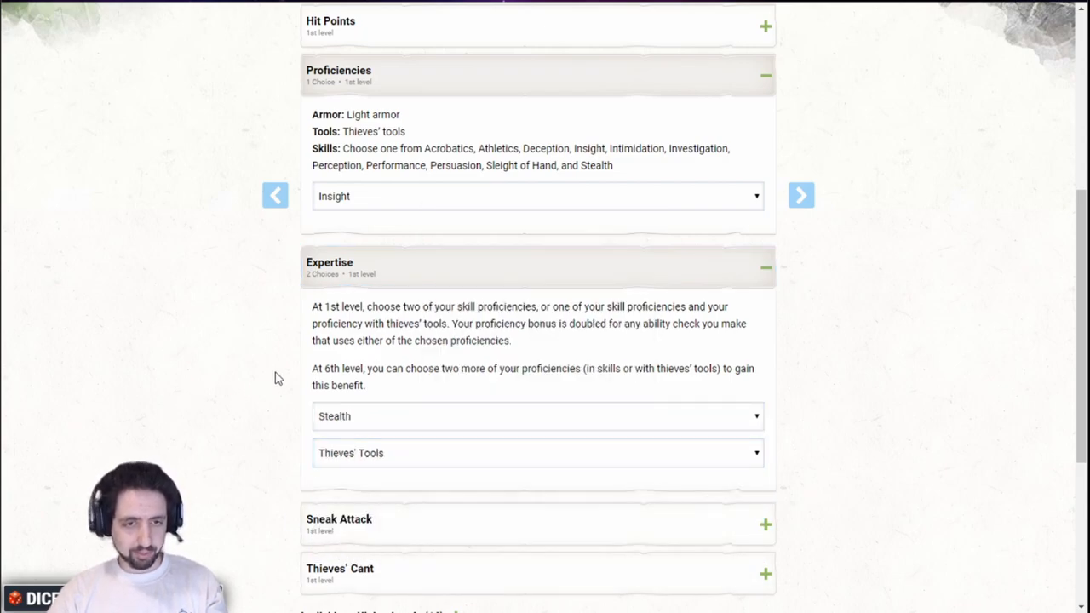
scroll(down, 3)
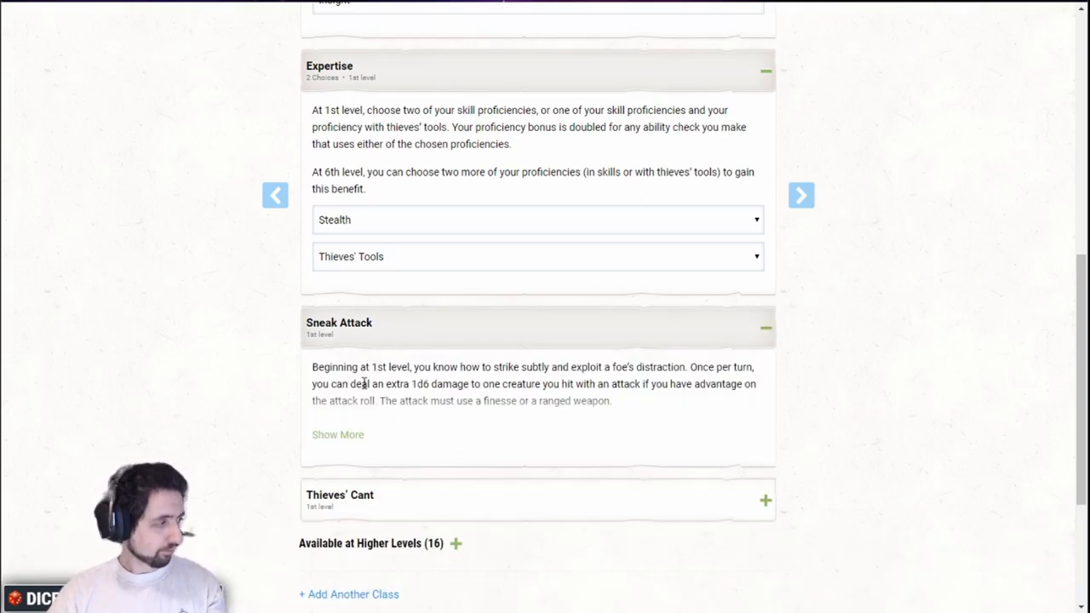
scroll(up, 3)
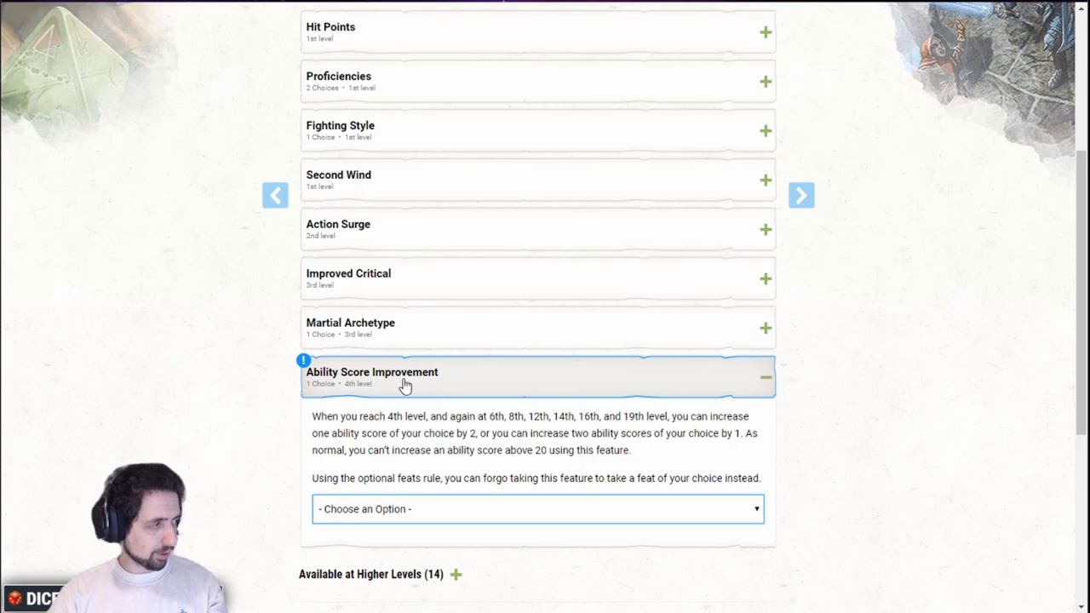
Take the ability score increase for the Fighter's 4th-level improvement and raise the Fighter to level 5.
click(536, 507)
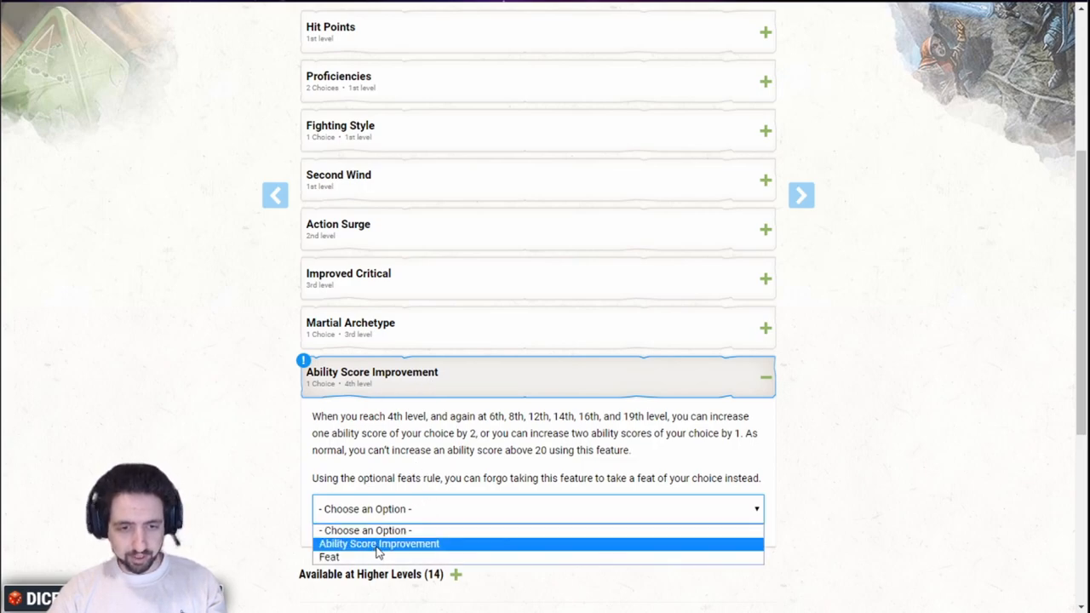
click(375, 543)
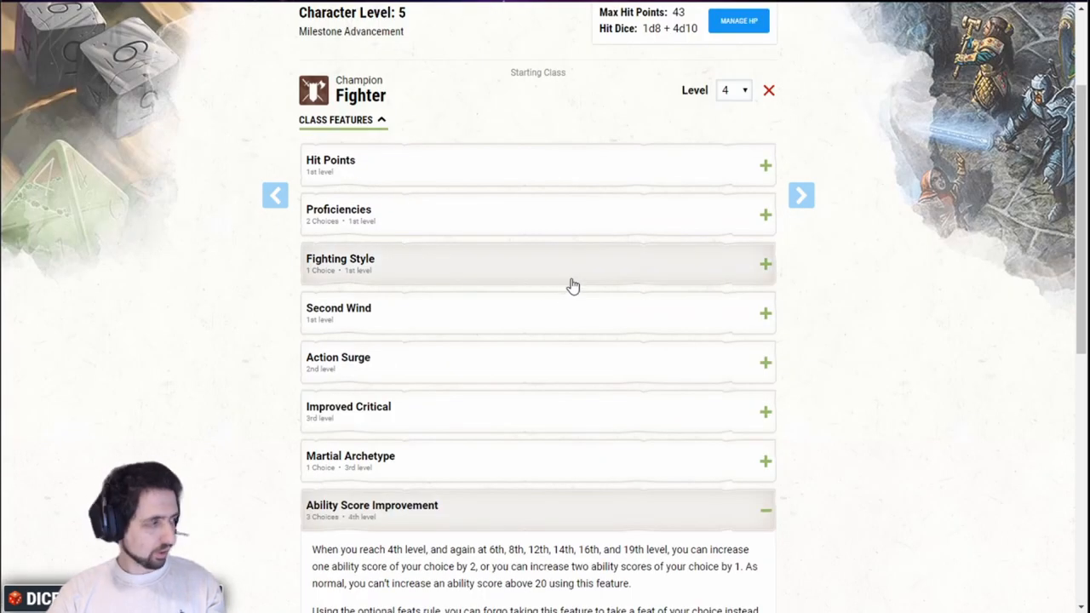
click(732, 88)
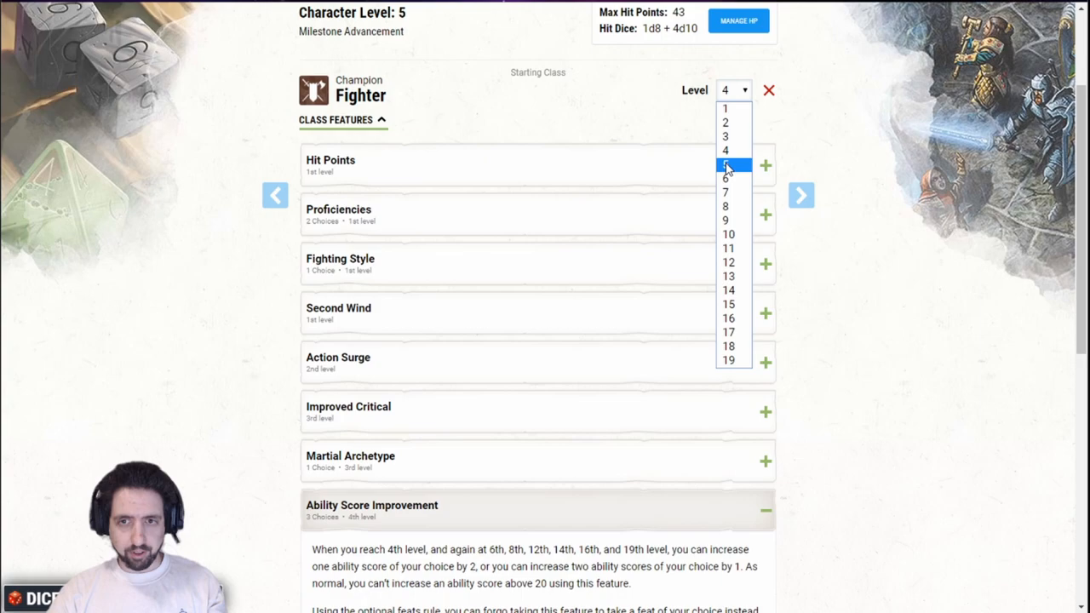
click(727, 163)
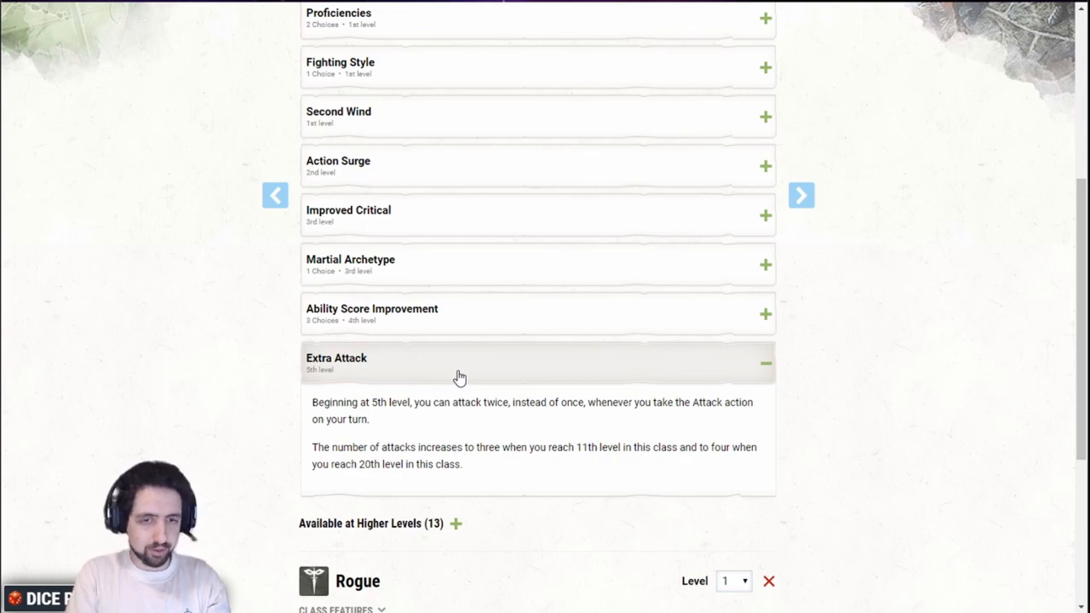
click(763, 363)
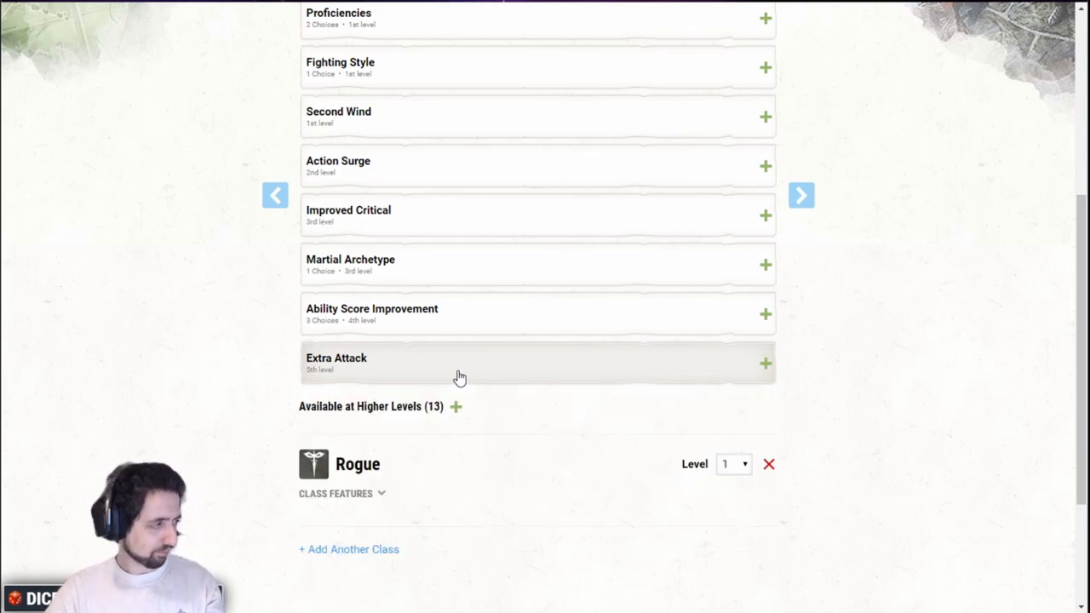
scroll(up, 3)
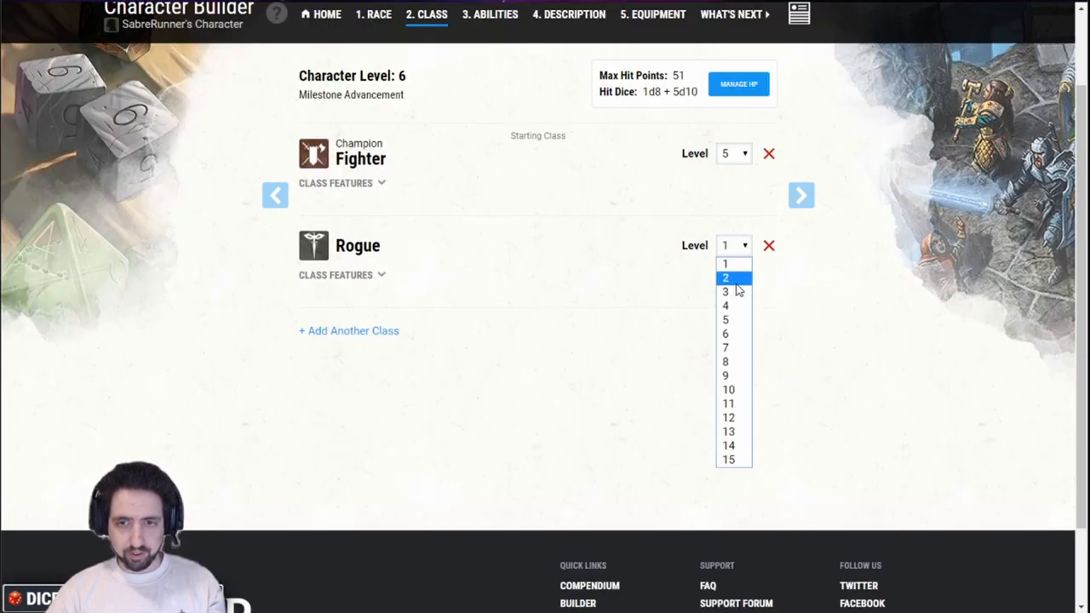
Raise the Rogue's level and collapse the Cunning Action description.
click(729, 276)
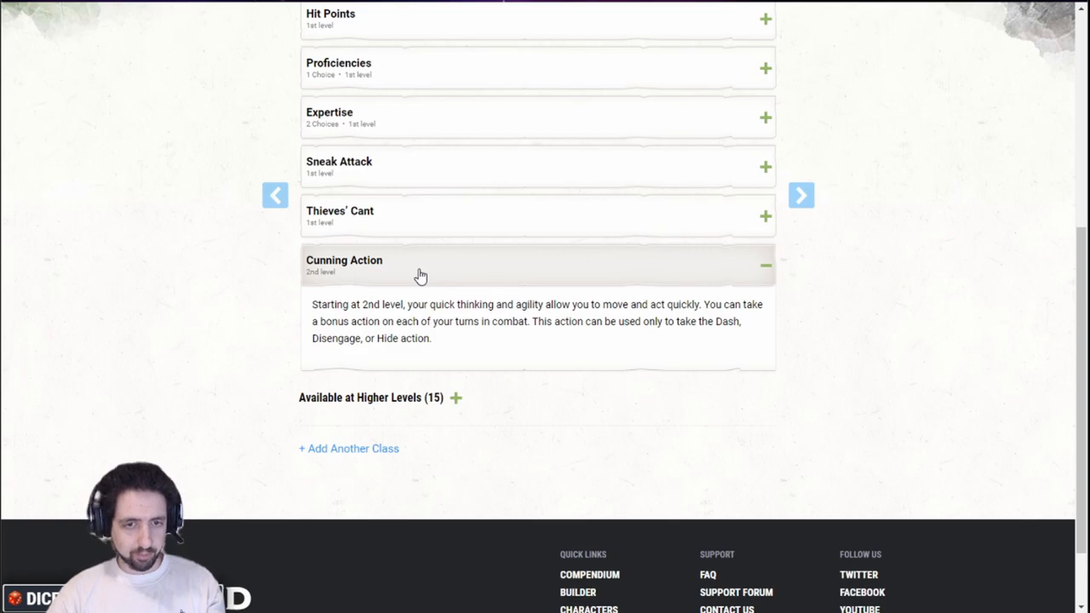
mouse_move(399, 268)
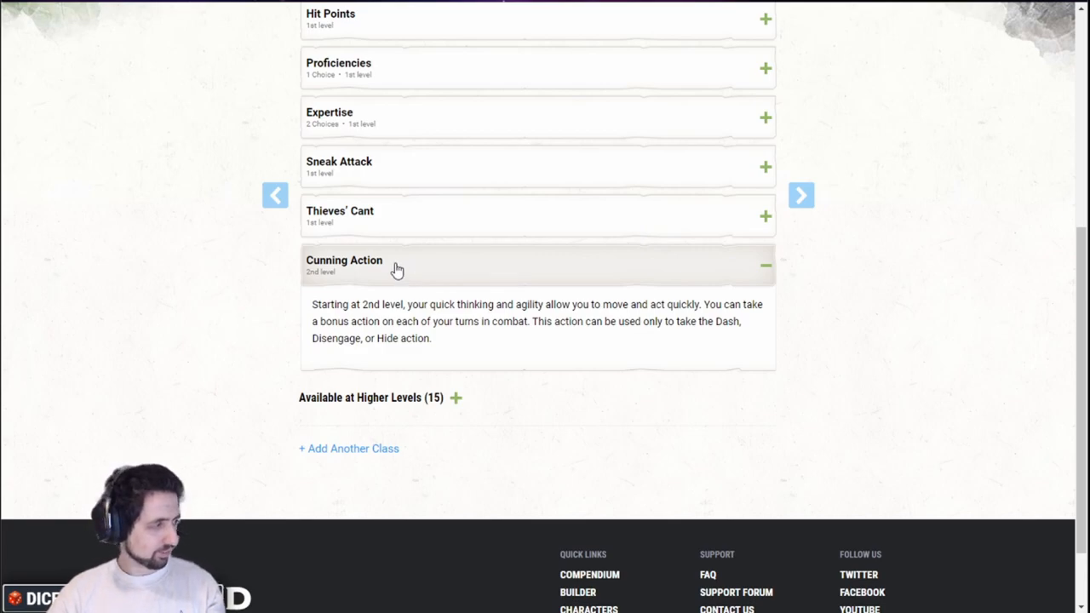
mouse_move(385, 194)
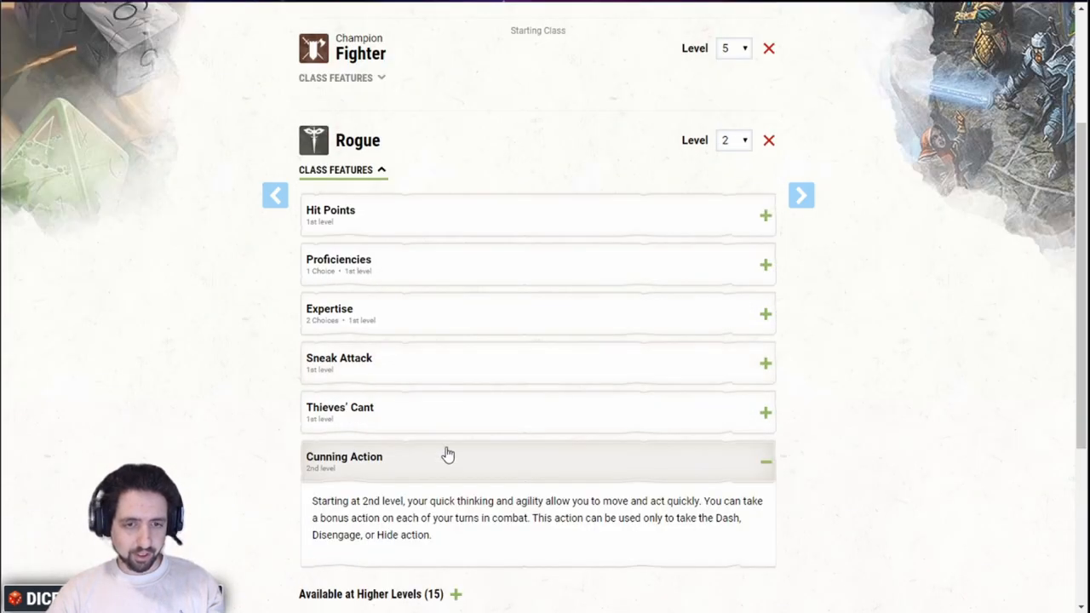
click(732, 140)
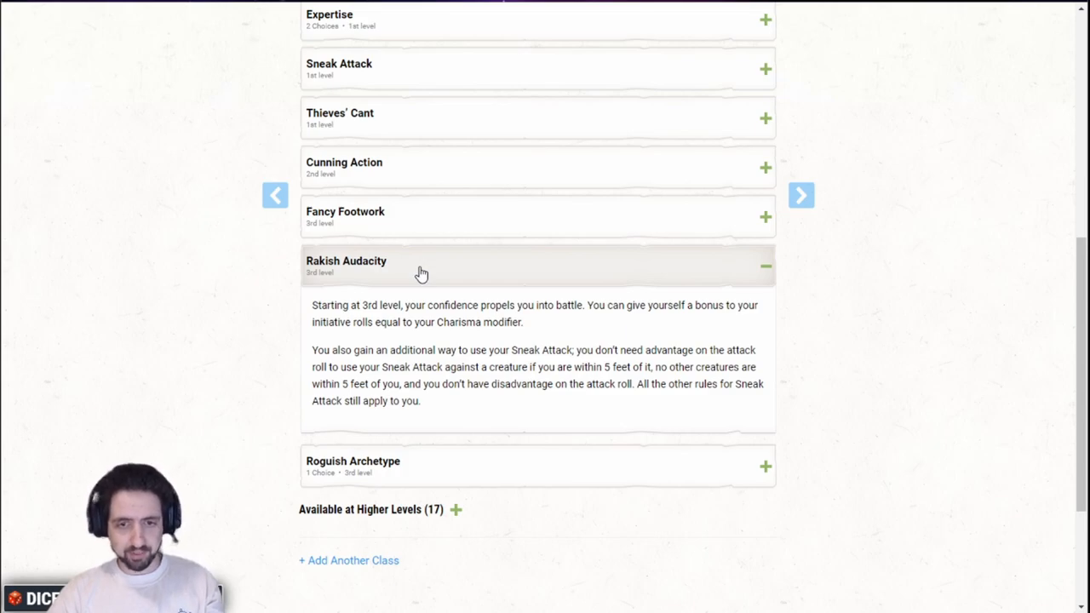
mouse_move(599, 409)
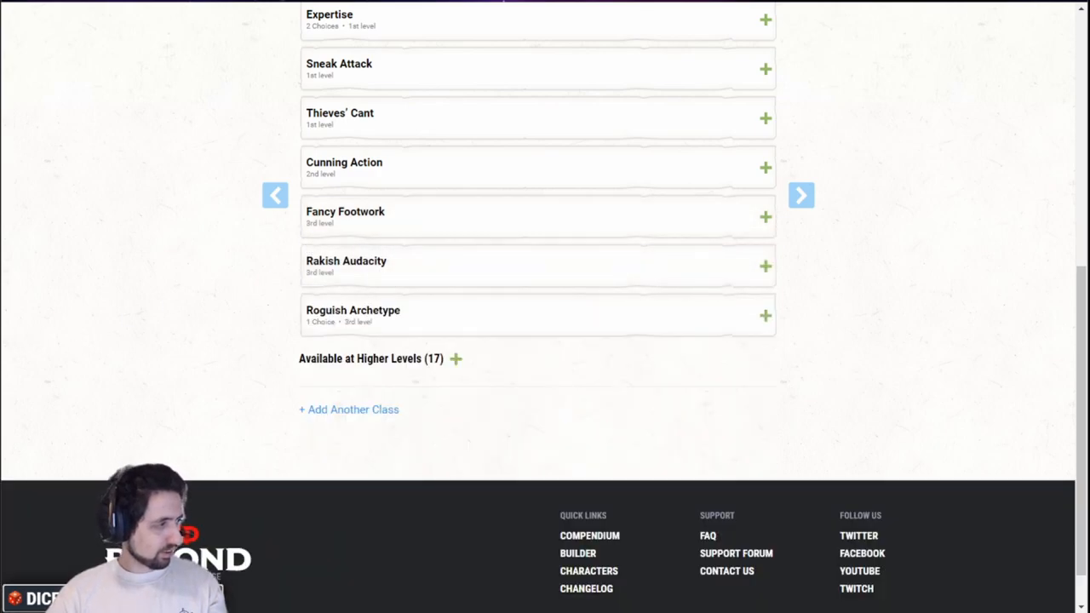
Raise the Fighter to level 6, take its Ability Score Improvement, and return to the class step.
click(734, 242)
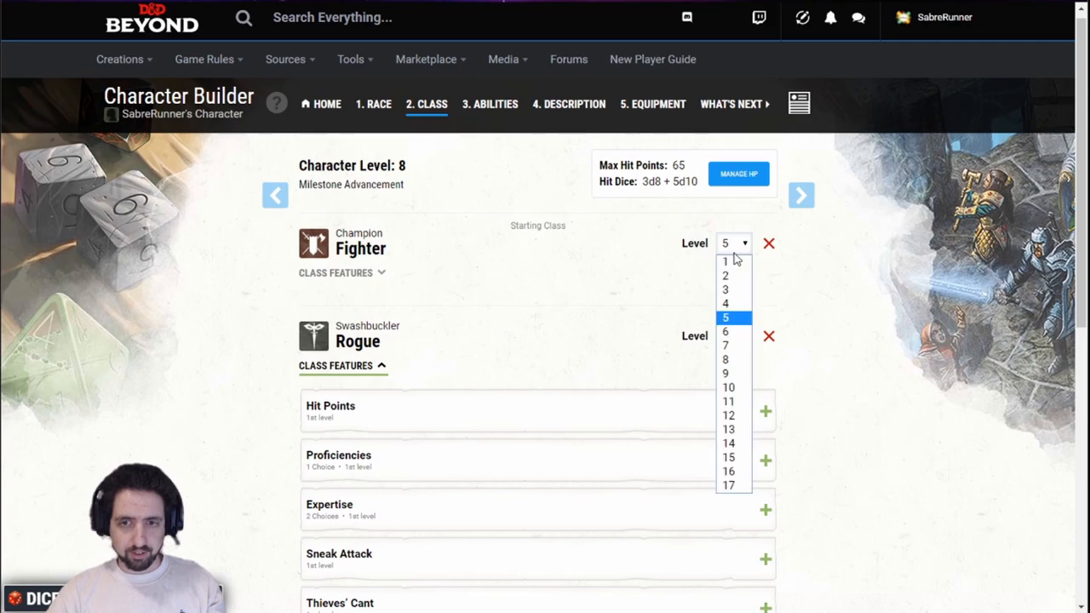
click(728, 330)
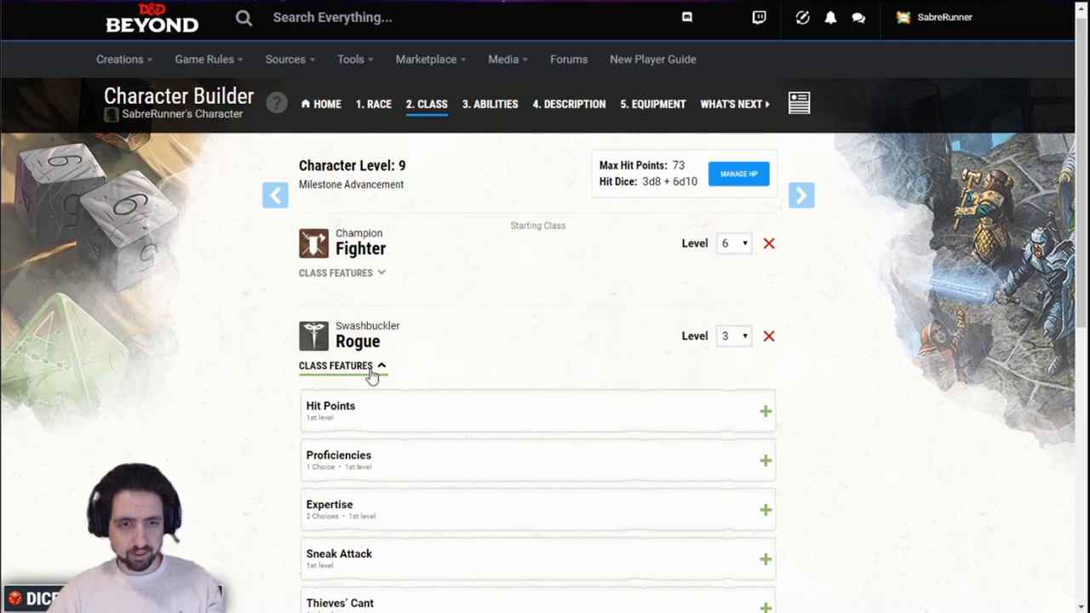
scroll(down, 3)
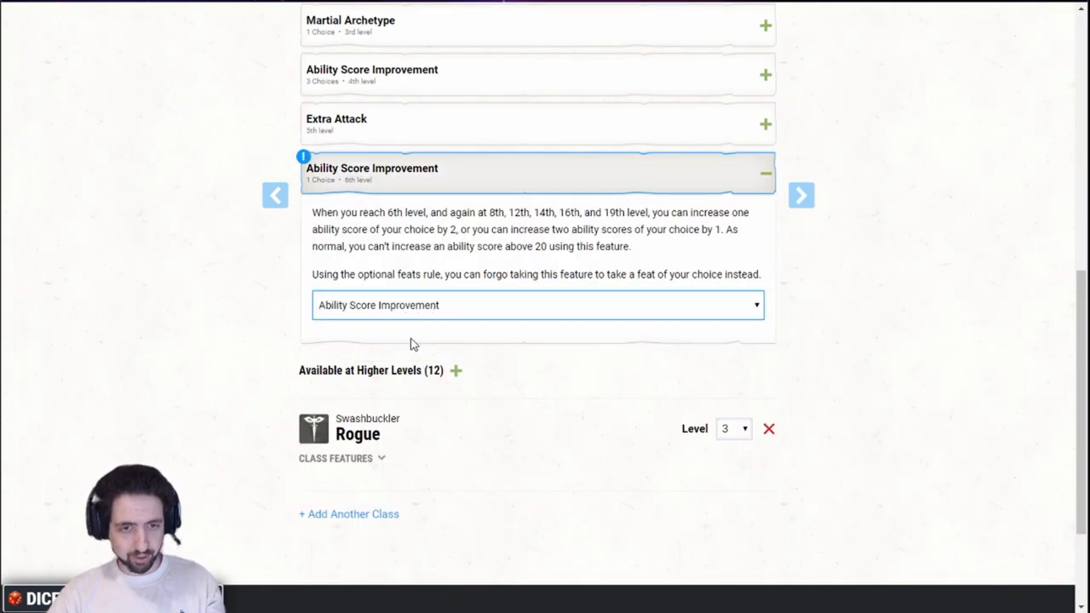
click(538, 305)
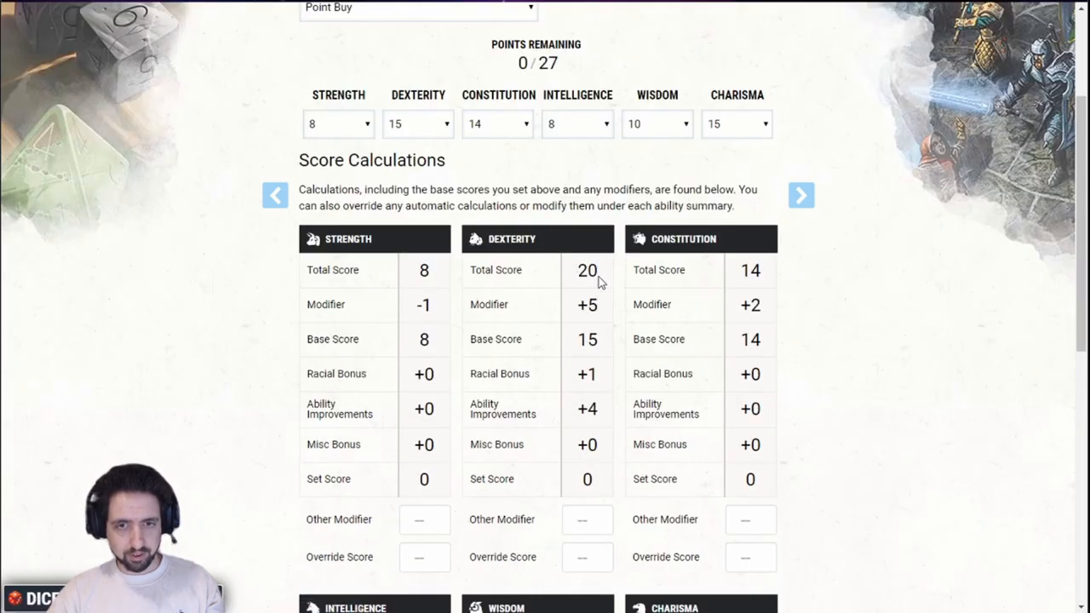
click(426, 112)
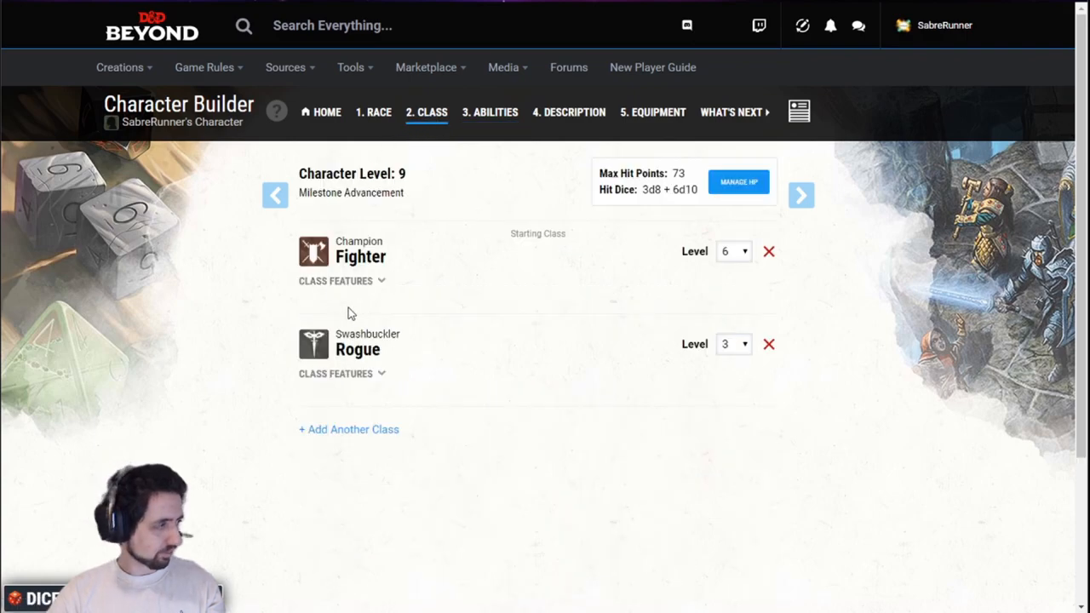
mouse_move(468, 288)
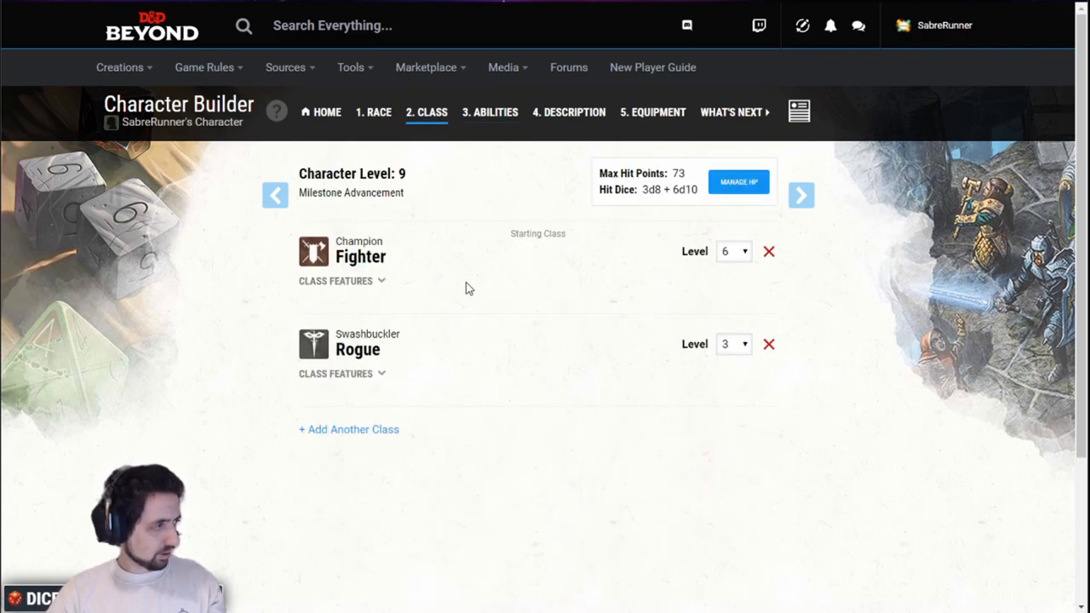
Raise the Rogue to level 4 and set its Ability Score Improvement to take a feat.
click(732, 344)
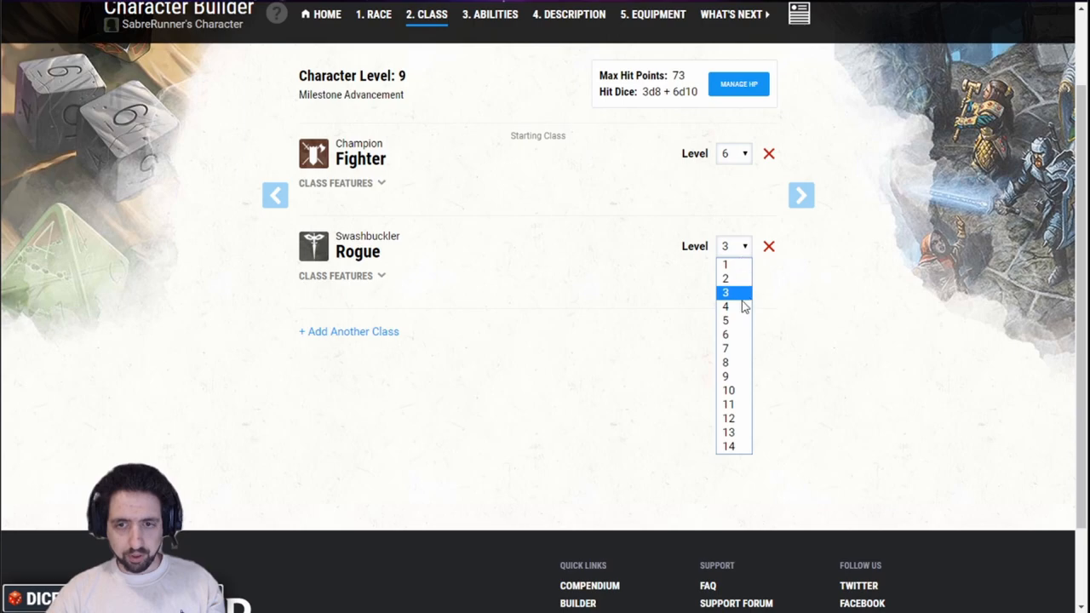
click(725, 307)
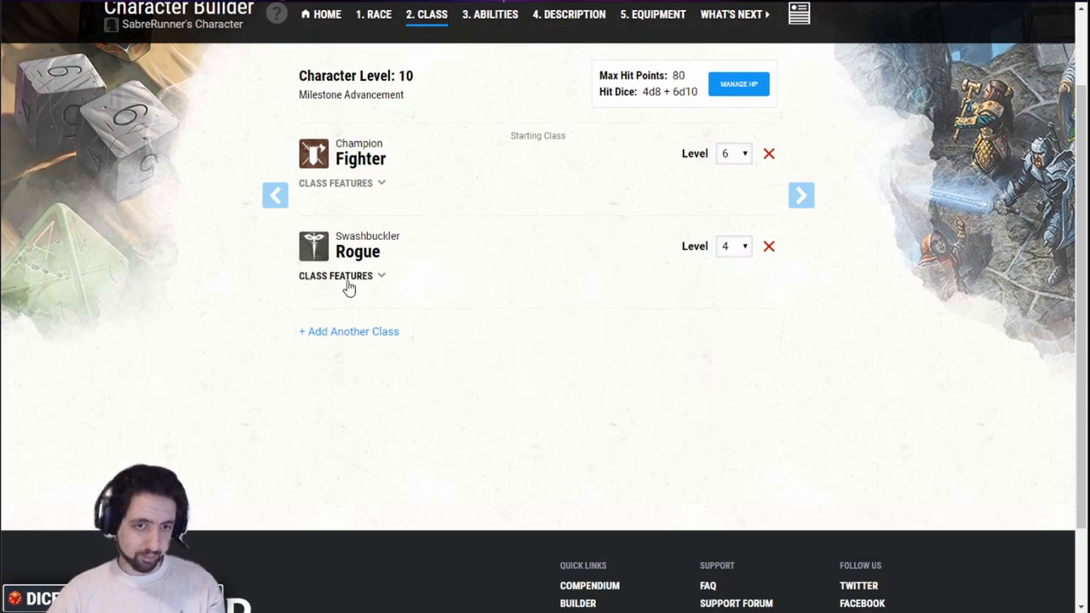
click(336, 276)
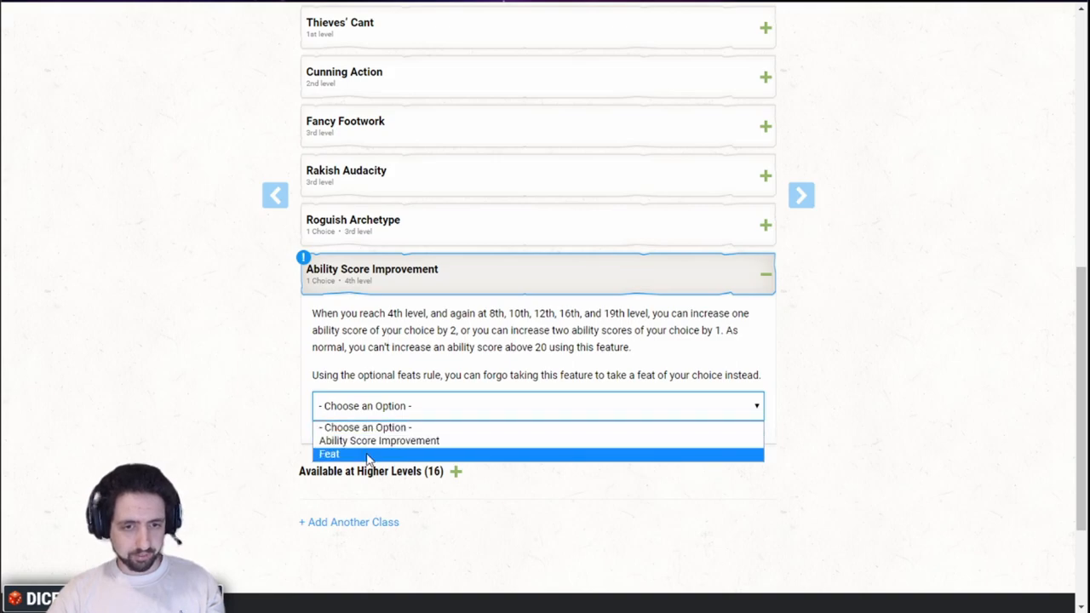
click(327, 453)
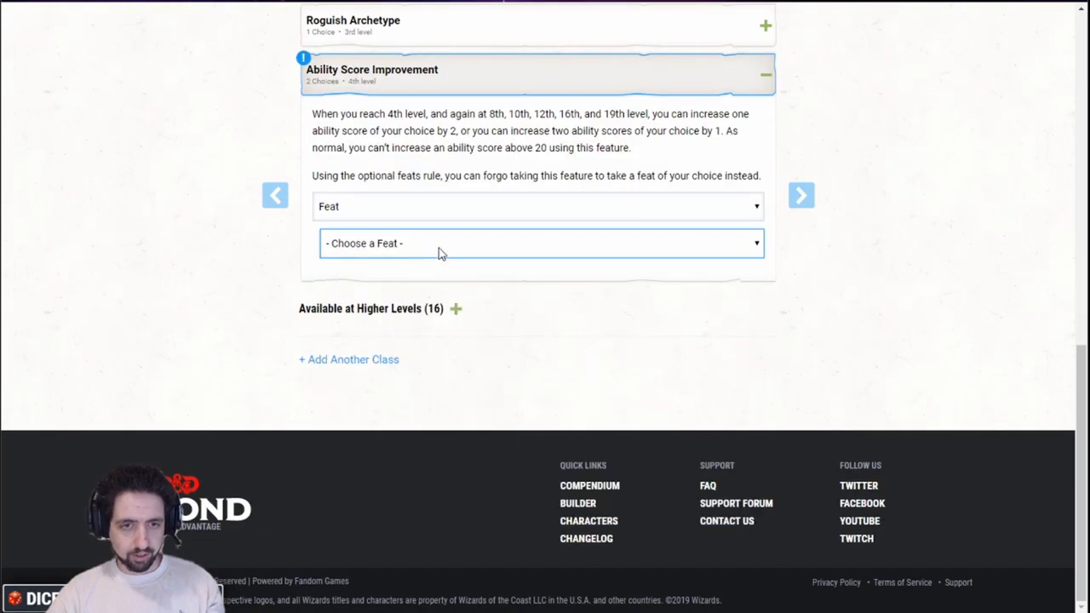
click(540, 243)
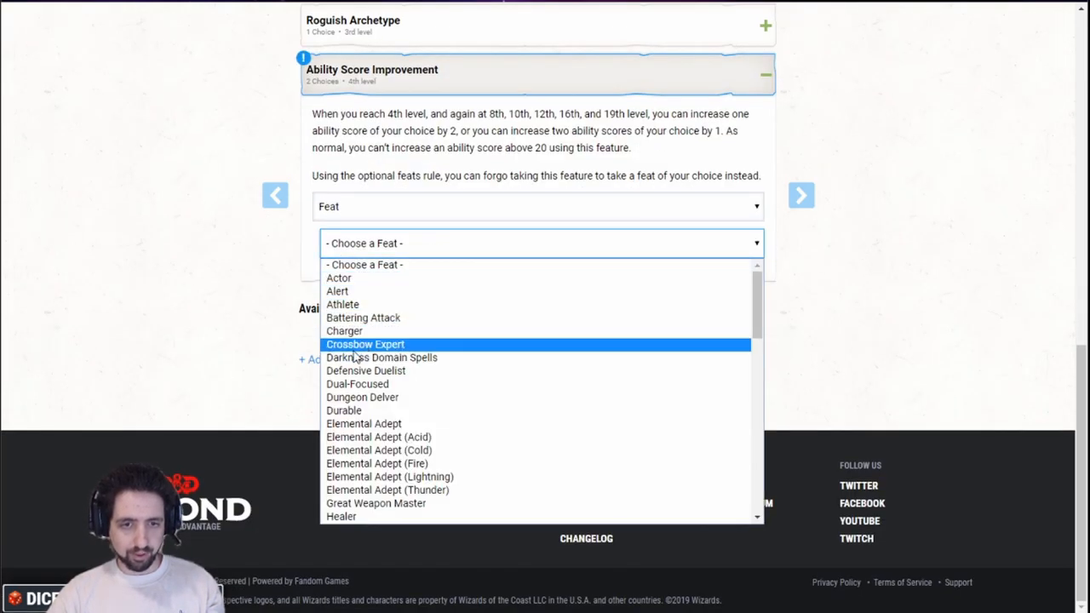
mouse_move(358, 383)
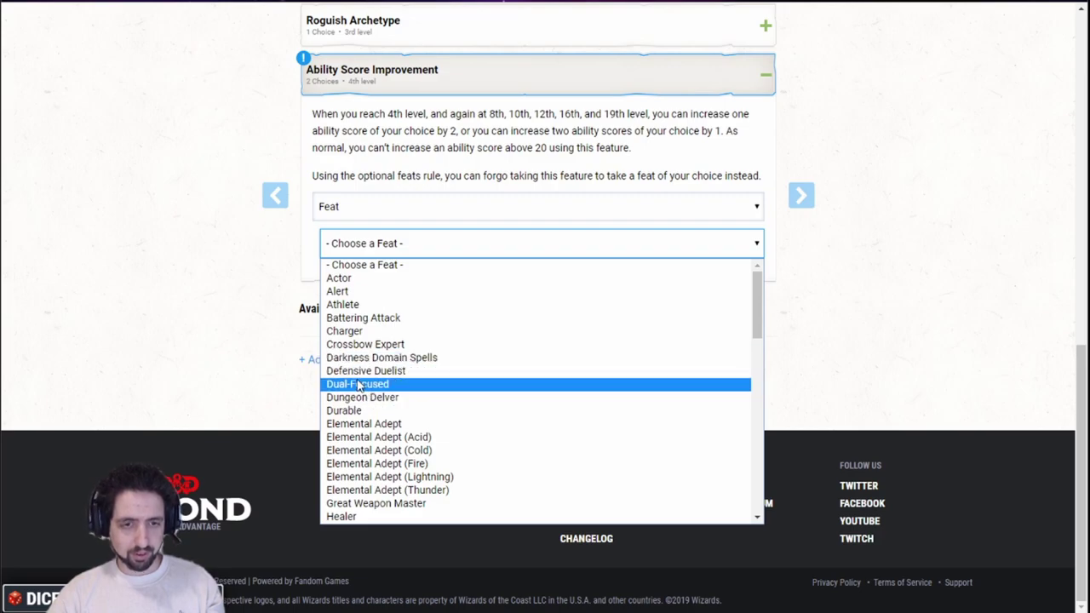
scroll(down, 3)
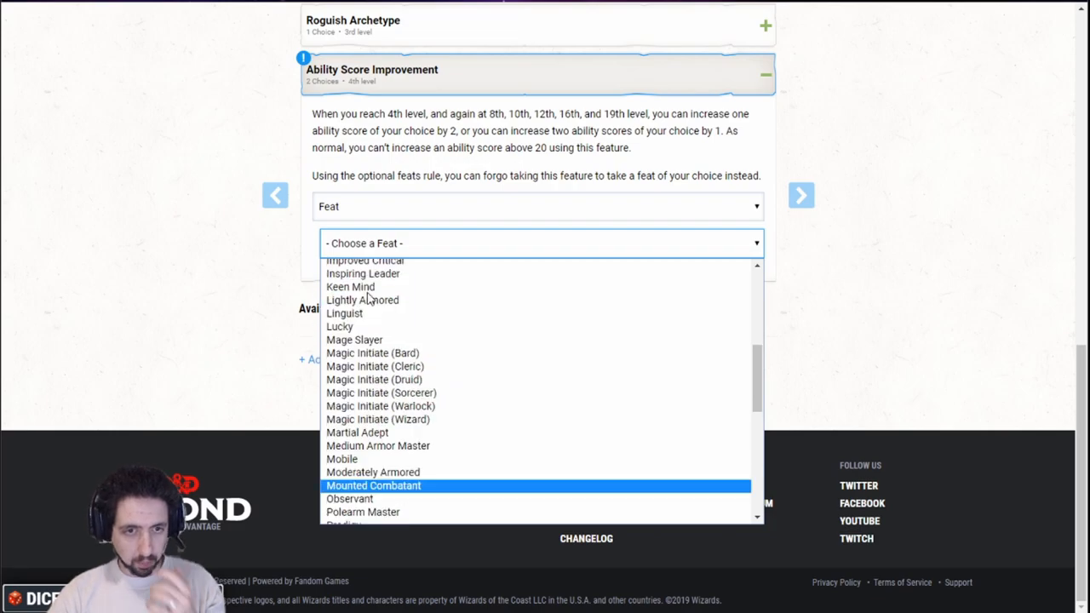
mouse_move(358, 433)
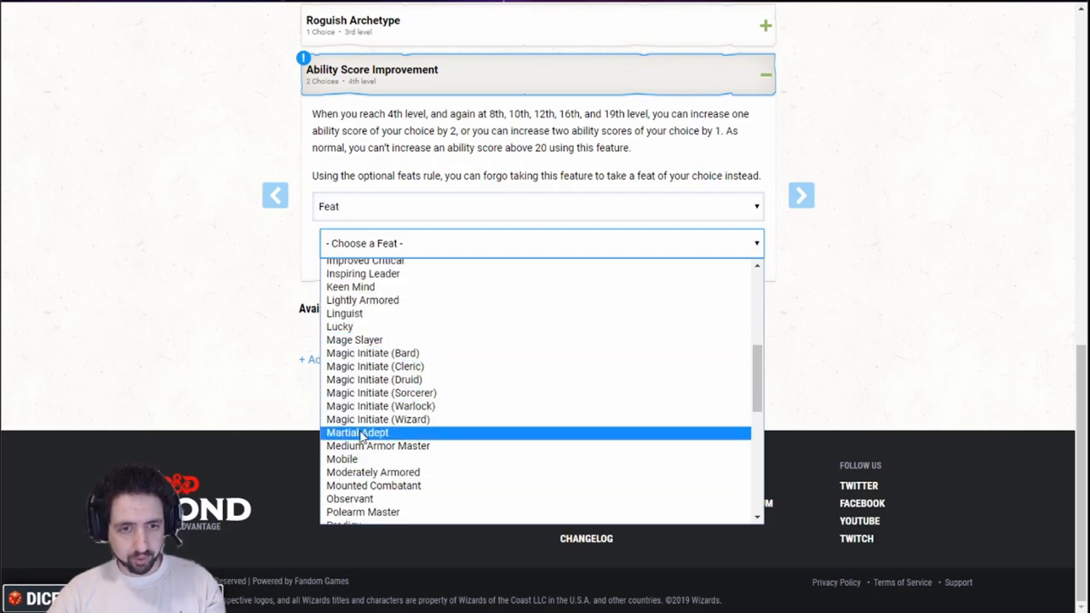
Choose the Martial Adept feat with Disarming Attack as its first maneuver.
click(357, 432)
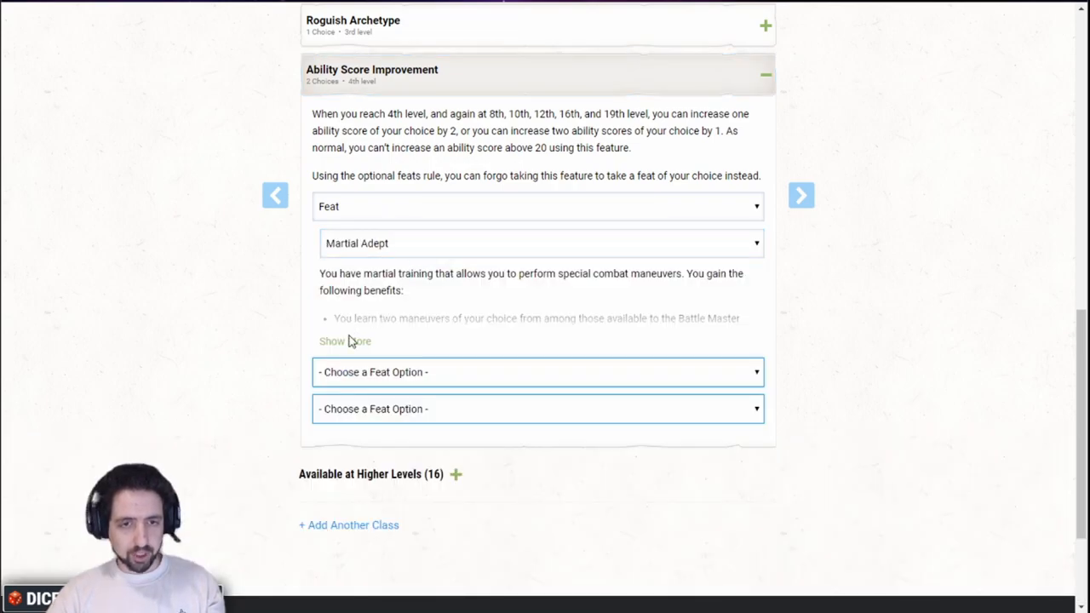
click(344, 340)
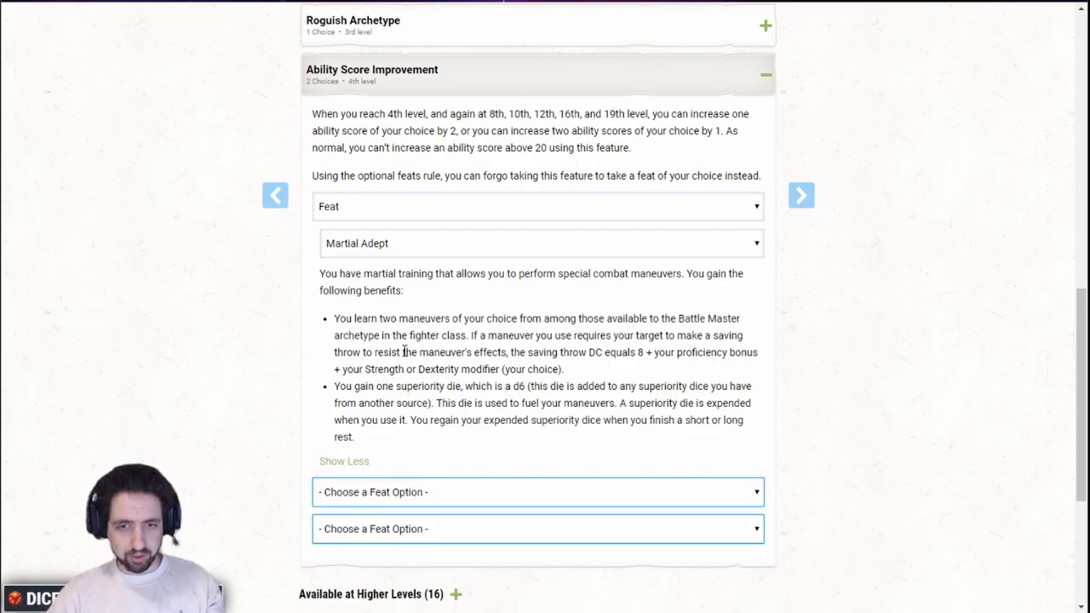
scroll(down, 3)
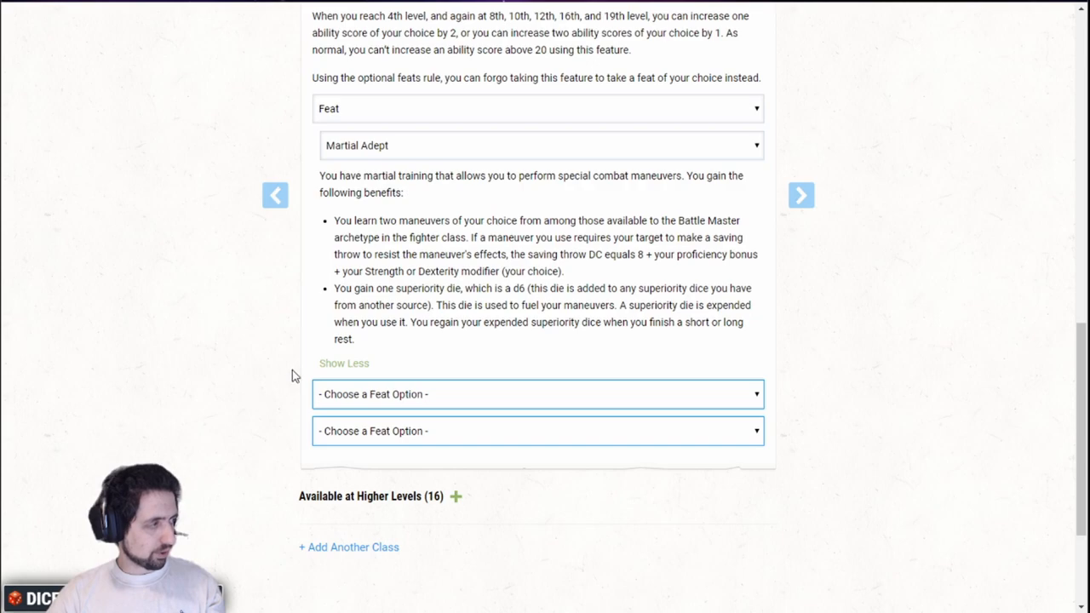
click(538, 395)
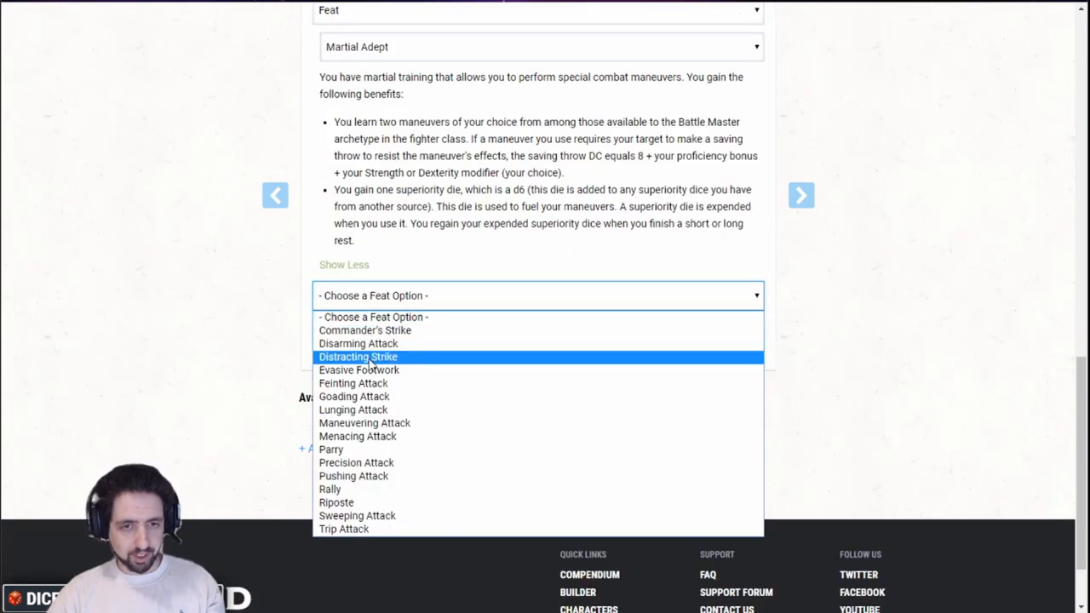
click(357, 344)
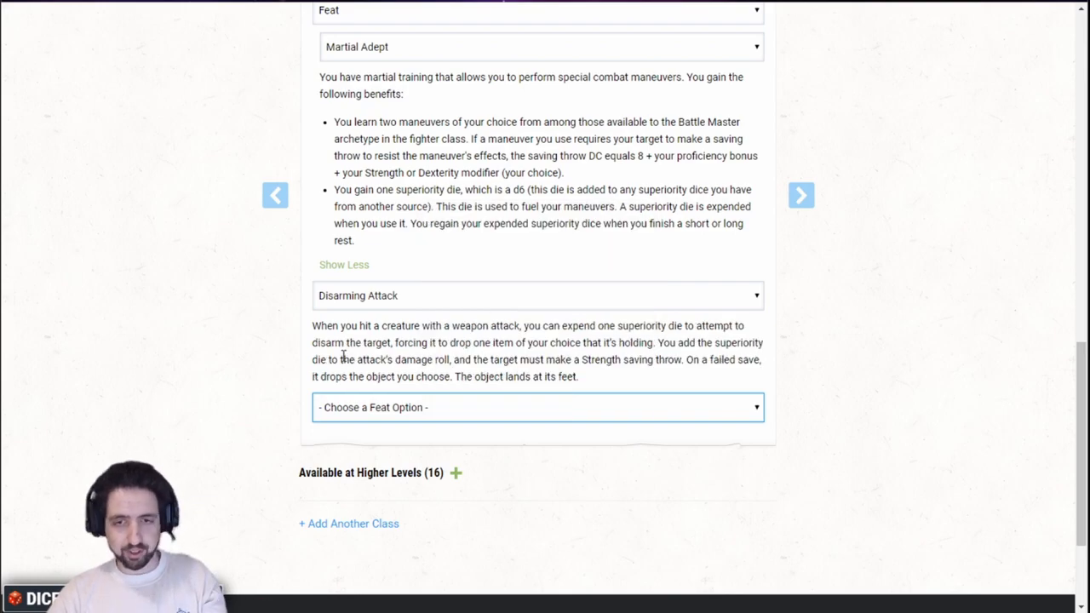
mouse_move(359, 436)
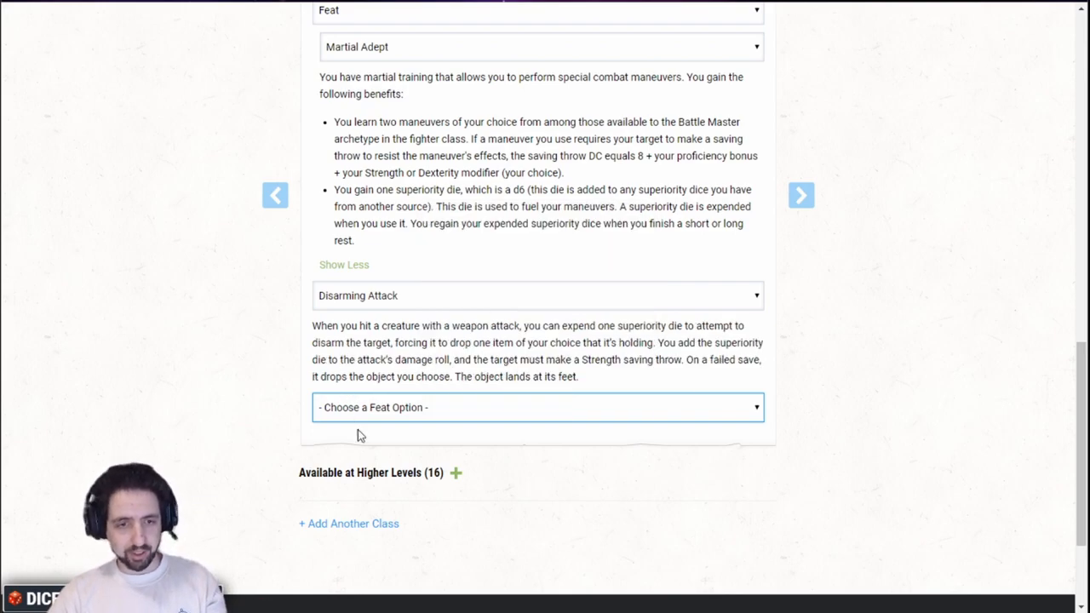
click(538, 406)
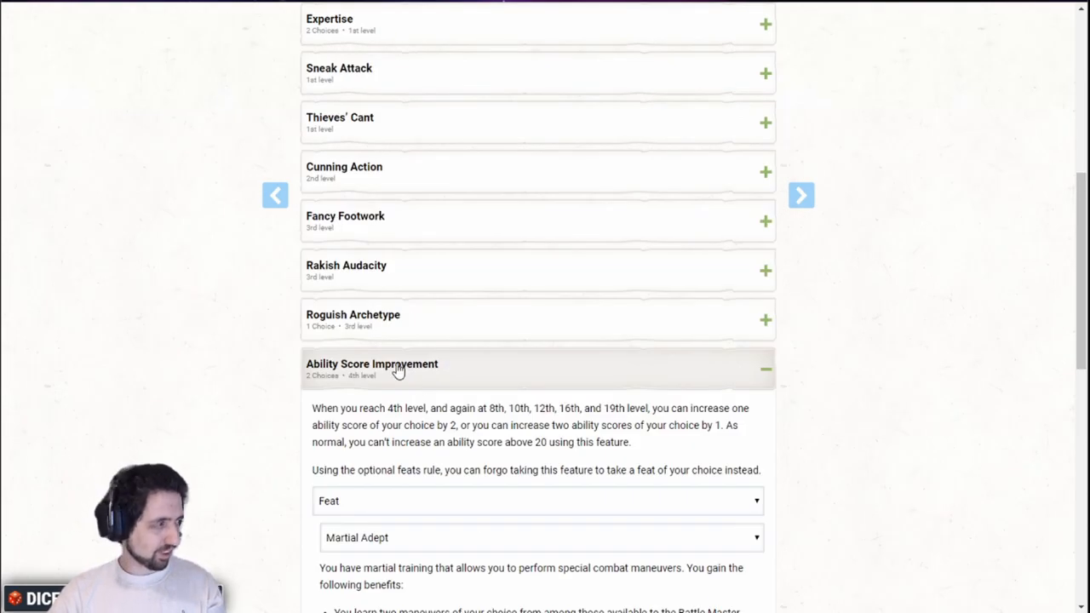
mouse_move(406, 372)
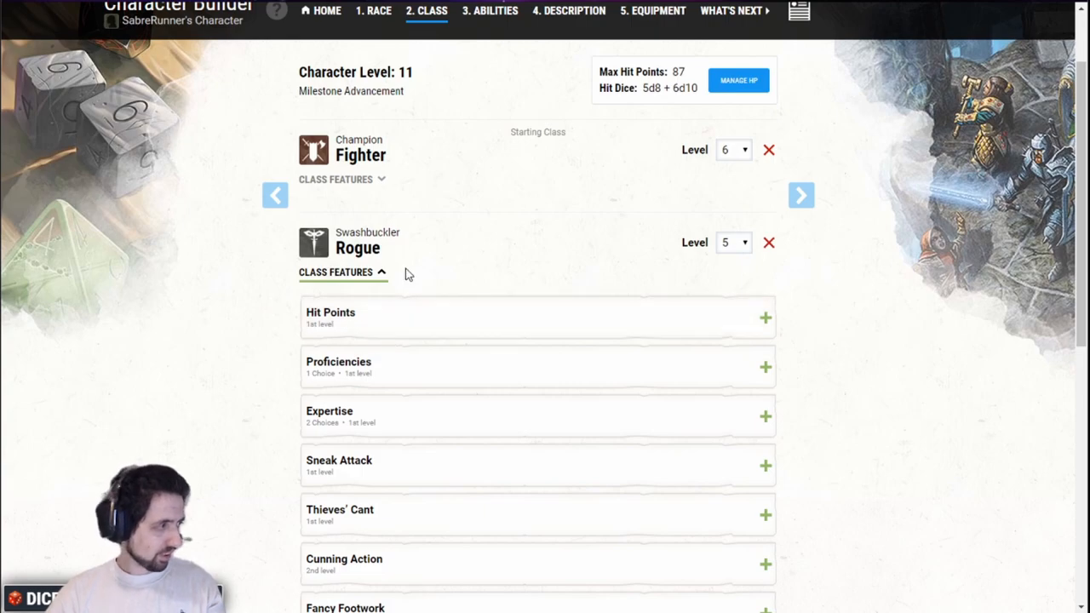
Raise the Fighter to level 15 and review the Remarkable Athlete feature.
click(334, 273)
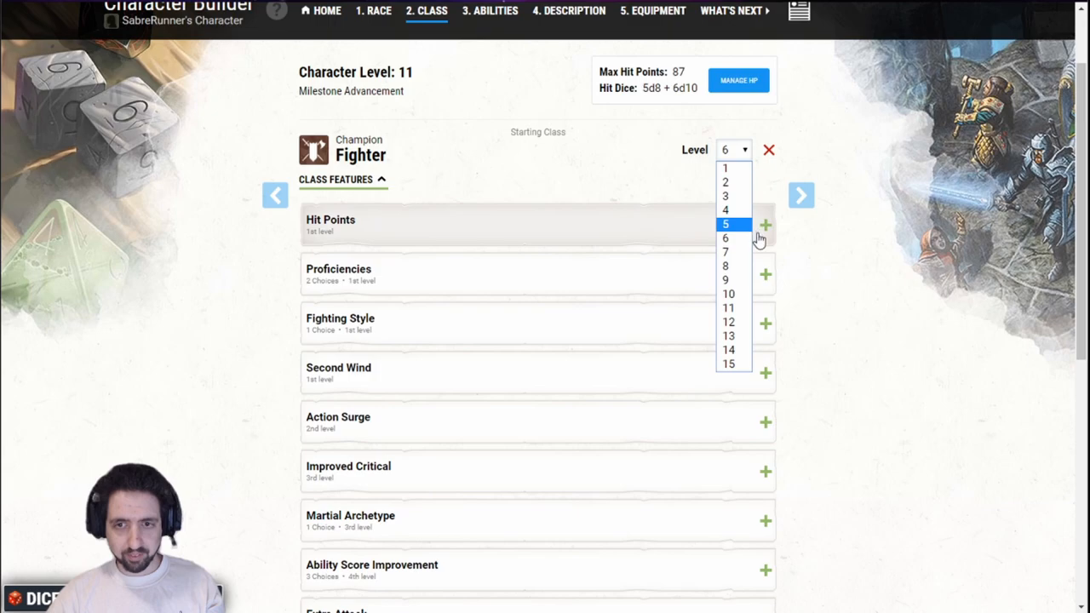
mouse_move(732, 364)
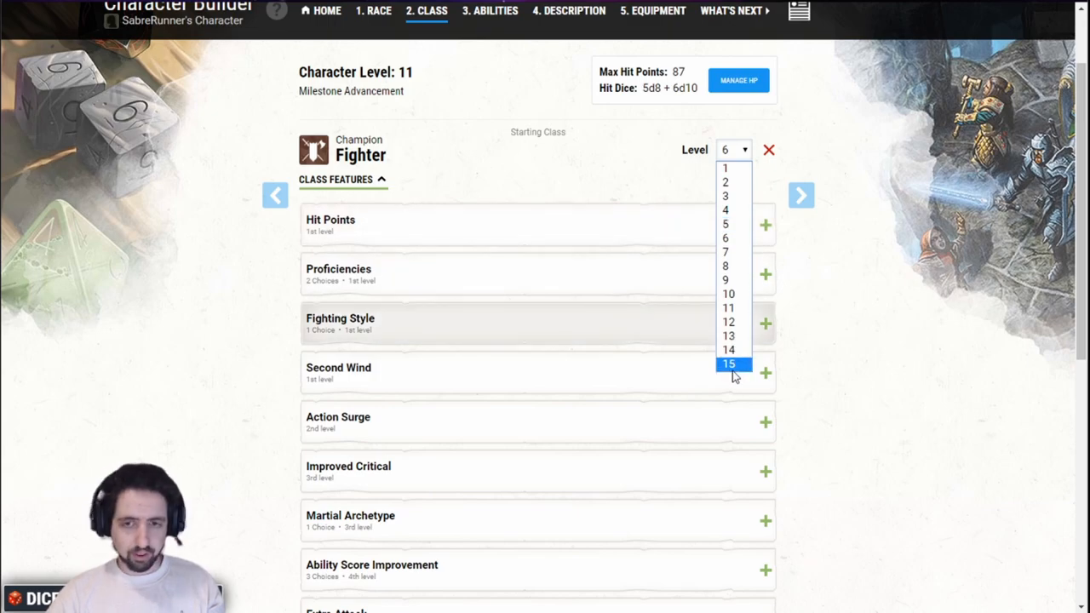
click(729, 362)
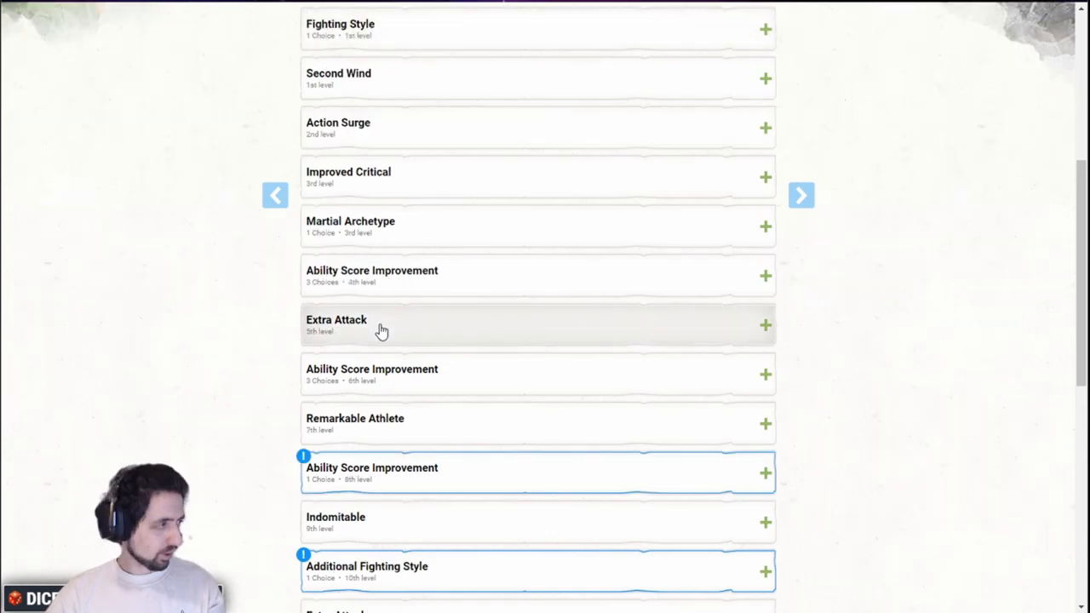
scroll(down, 3)
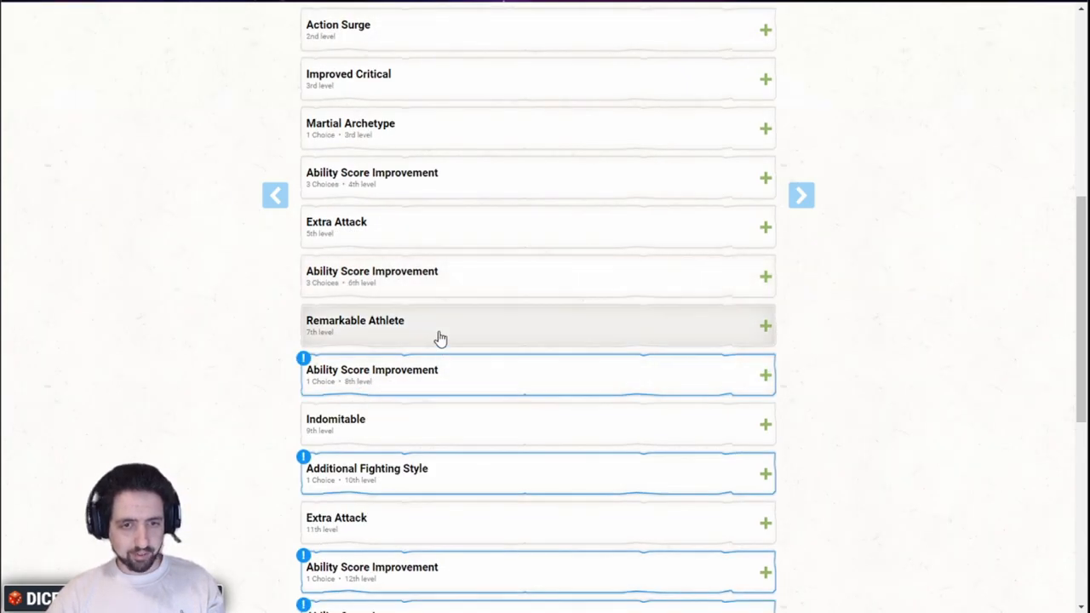
click(763, 326)
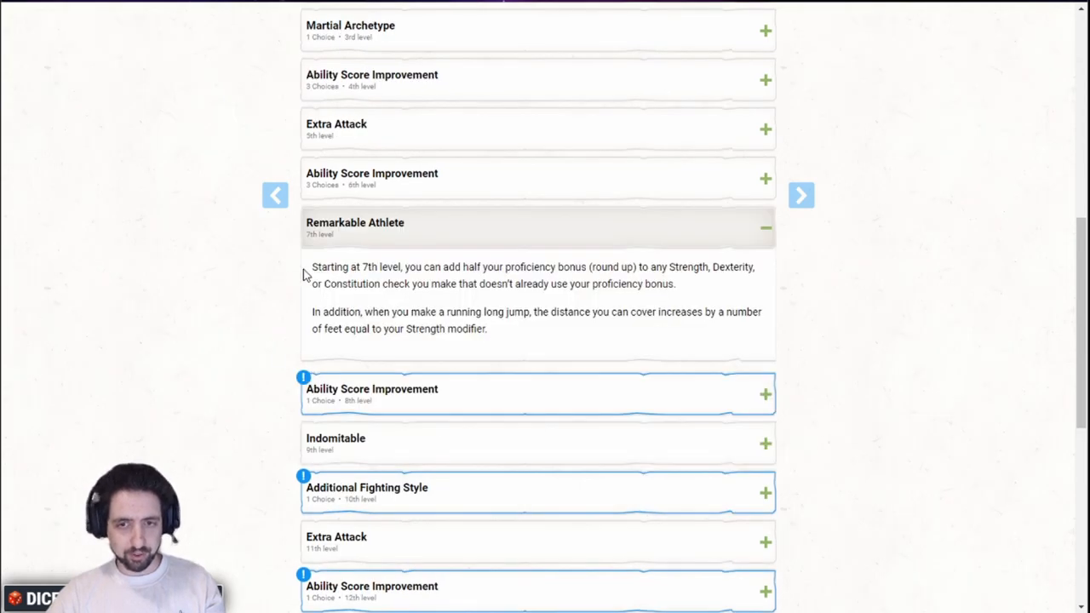
mouse_move(332, 272)
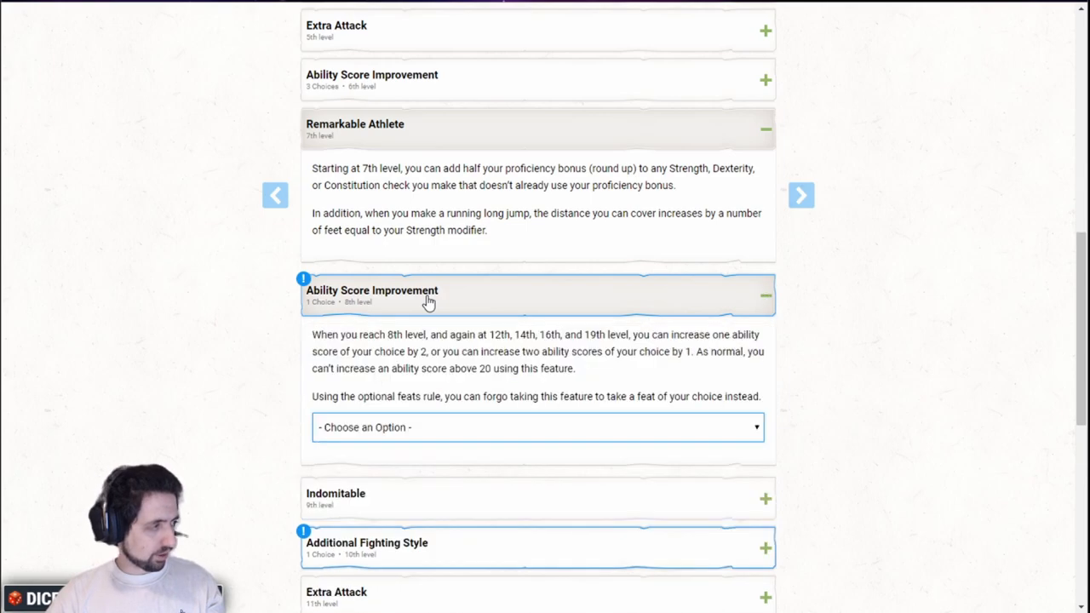
Take the Magic Initiate (Wizard) feat at 8th level with Mage Hand among its spells.
scroll(down, 3)
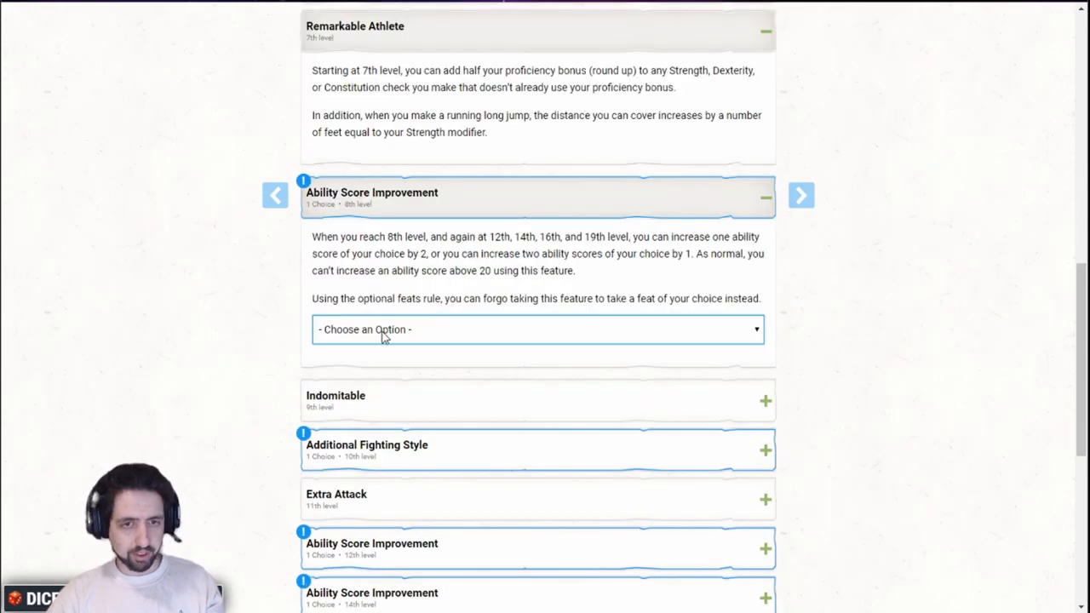
click(538, 330)
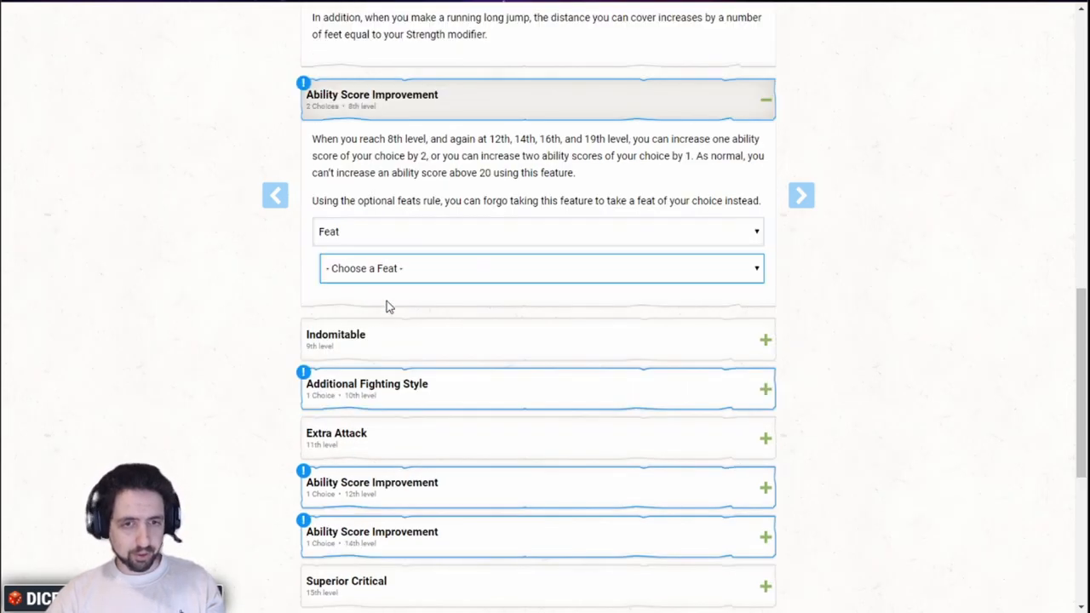
click(538, 268)
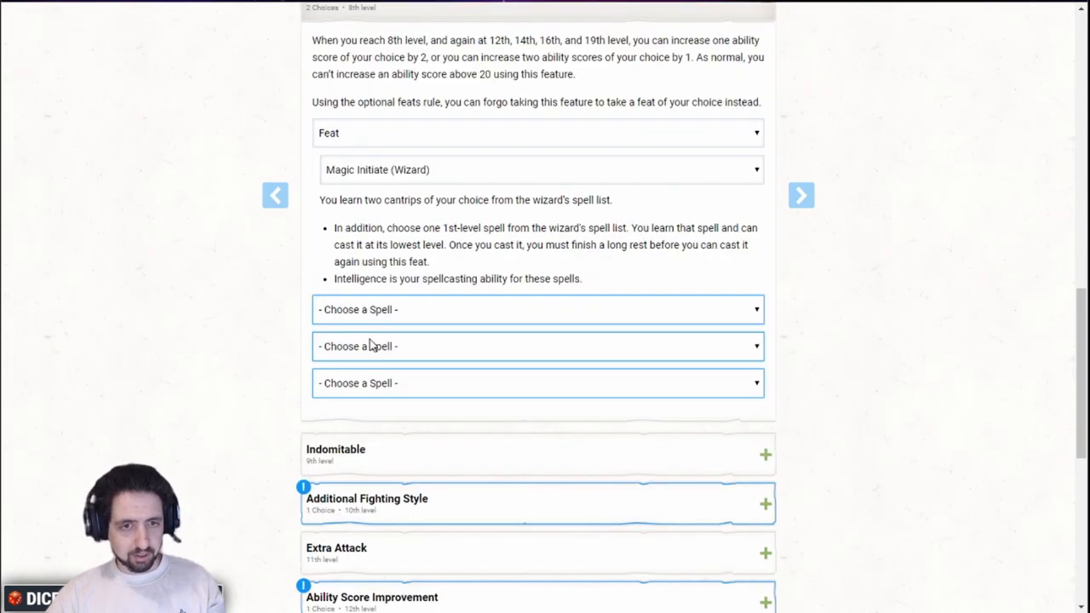
click(538, 310)
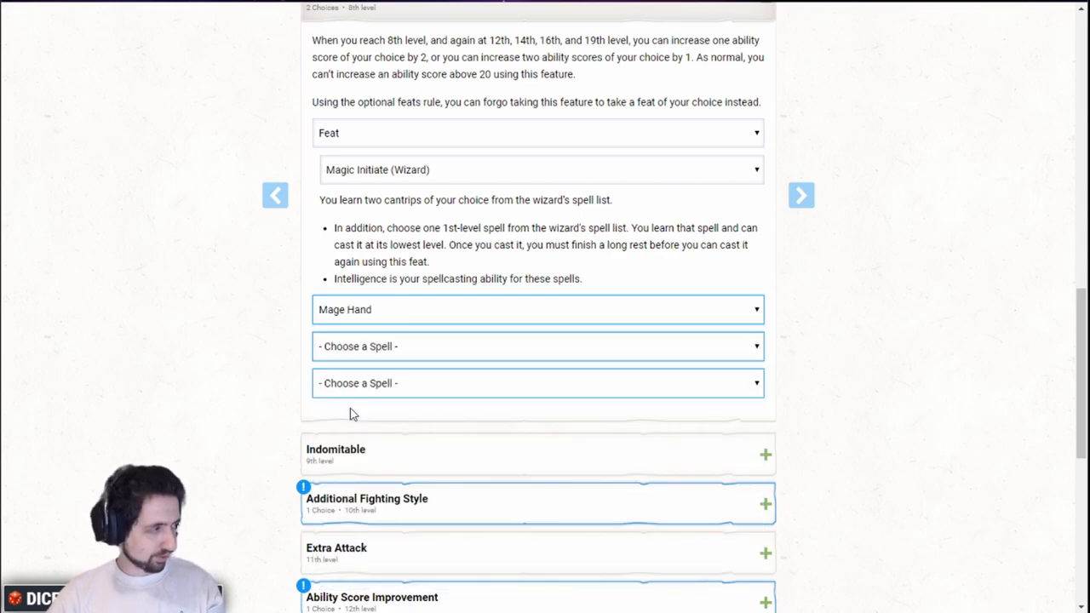
click(536, 310)
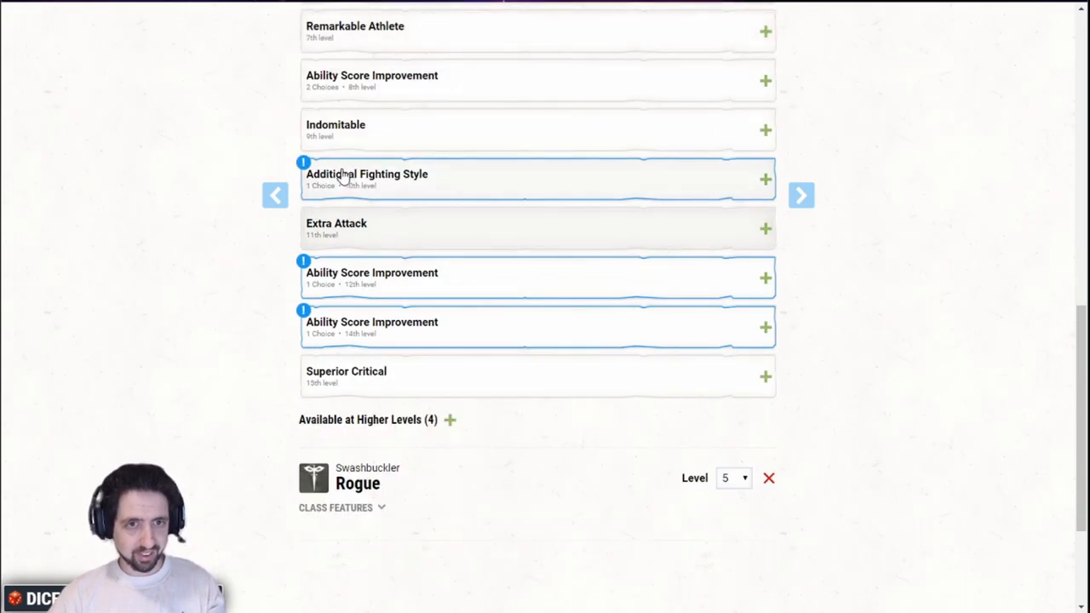
Review Indomitable and take Defense as the Fighter's Additional Fighting Style.
click(538, 129)
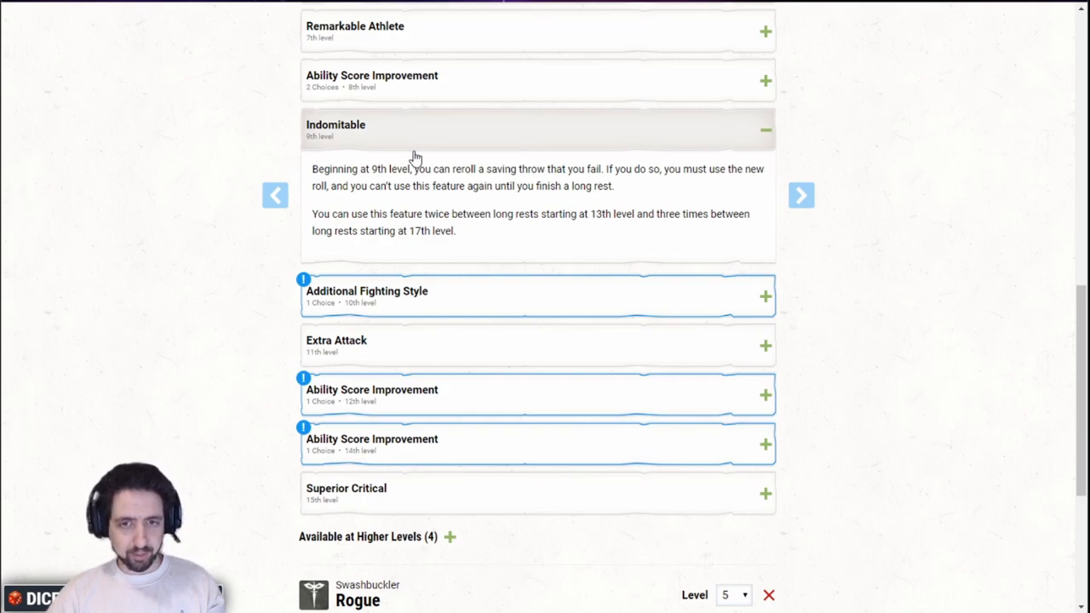
mouse_move(451, 249)
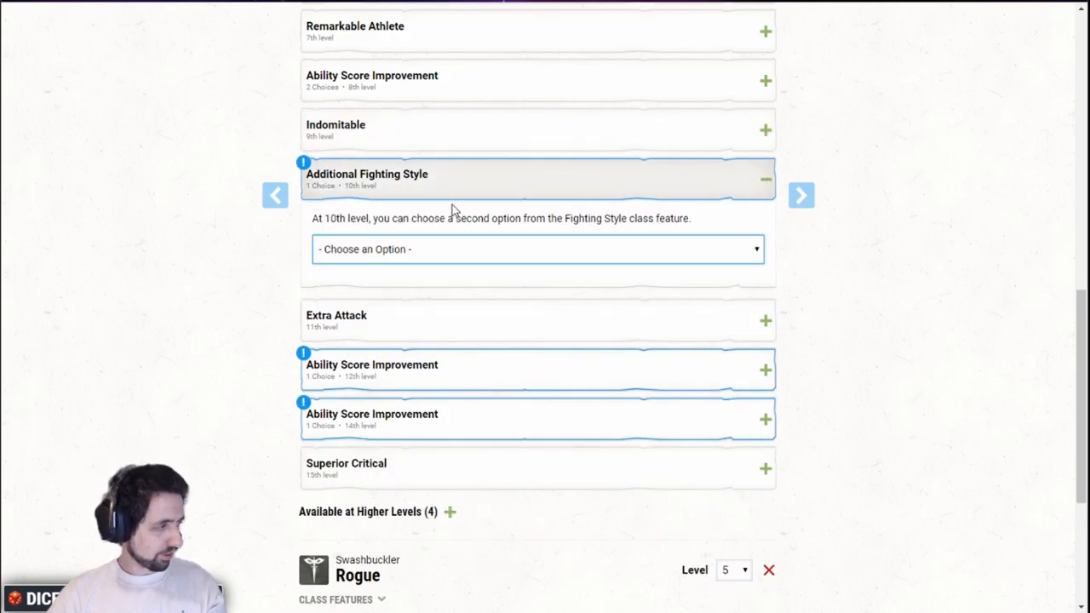
click(535, 248)
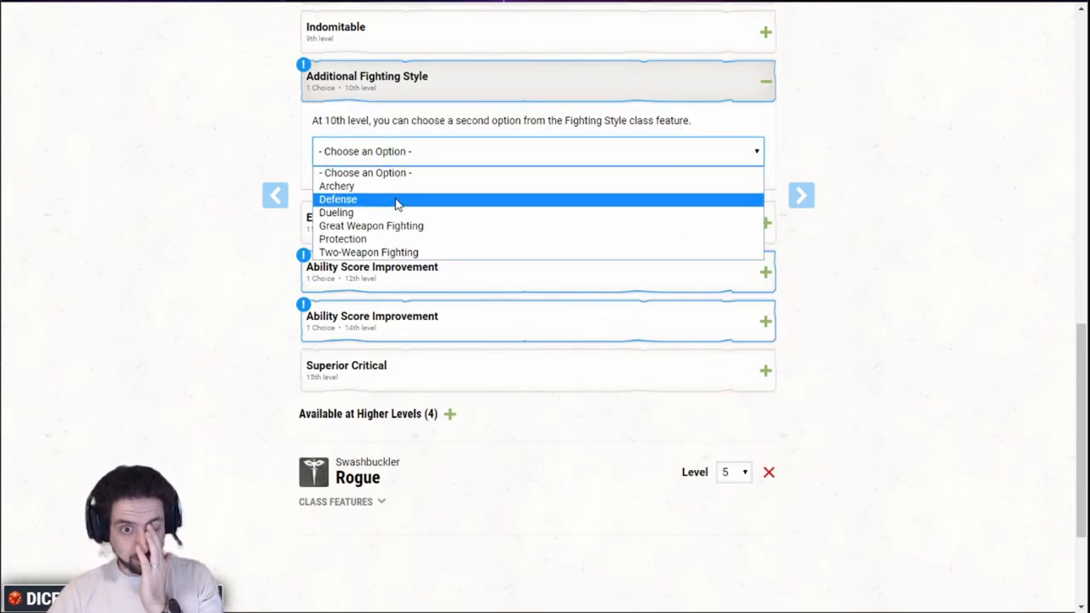
click(337, 197)
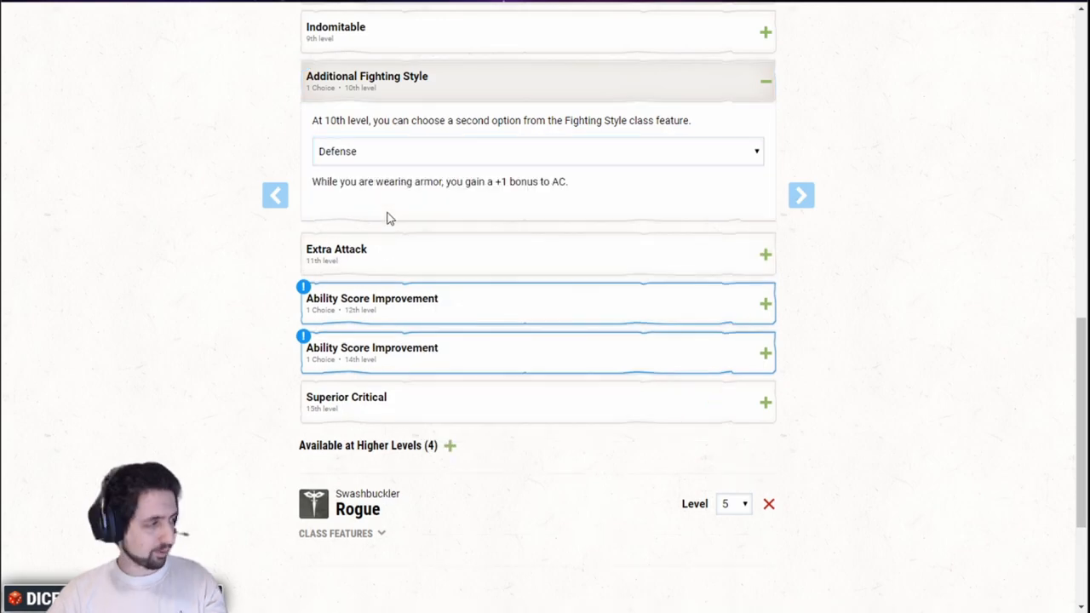
mouse_move(371, 196)
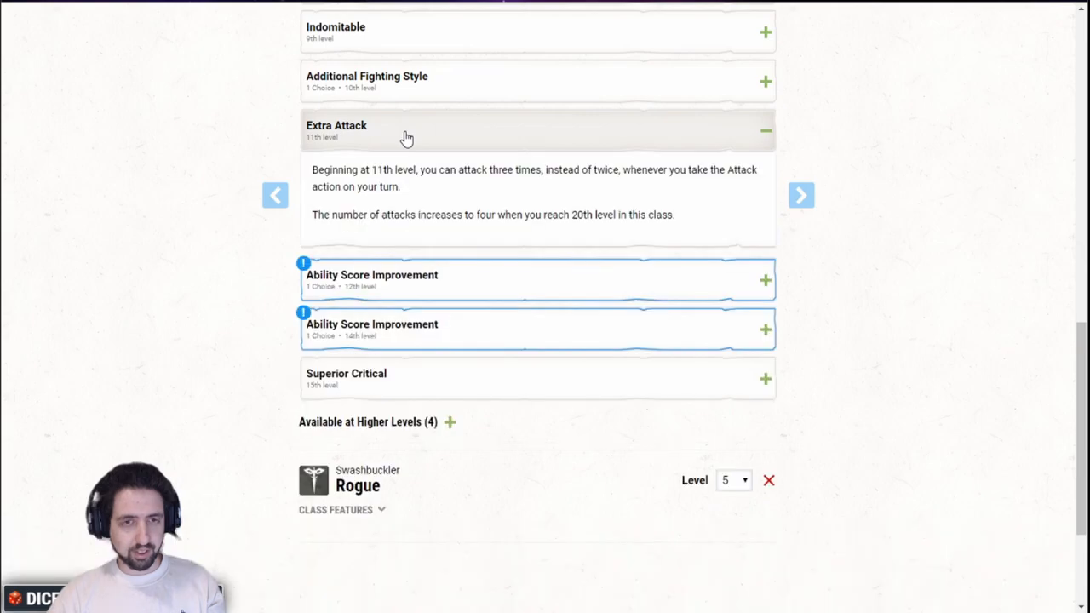
mouse_move(401, 138)
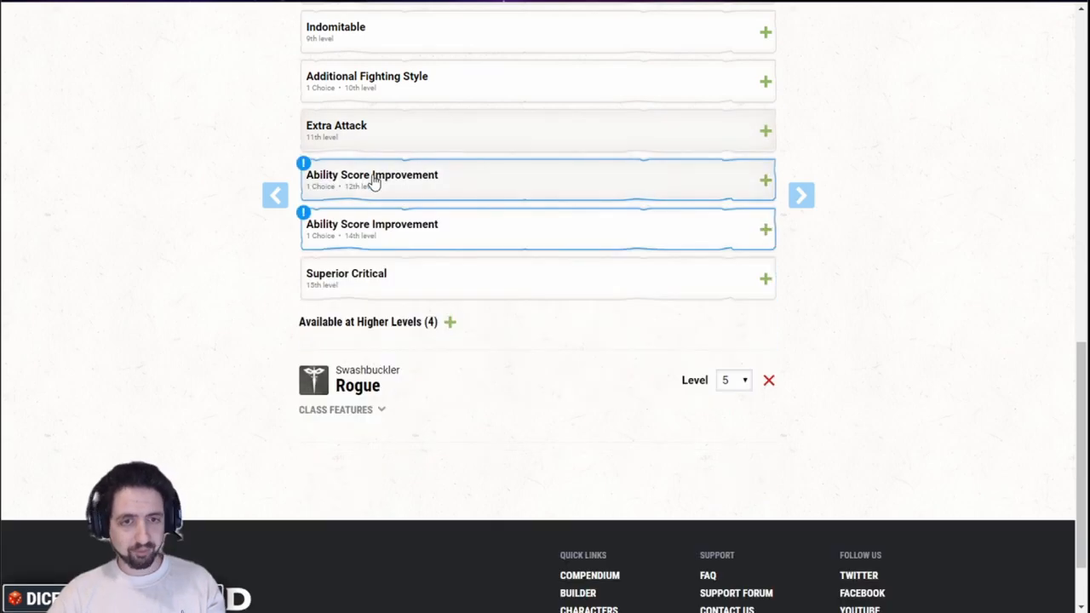
mouse_move(409, 183)
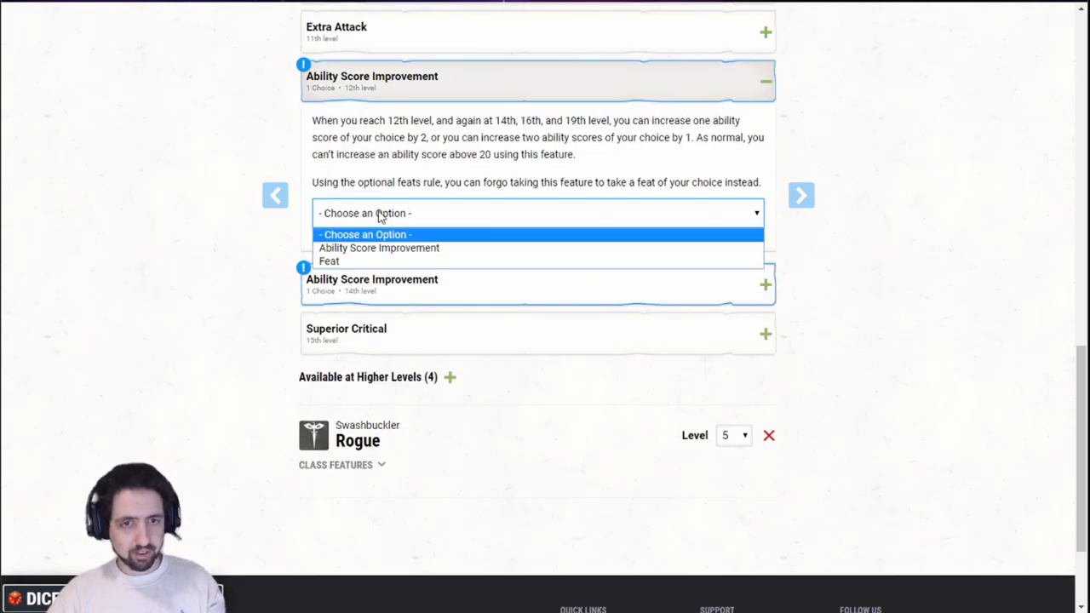
Take the Tough feat for the Fighter's 12th-level Ability Score Improvement.
click(328, 261)
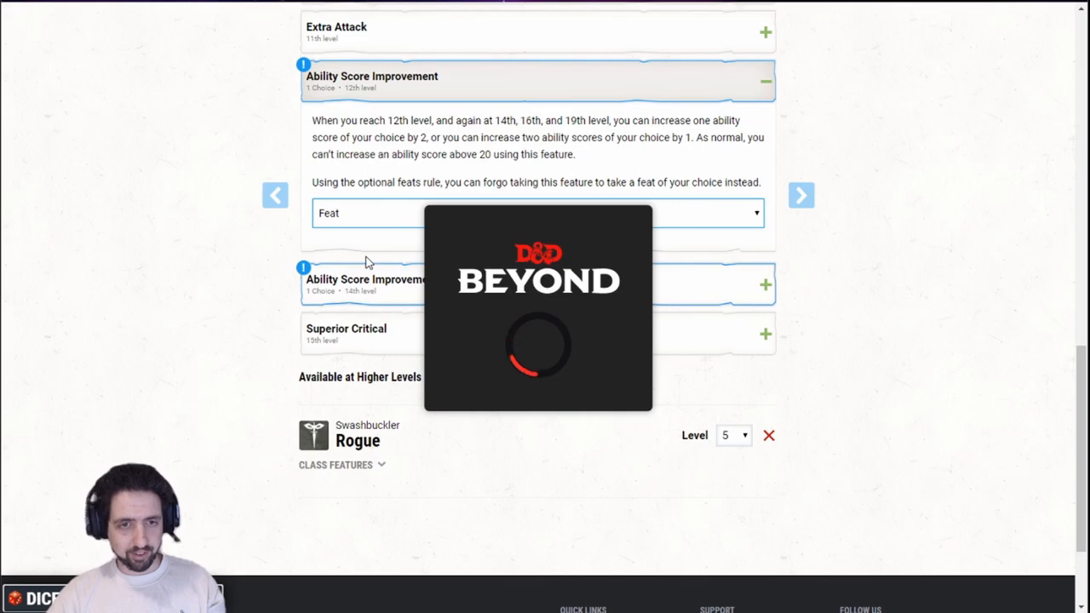
click(538, 249)
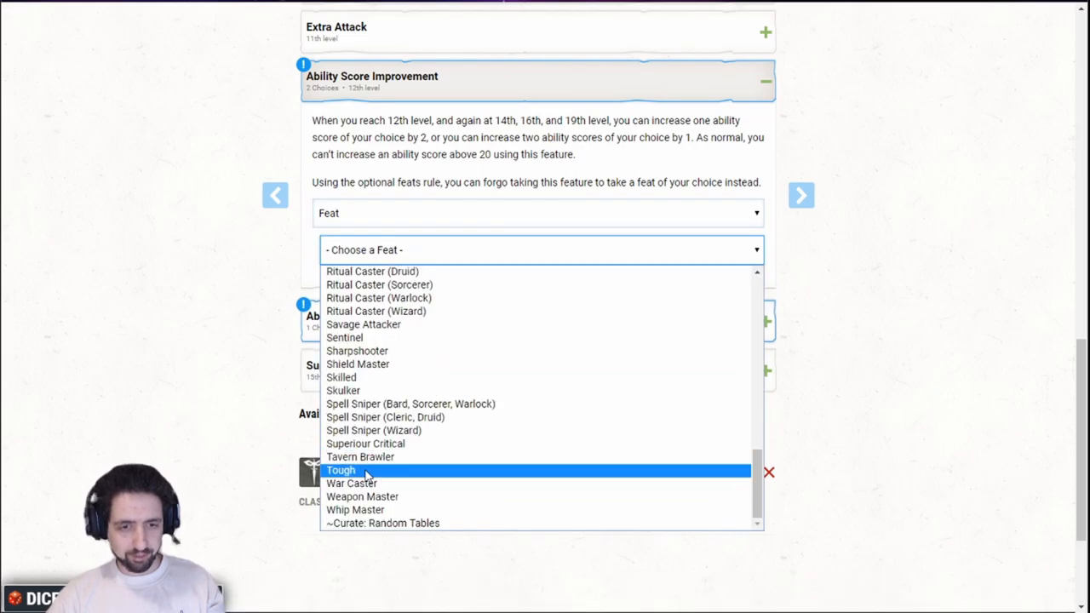
click(341, 470)
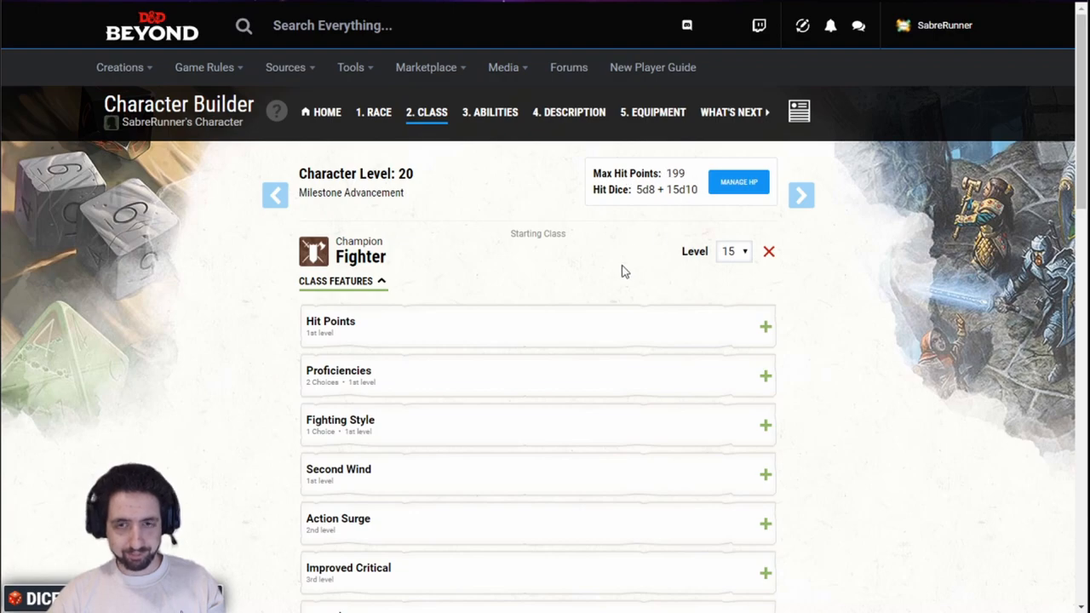
scroll(down, 3)
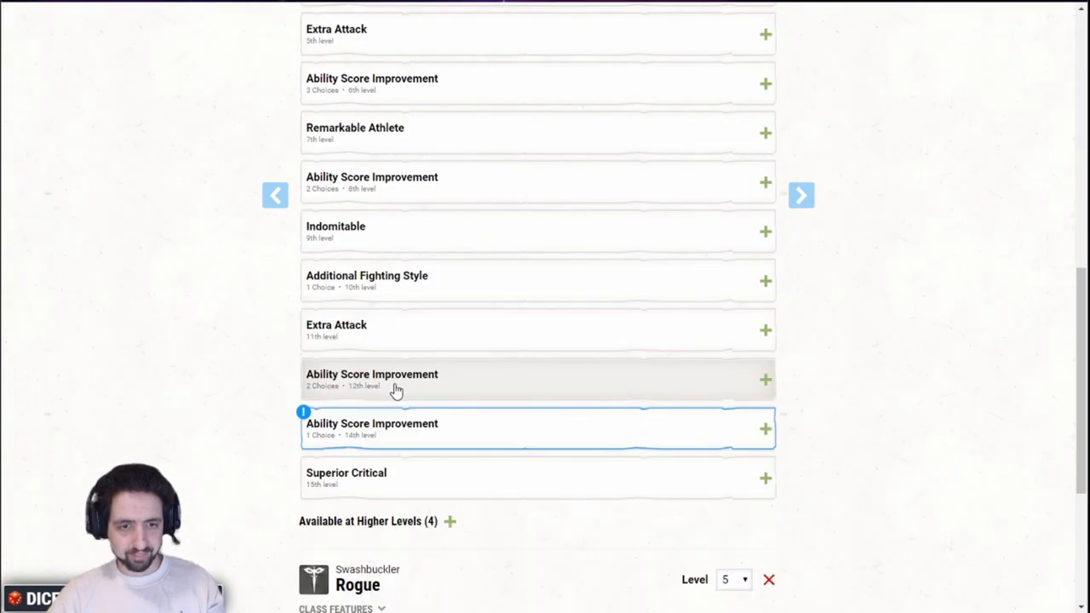
scroll(down, 3)
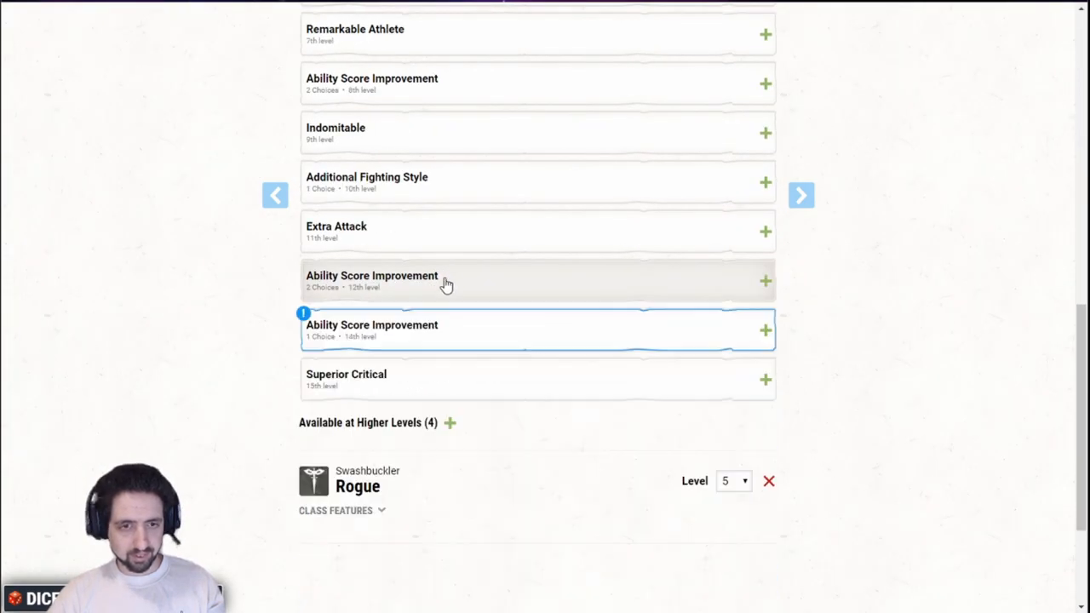
mouse_move(416, 318)
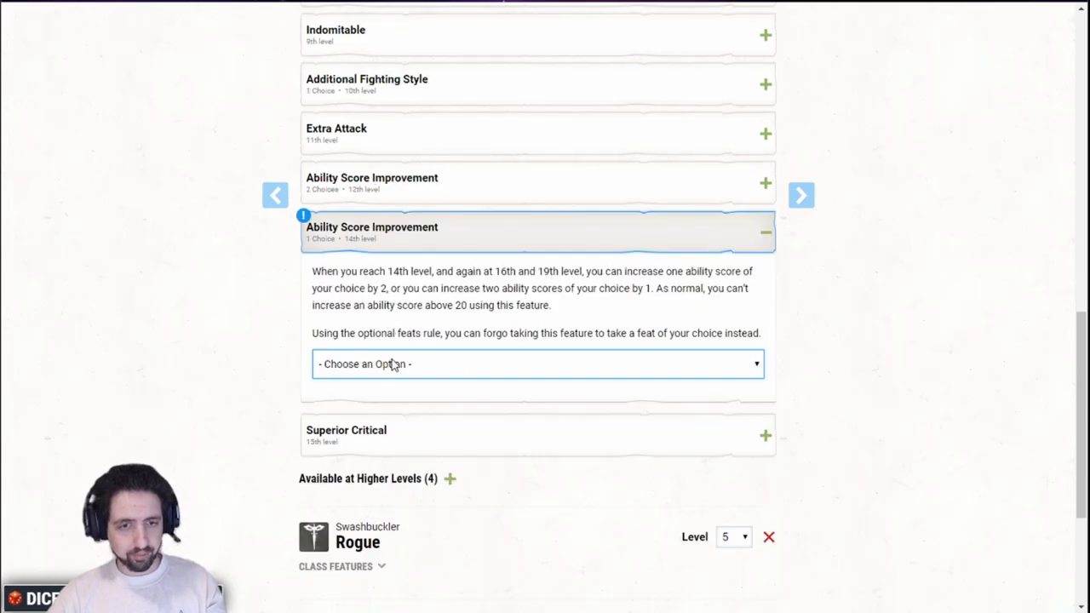
Take the Medium Armor Master feat for the Fighter's 14th-level Ability Score Improvement.
click(538, 364)
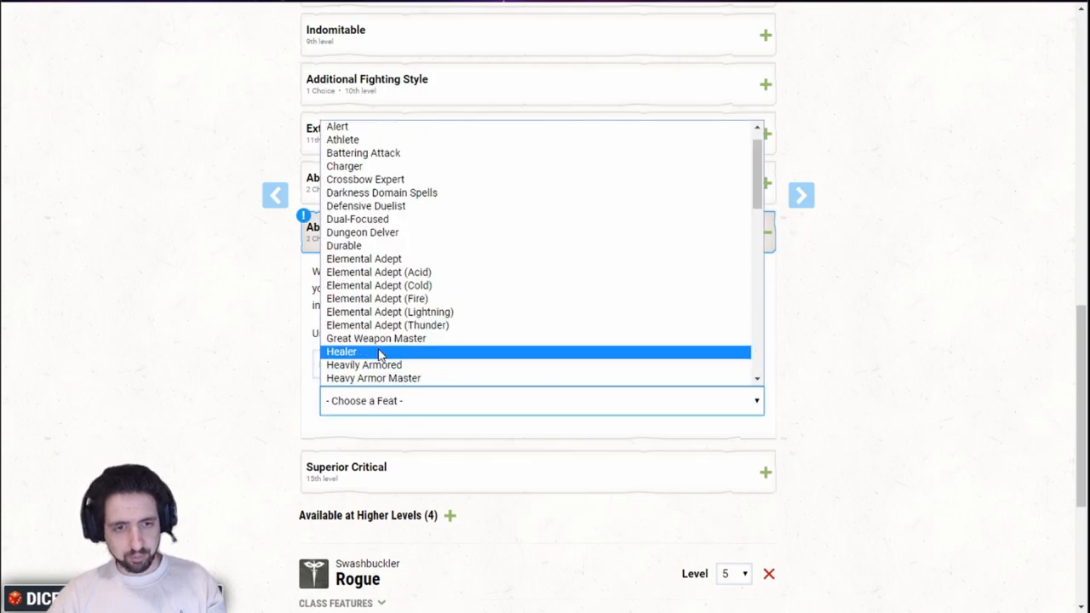
scroll(down, 3)
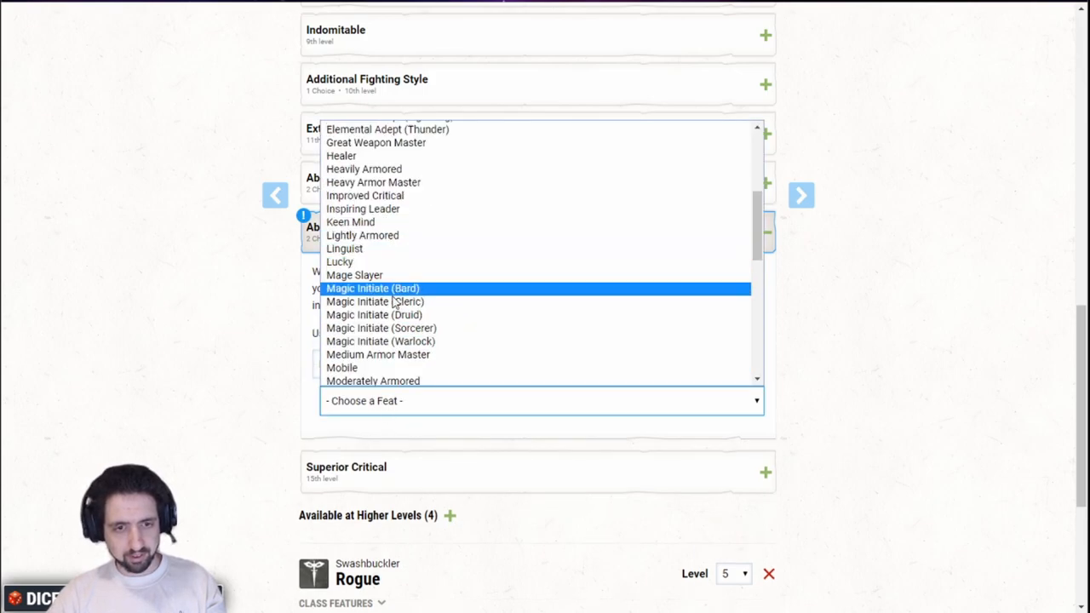
click(375, 354)
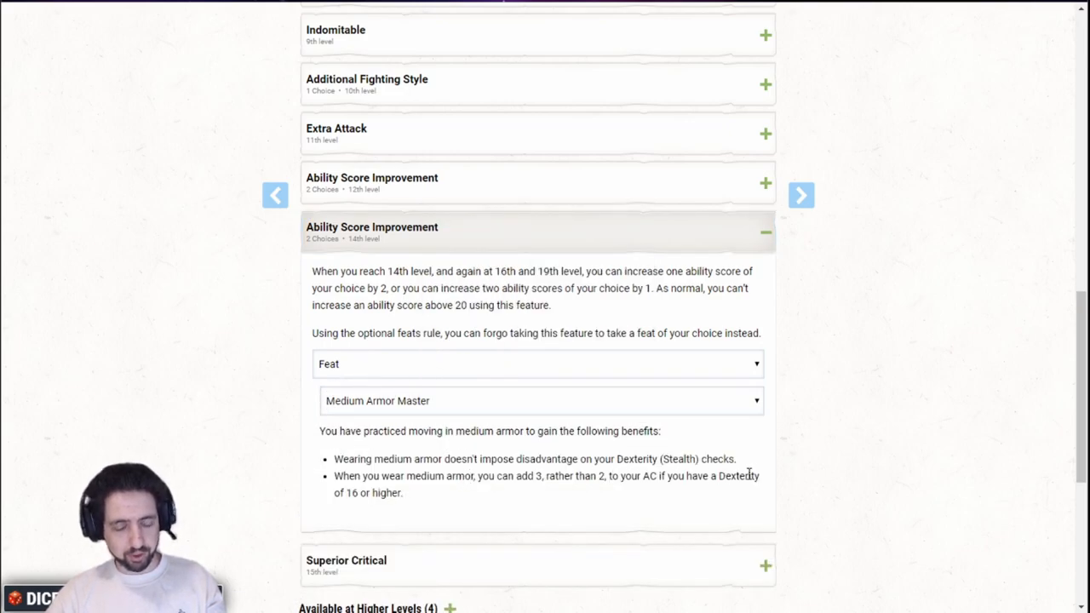
mouse_move(412, 475)
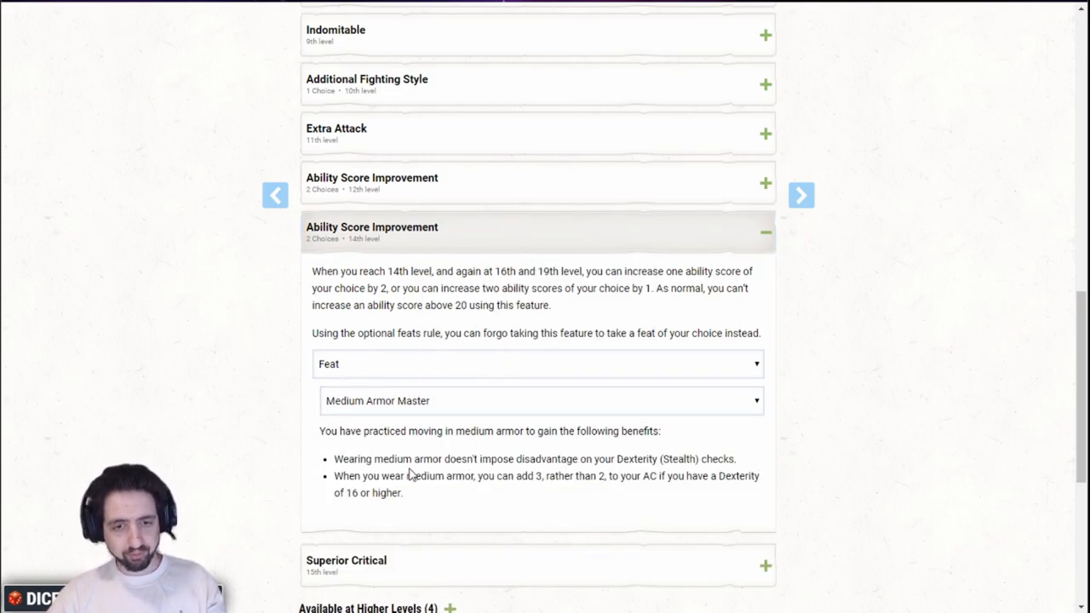
mouse_move(626, 465)
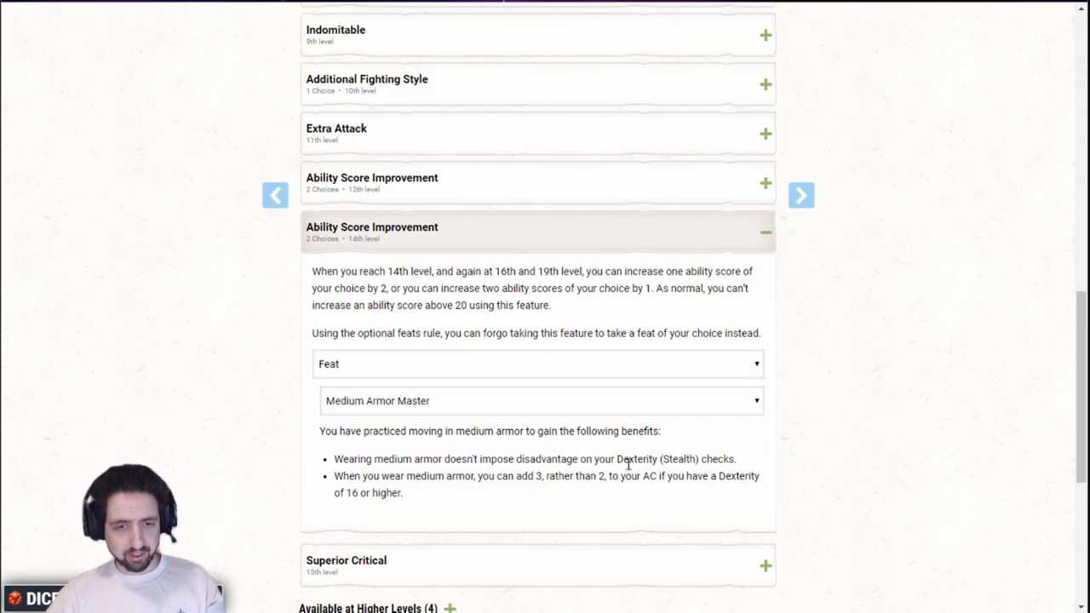
mouse_move(532, 490)
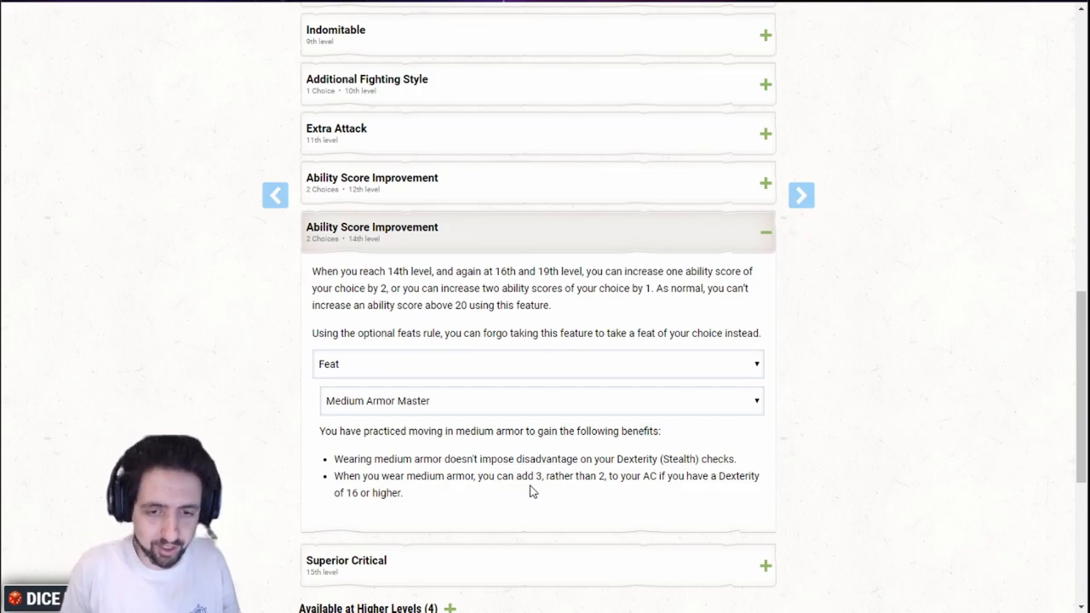
mouse_move(376, 269)
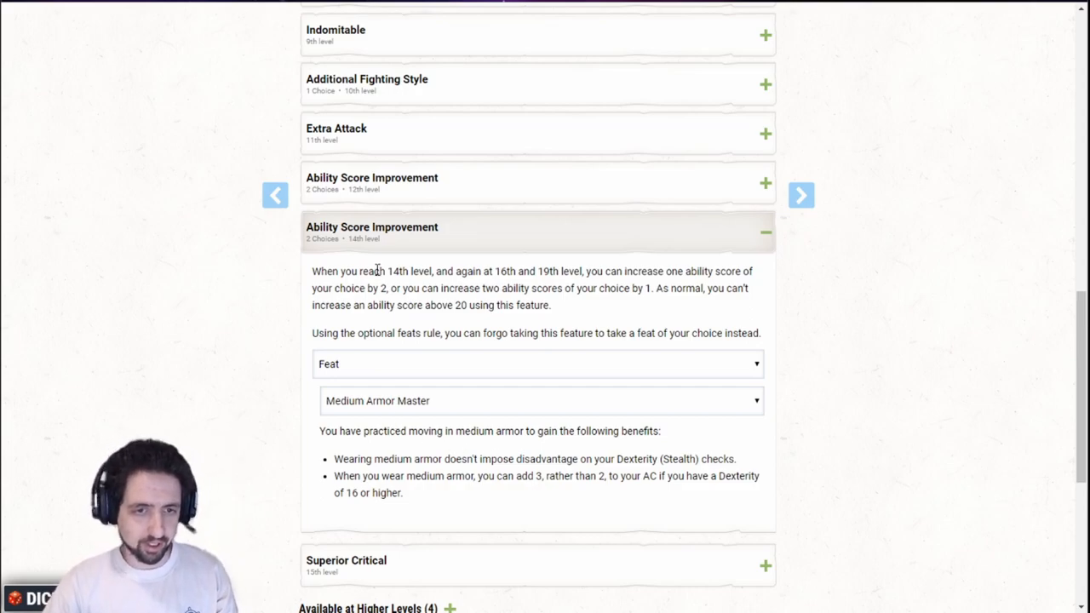
mouse_move(449, 237)
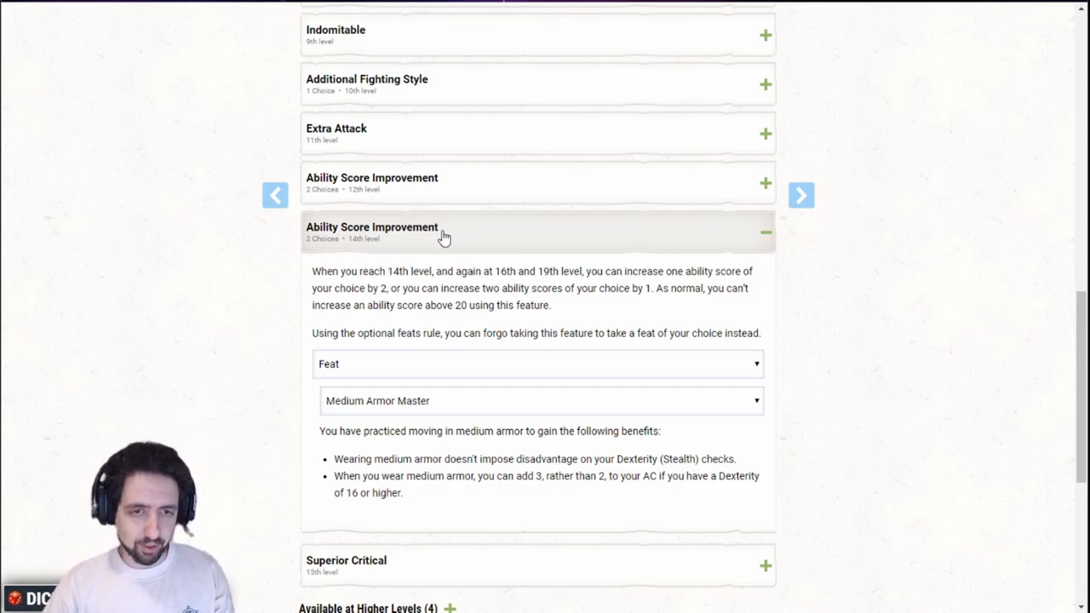
click(762, 232)
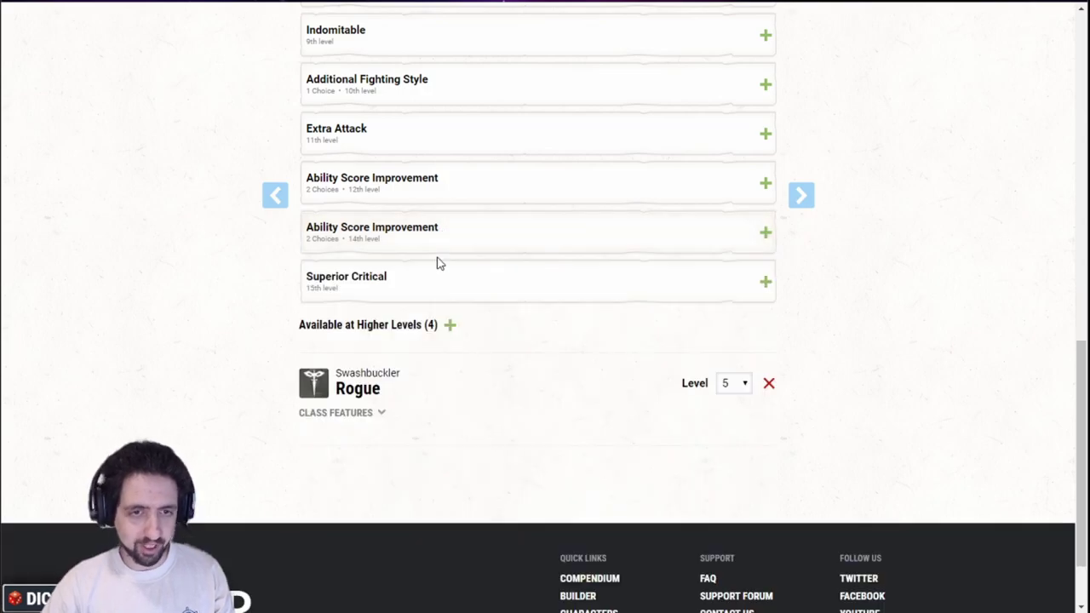
mouse_move(330, 249)
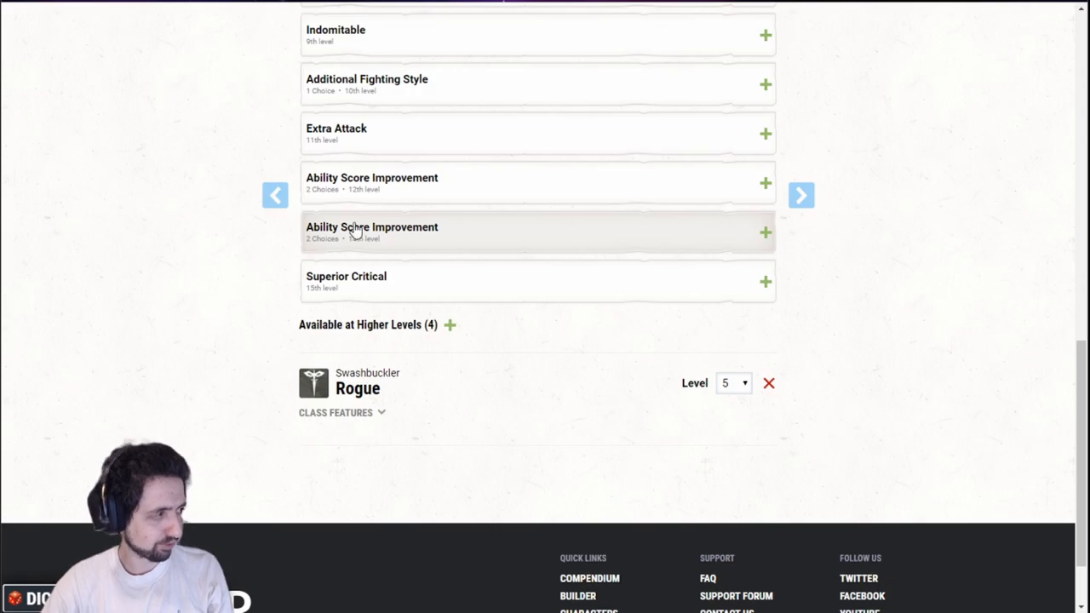
mouse_move(480, 199)
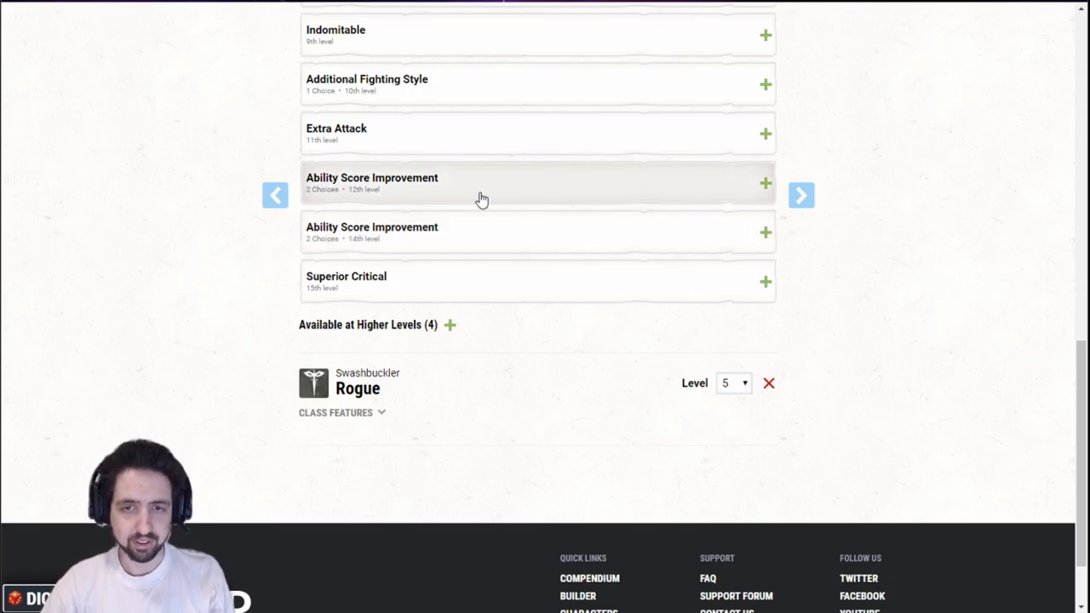
mouse_move(395, 289)
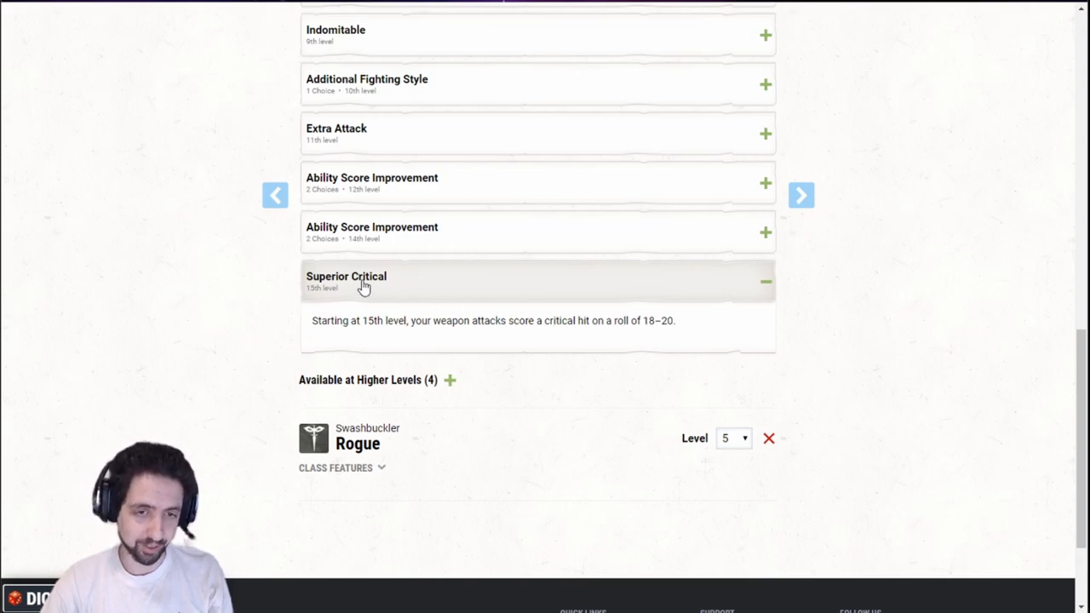
mouse_move(499, 291)
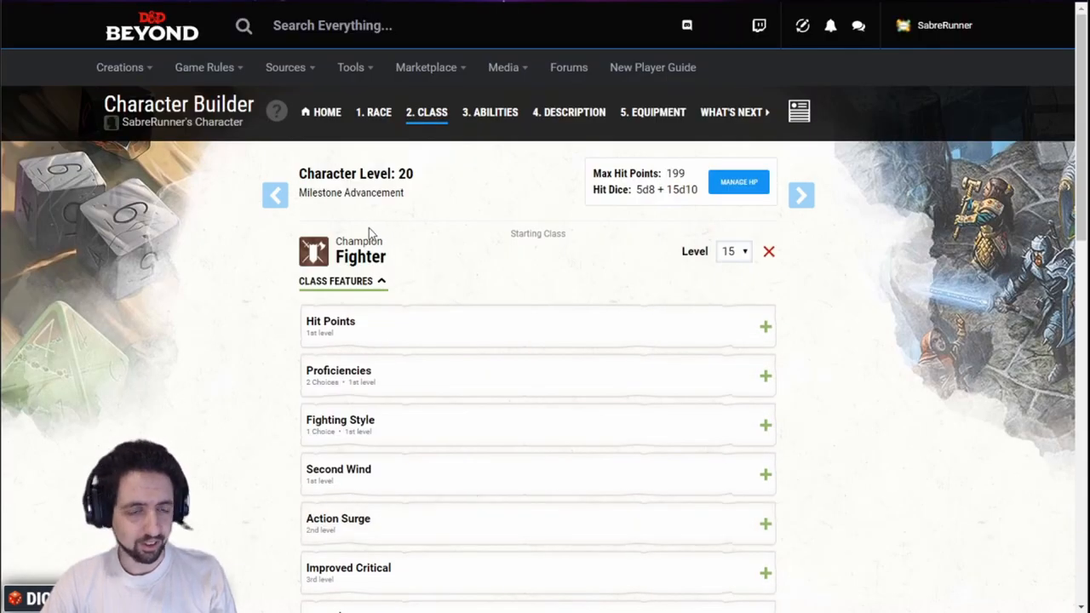
View the finished character sheet showing level 20, 199 hit points and AC 22.
scroll(down, 3)
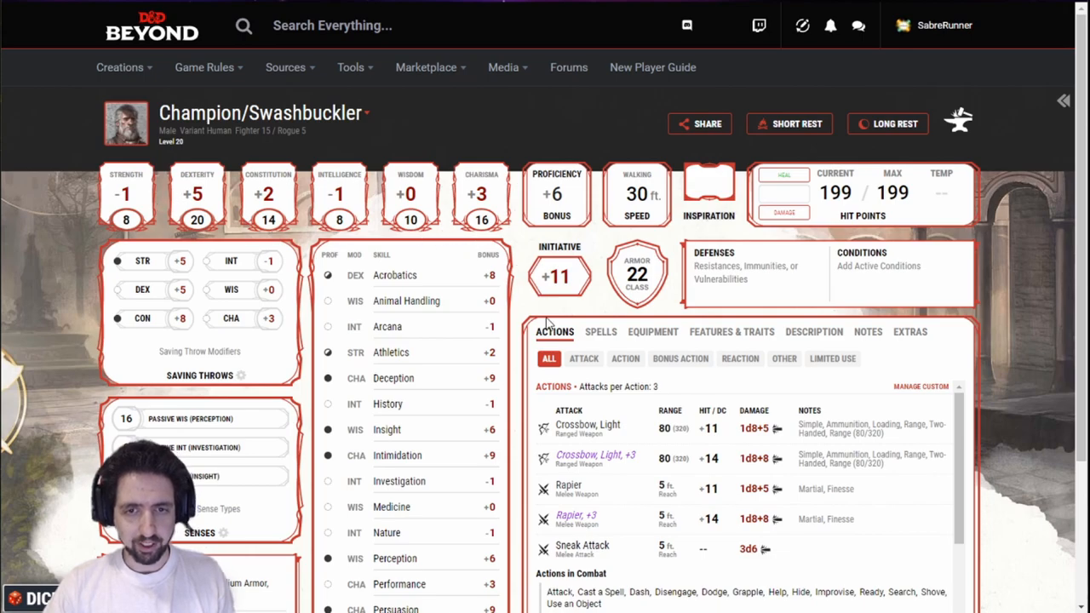
click(652, 332)
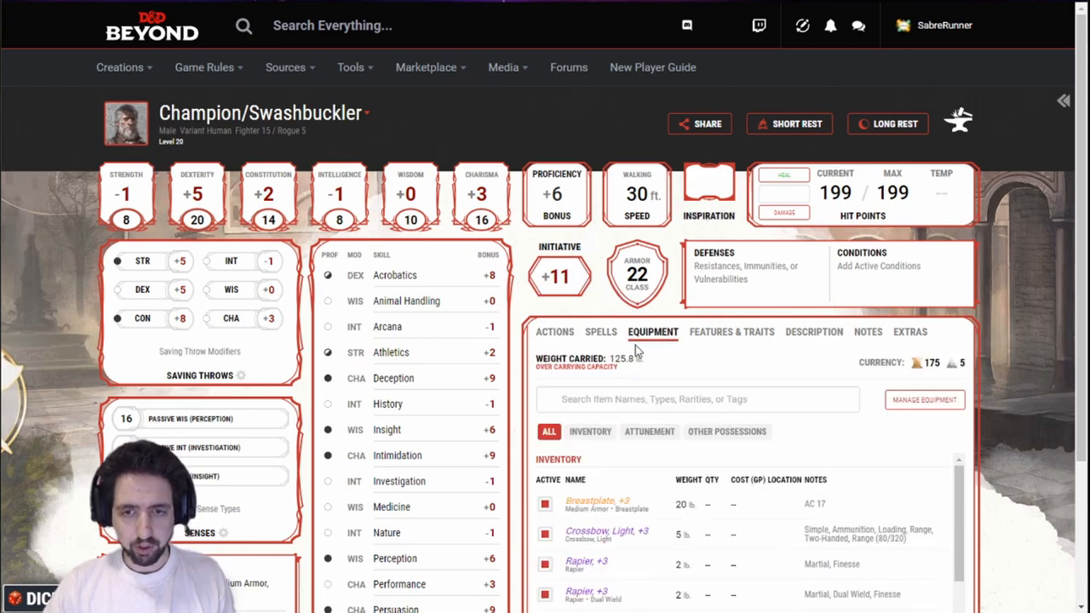
scroll(down, 3)
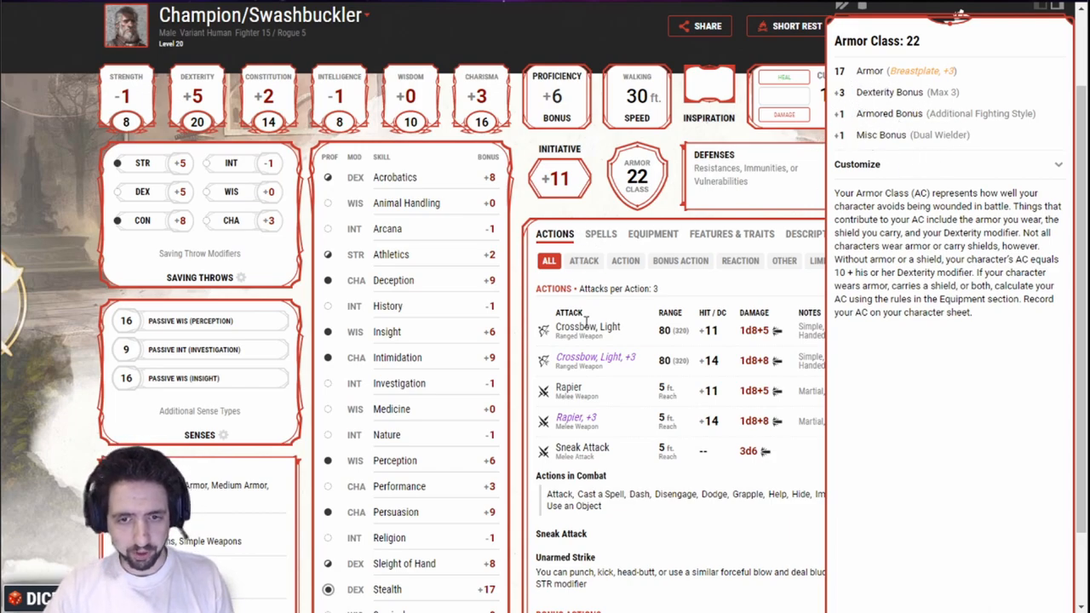
mouse_move(854, 8)
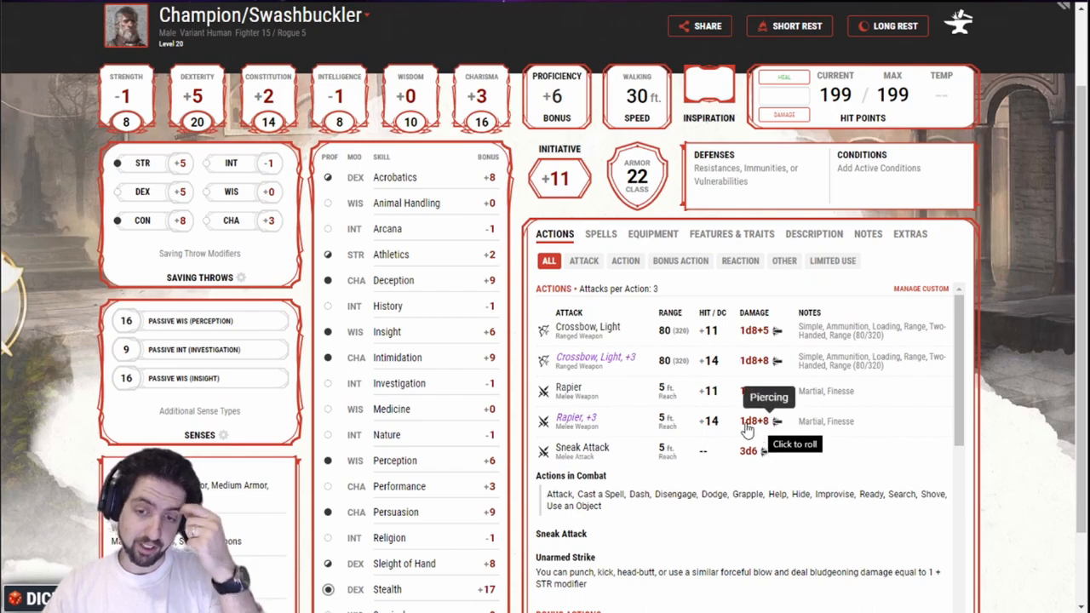
scroll(down, 3)
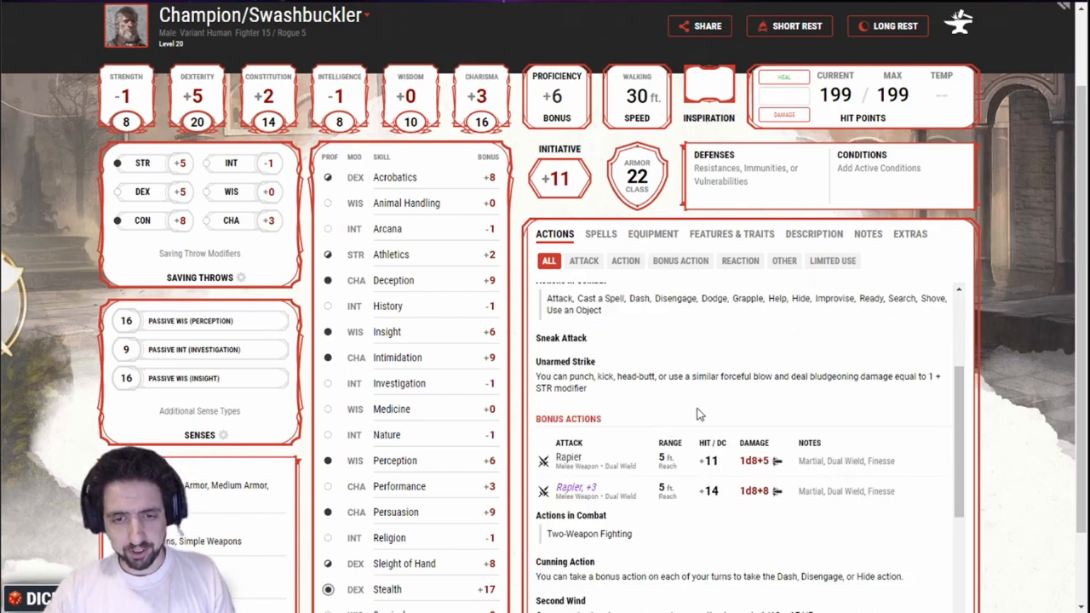
scroll(down, 3)
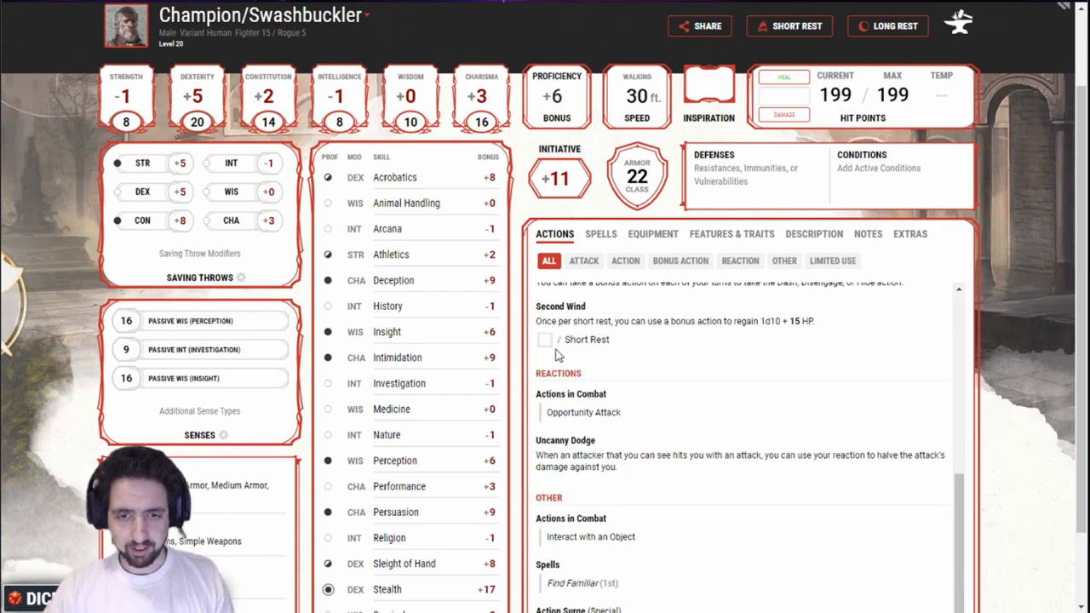
mouse_move(565, 341)
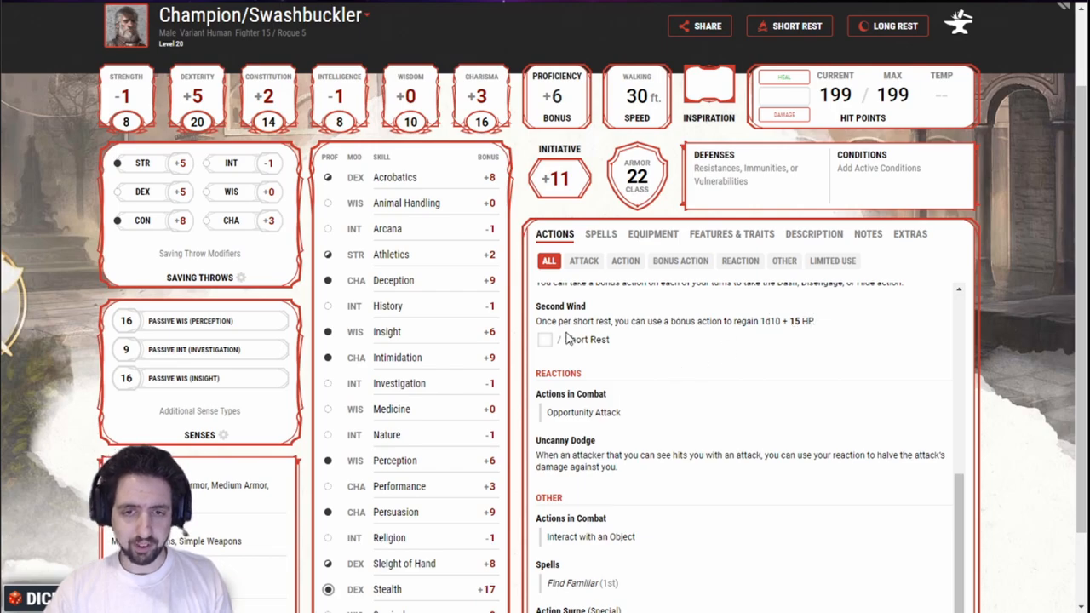
scroll(down, 3)
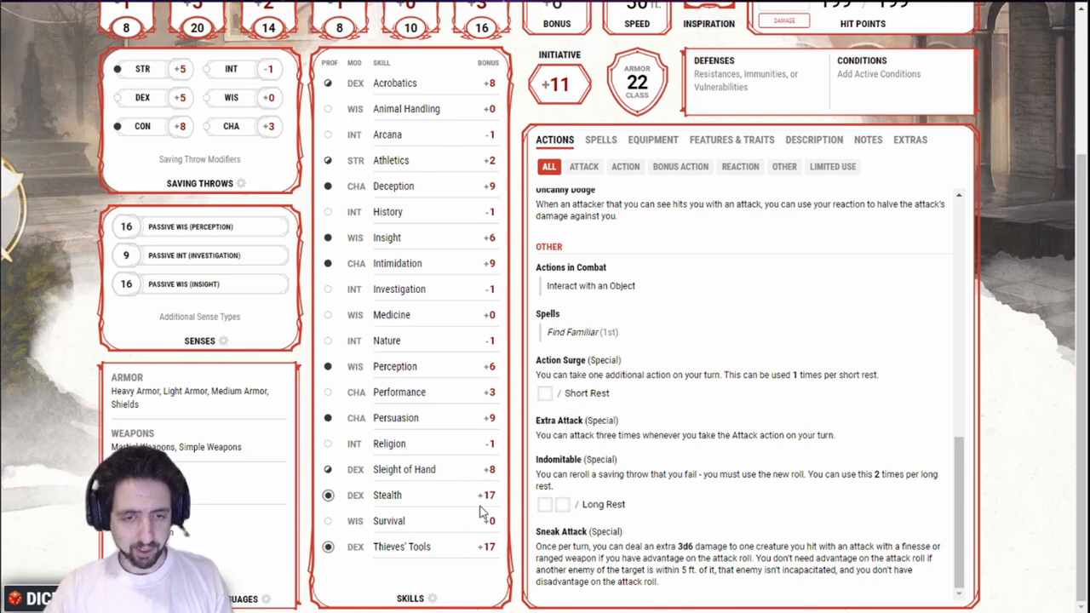
mouse_move(122, 198)
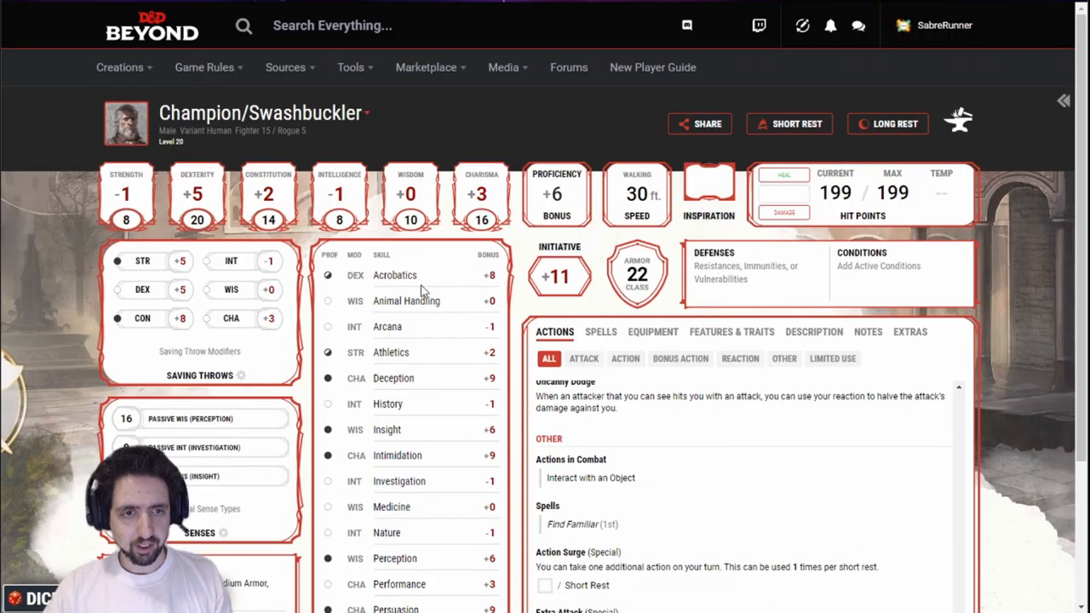
mouse_move(559, 276)
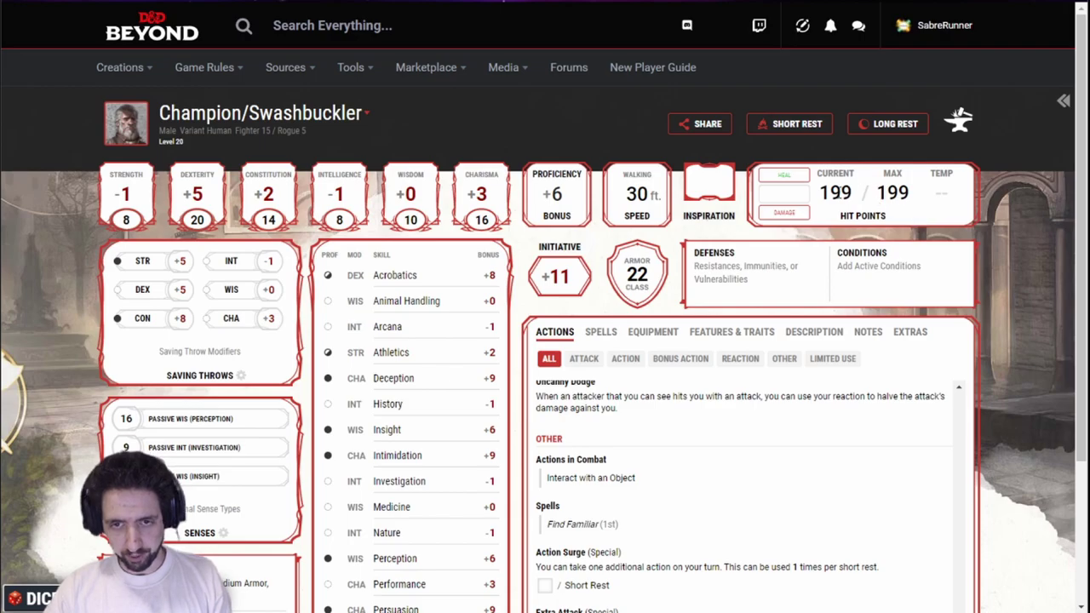
scroll(down, 3)
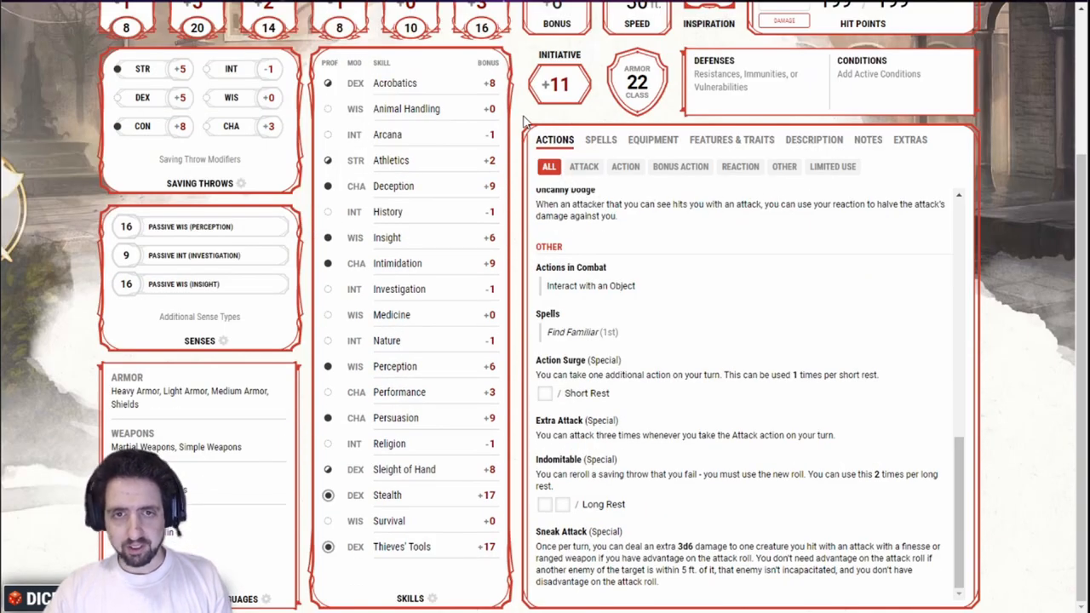